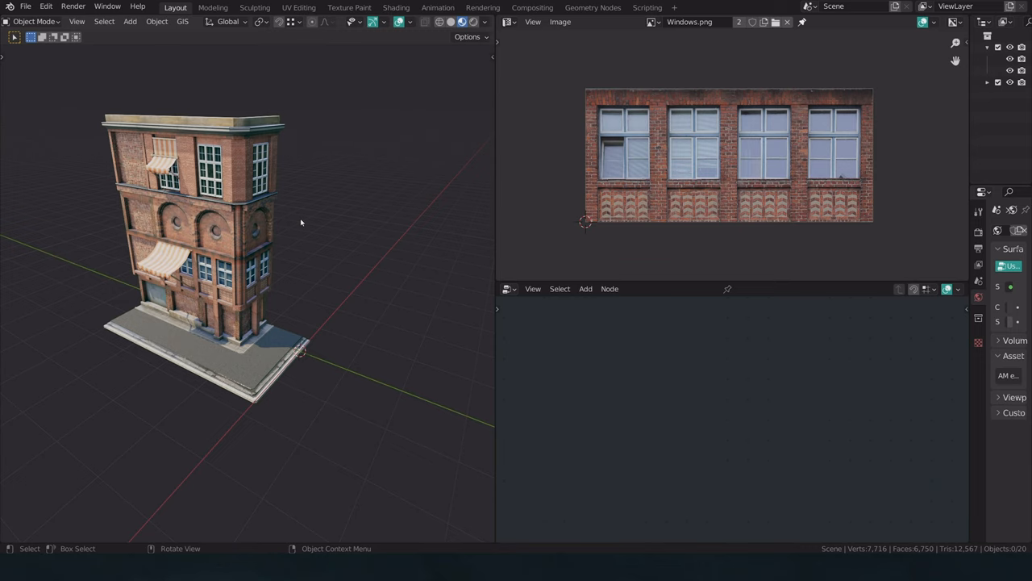
mouse_move(257, 297)
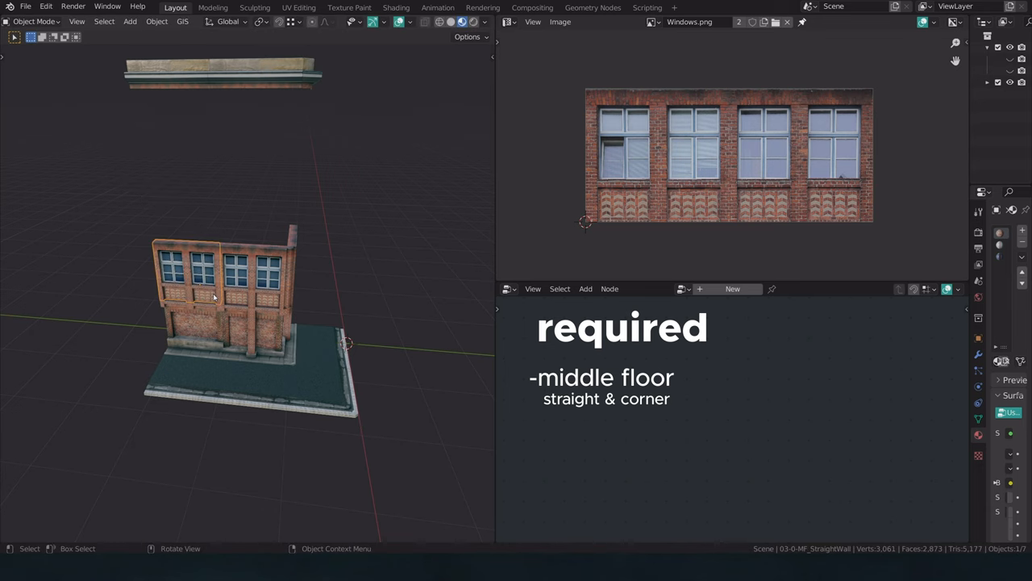
Add a monkey mesh to the empty scene and name the object BuildingGenerator
key(g)
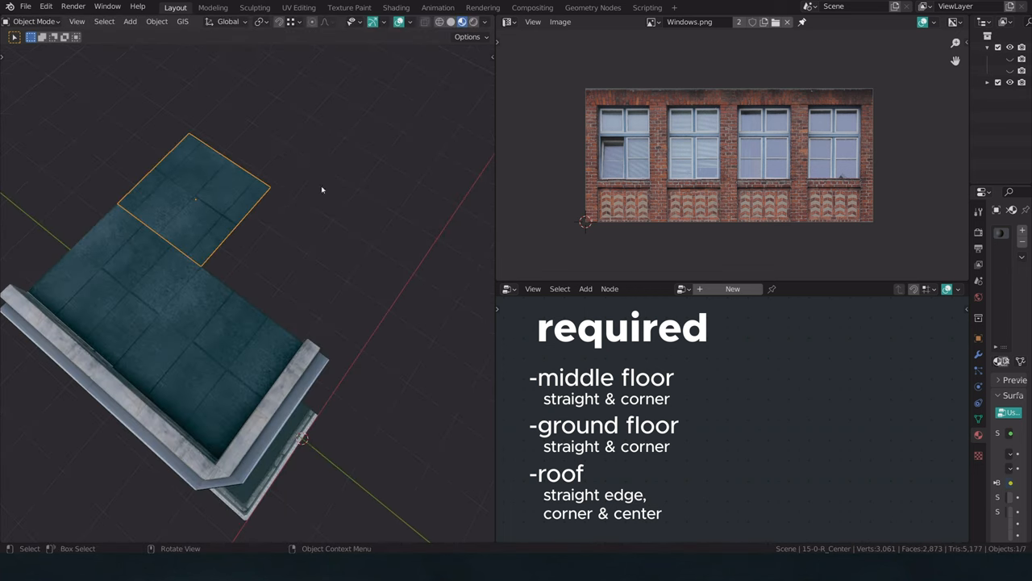
drag(242, 323, 255, 199)
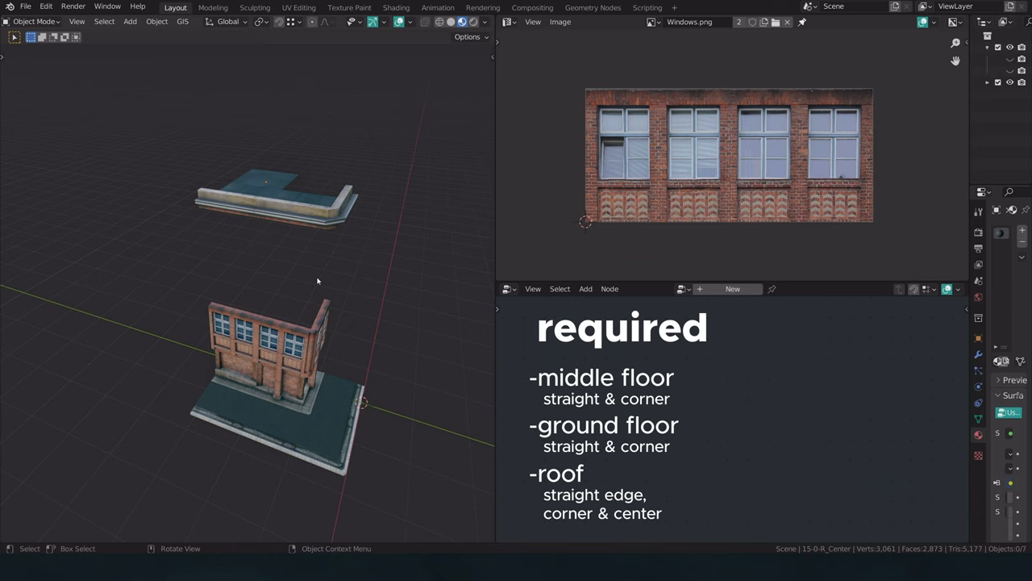
mouse_move(403, 325)
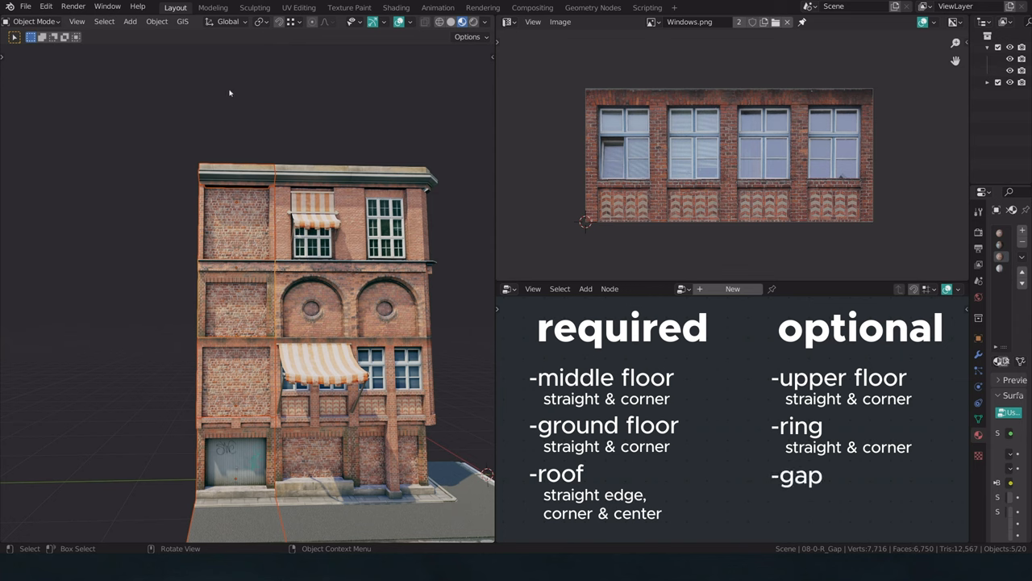
mouse_move(232, 359)
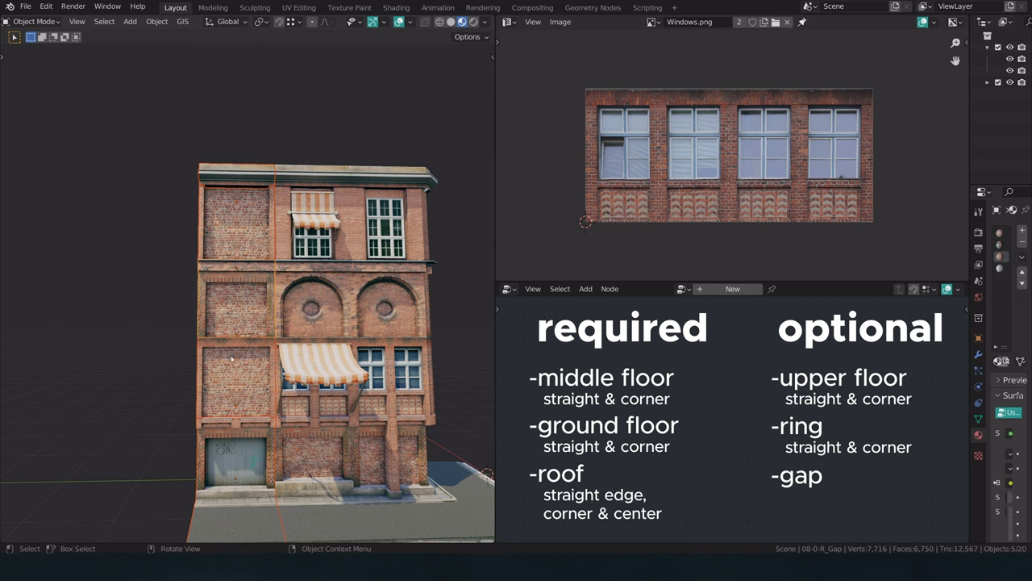
mouse_move(224, 478)
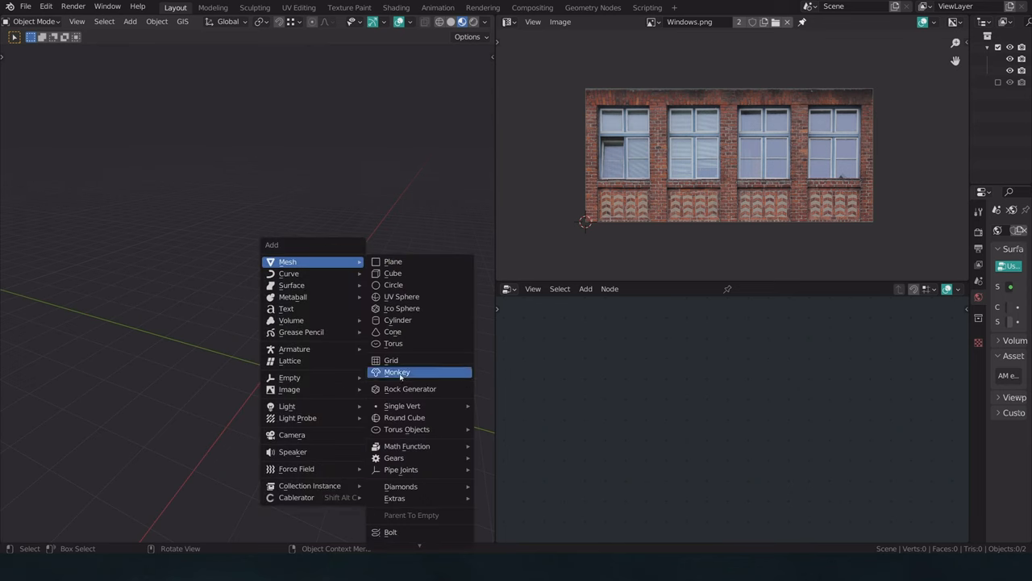
click(397, 372)
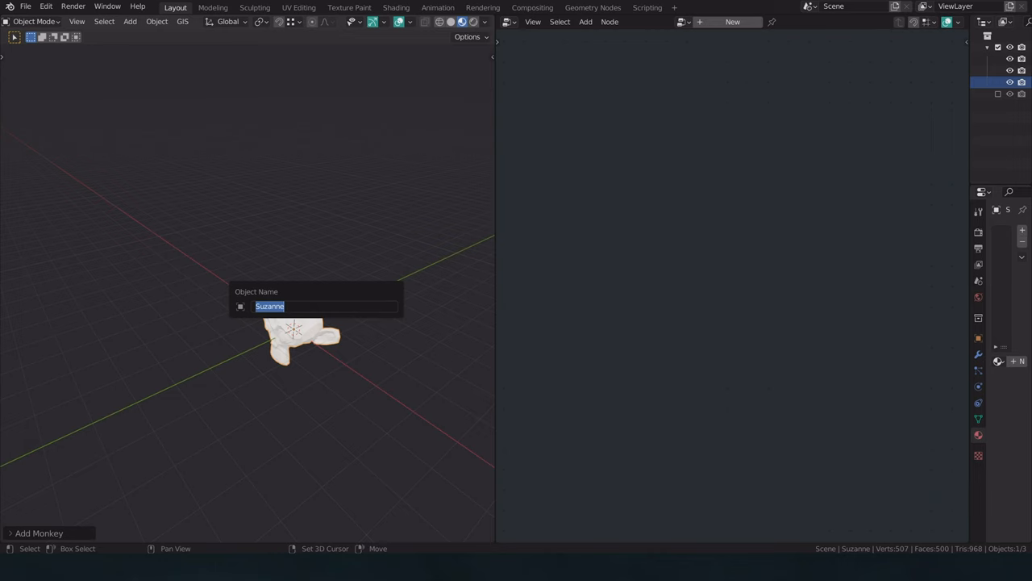
text(BuildingGeneral)
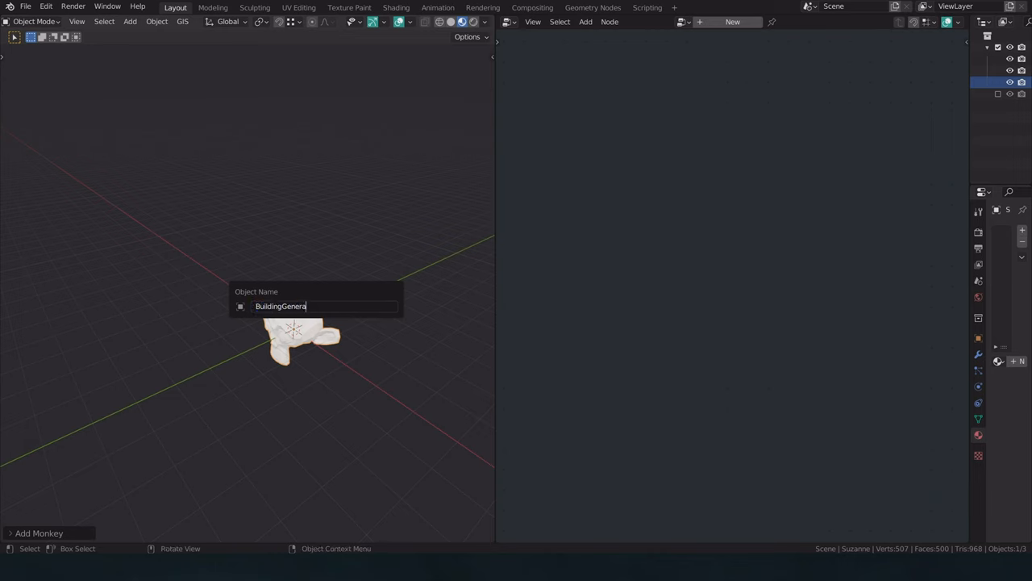
text(tor)
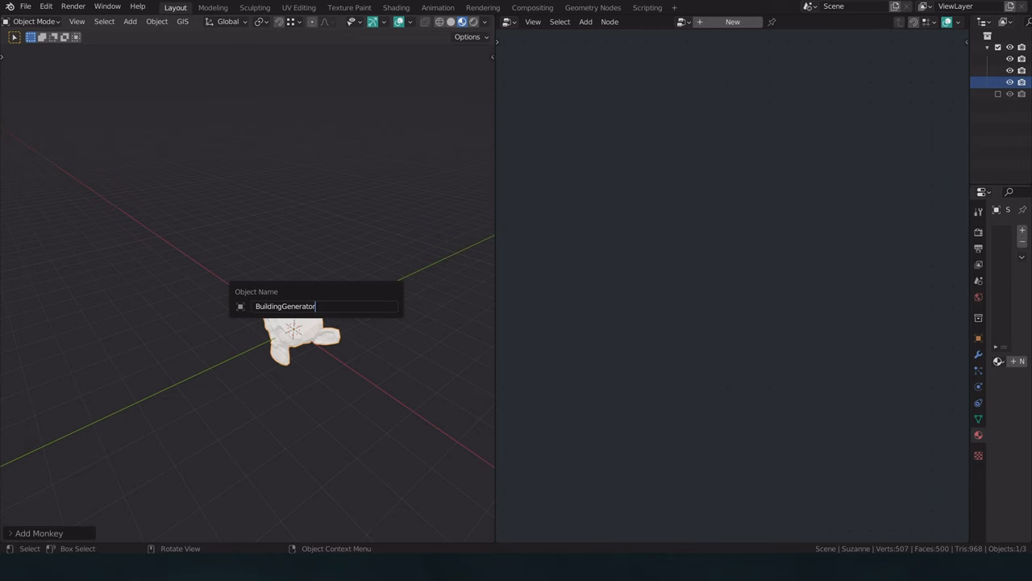
key(Return)
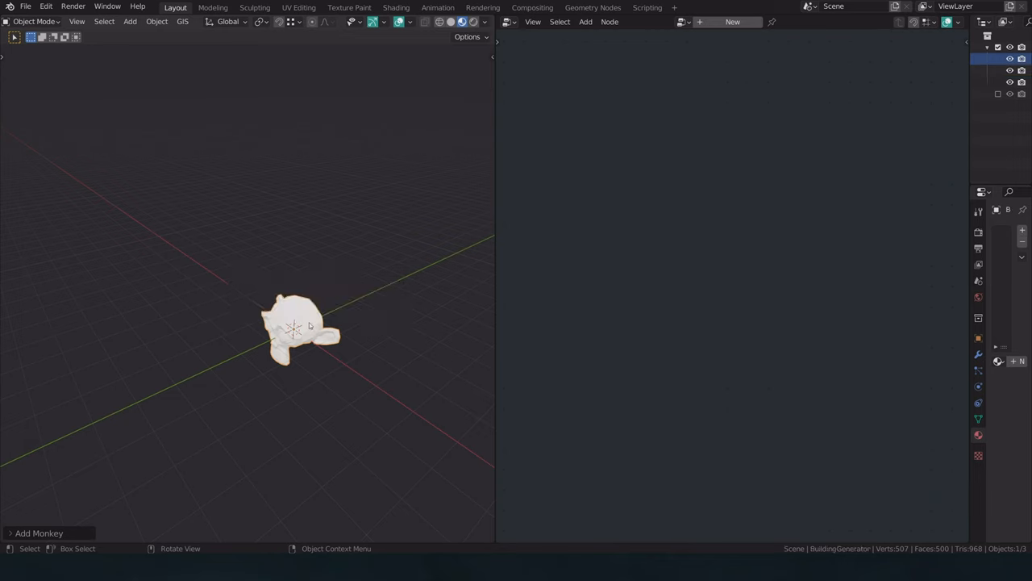
mouse_move(310, 325)
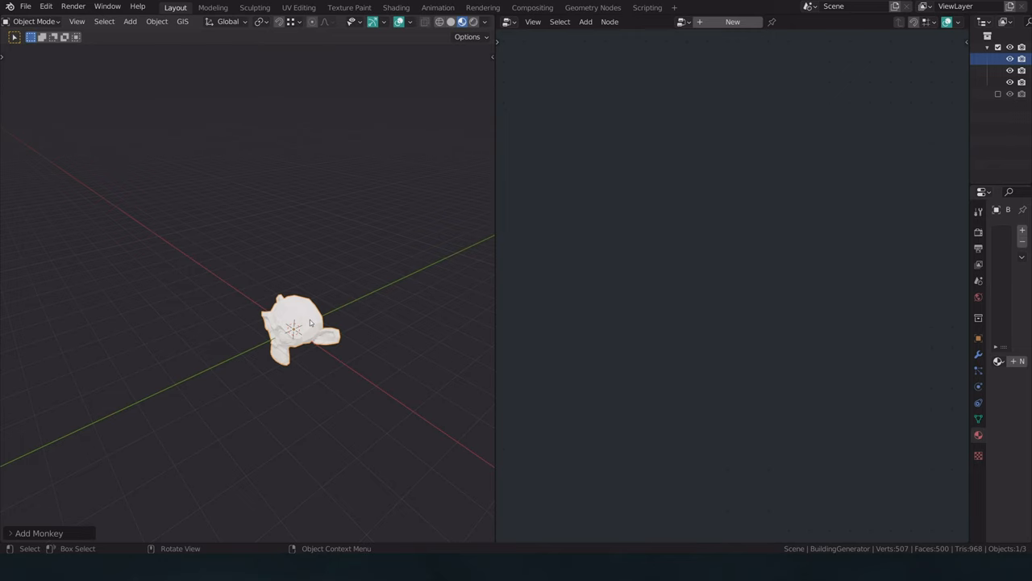
Create a new geometry node tree on the object and rename it BuildingGenerator
click(731, 22)
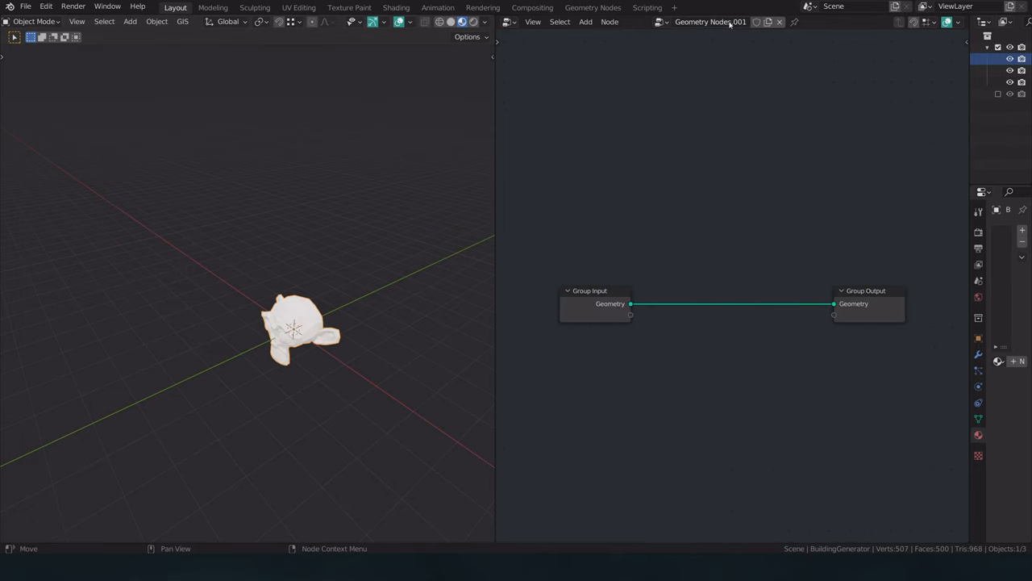
double_click(710, 22)
text(Buil)
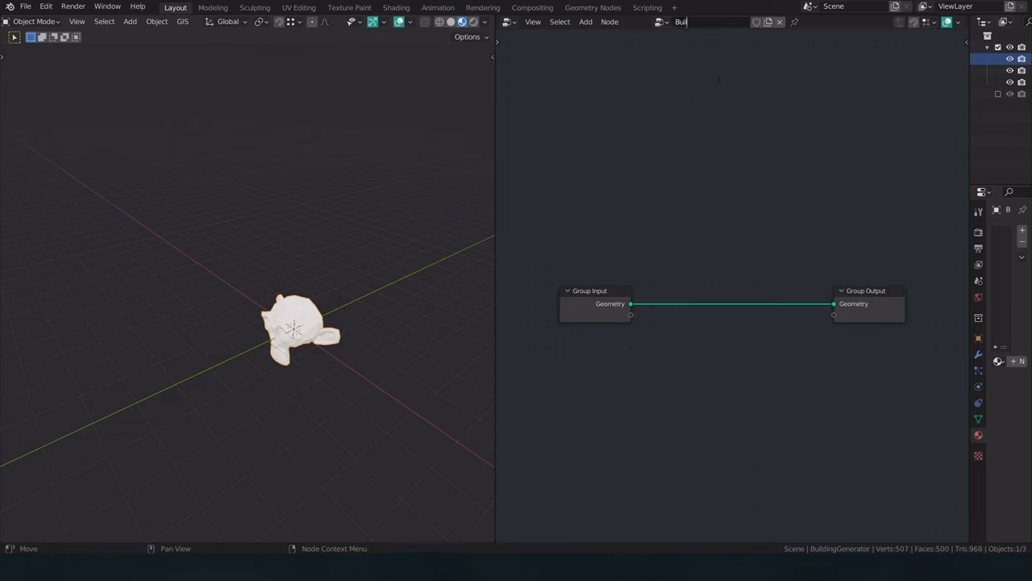
key(Return)
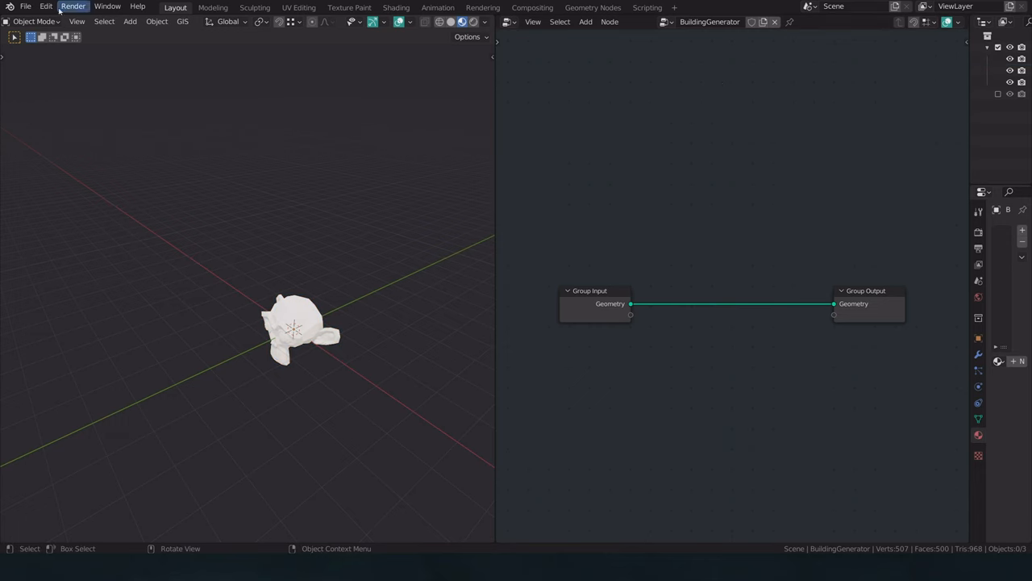
Search the add-ons for 'node' to confirm Node Wrangler is enabled, then close Preferences
click(46, 6)
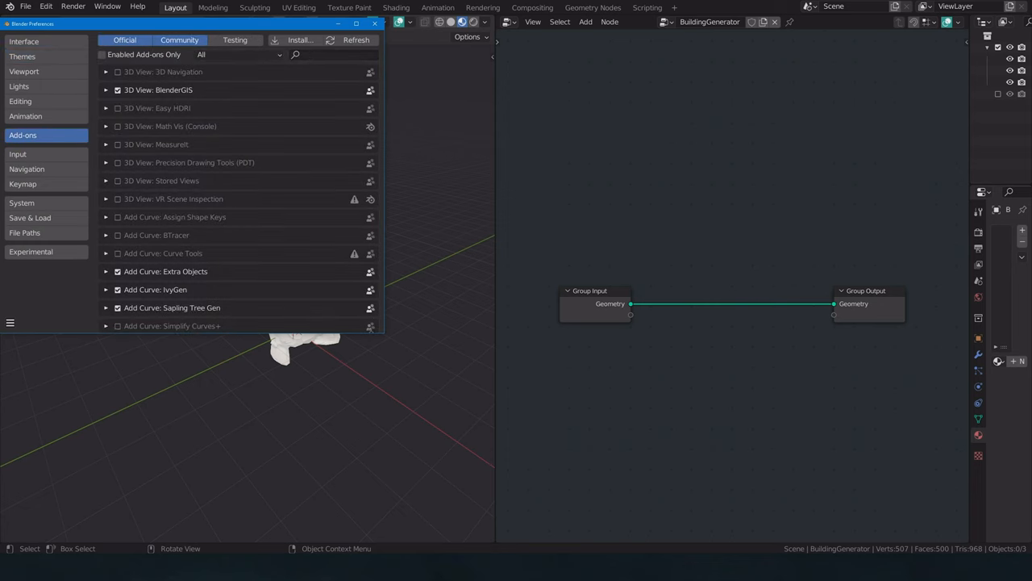
text(node)
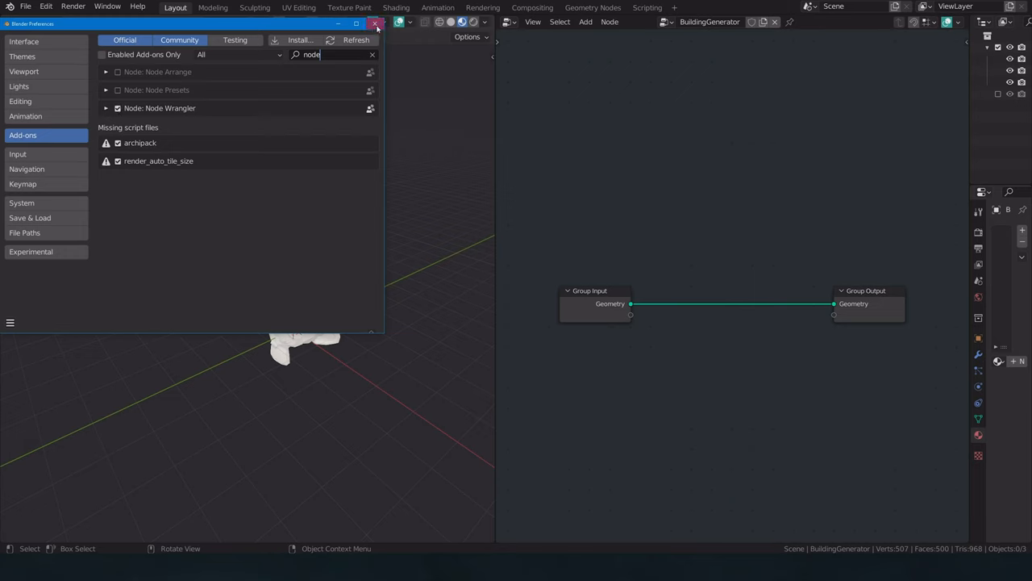
click(375, 23)
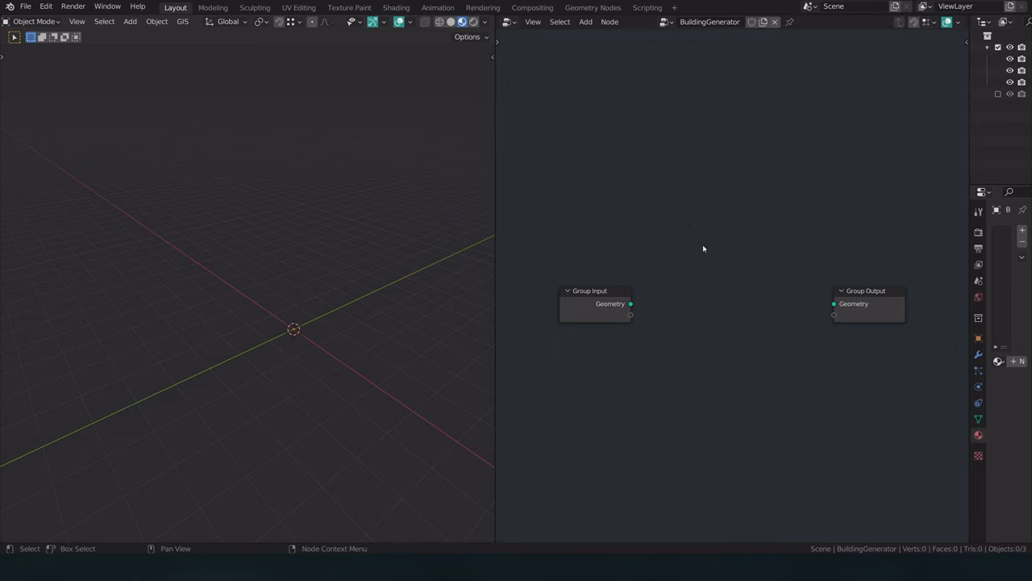
mouse_move(327, 351)
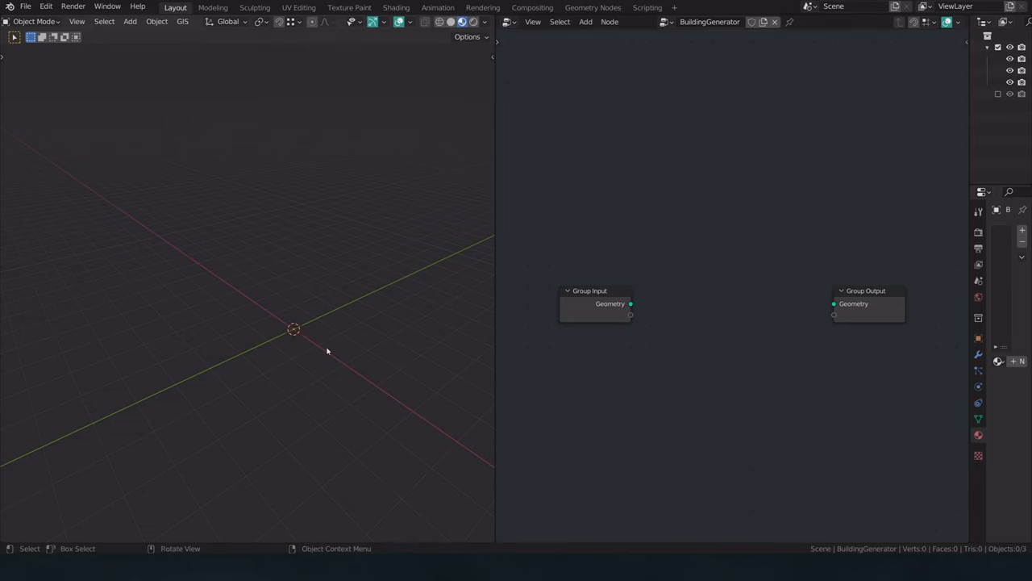
mouse_move(247, 331)
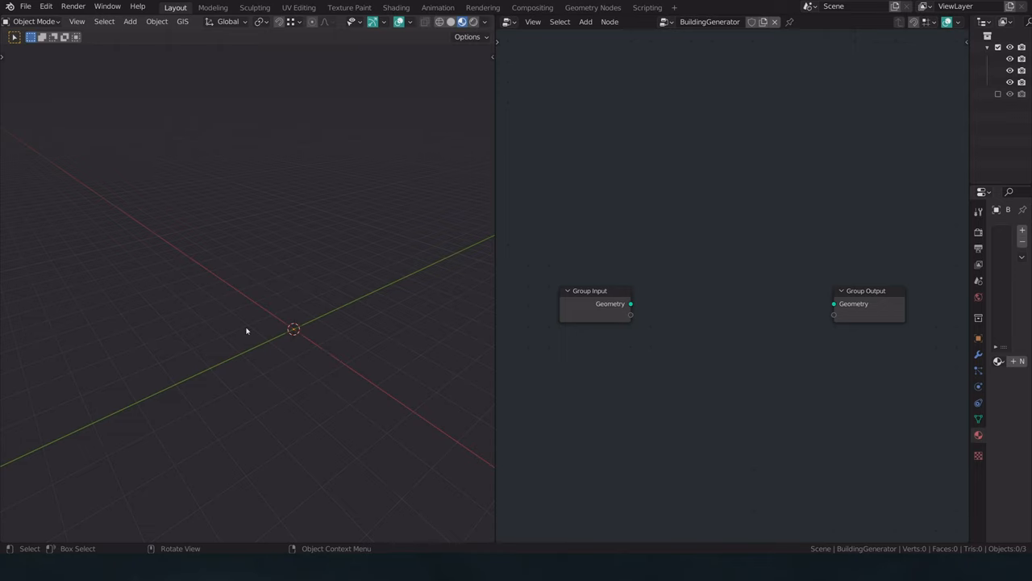
mouse_move(623, 319)
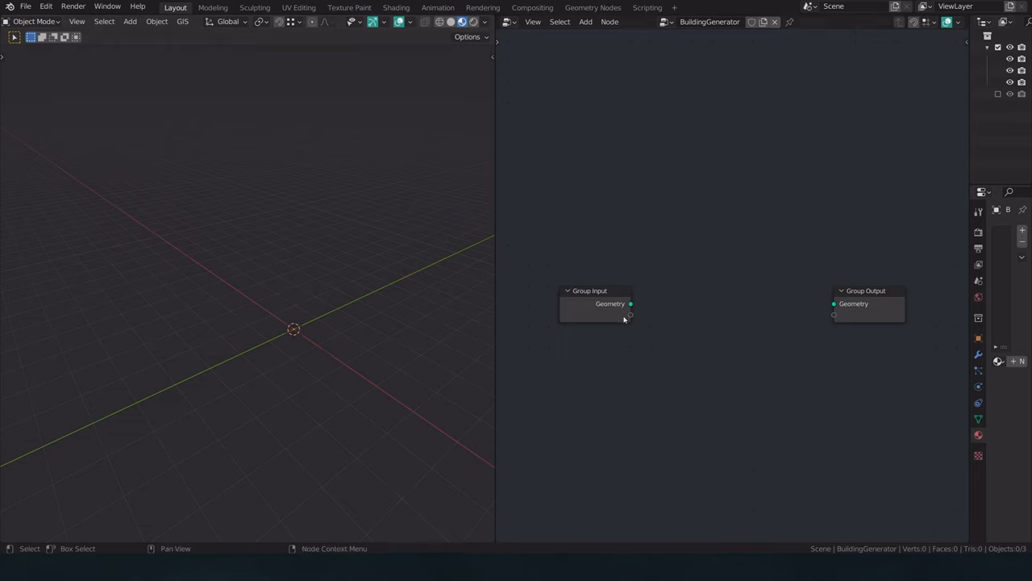
Add a Cube mesh primitive node and connect its Mesh to the Group Output Geometry
click(585, 21)
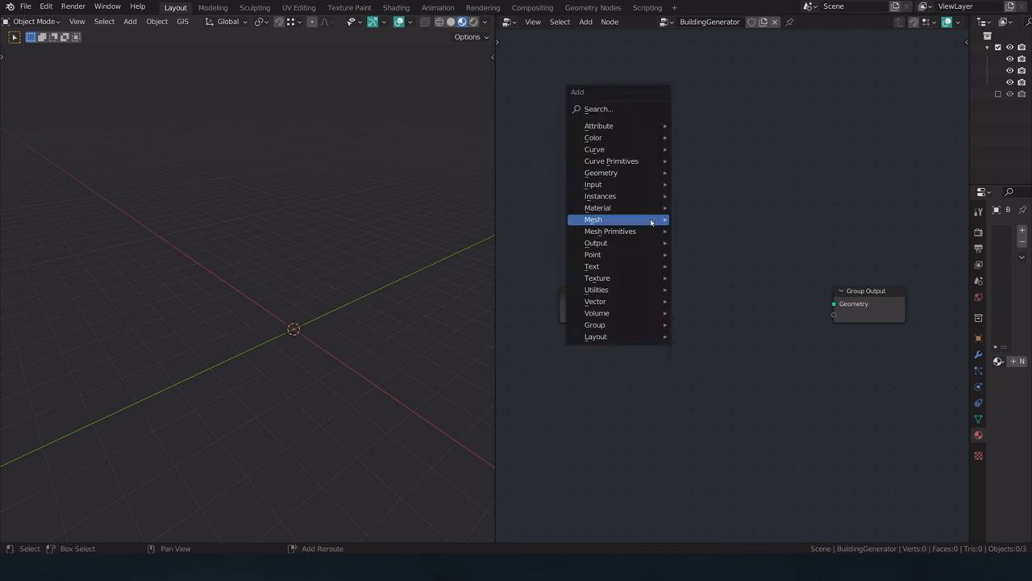
mouse_move(643, 162)
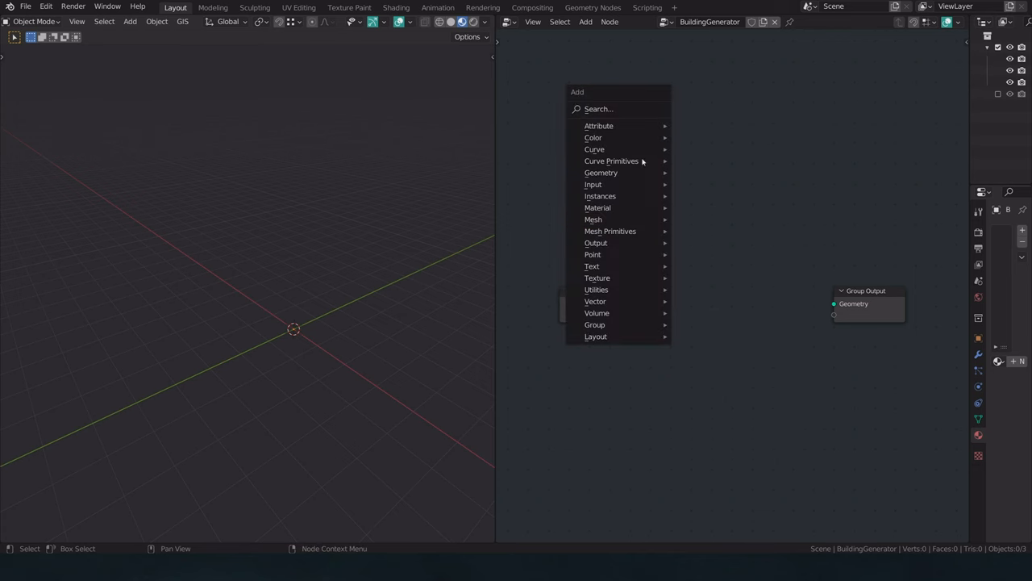
mouse_move(613, 220)
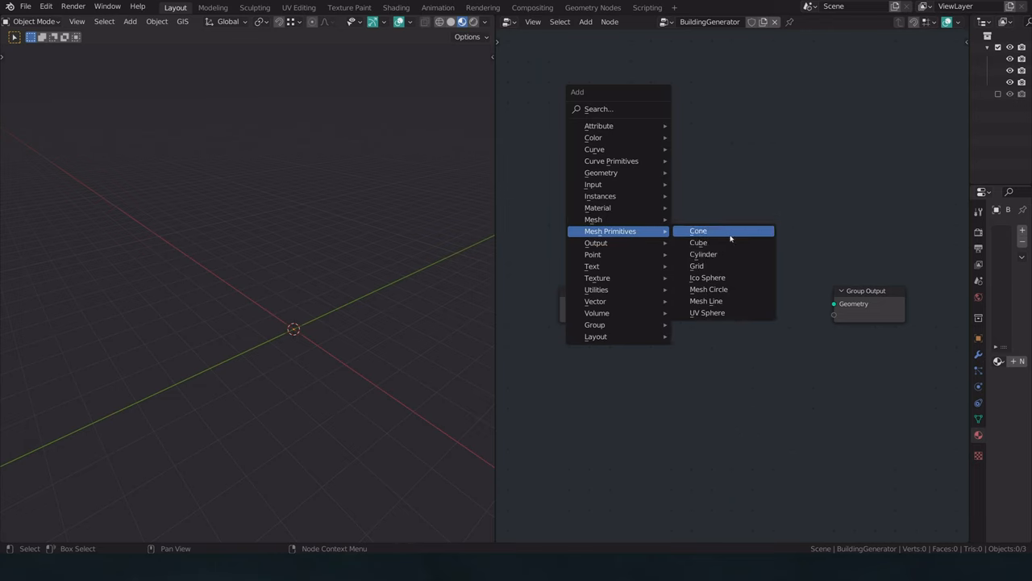
mouse_move(696, 266)
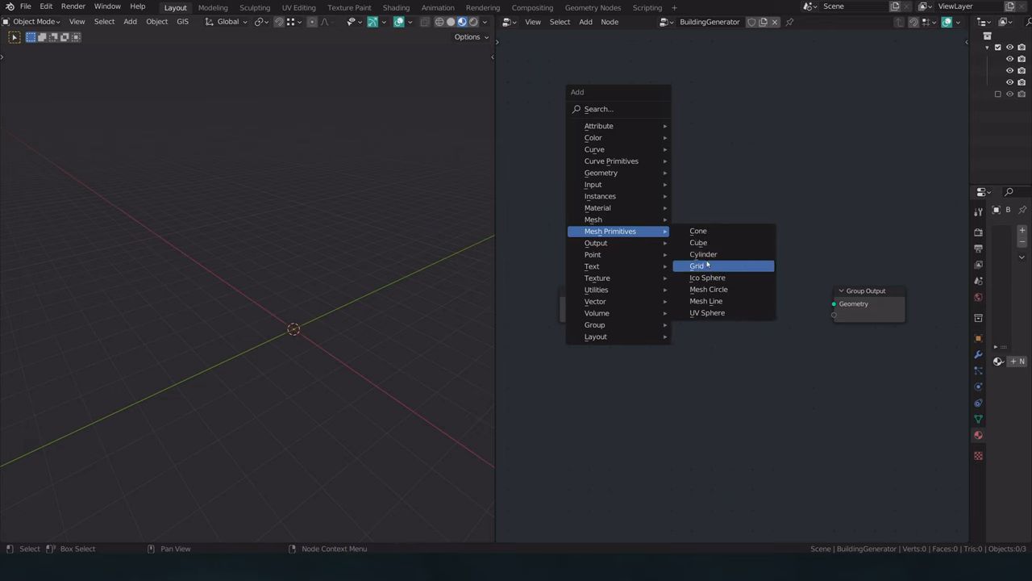
click(698, 242)
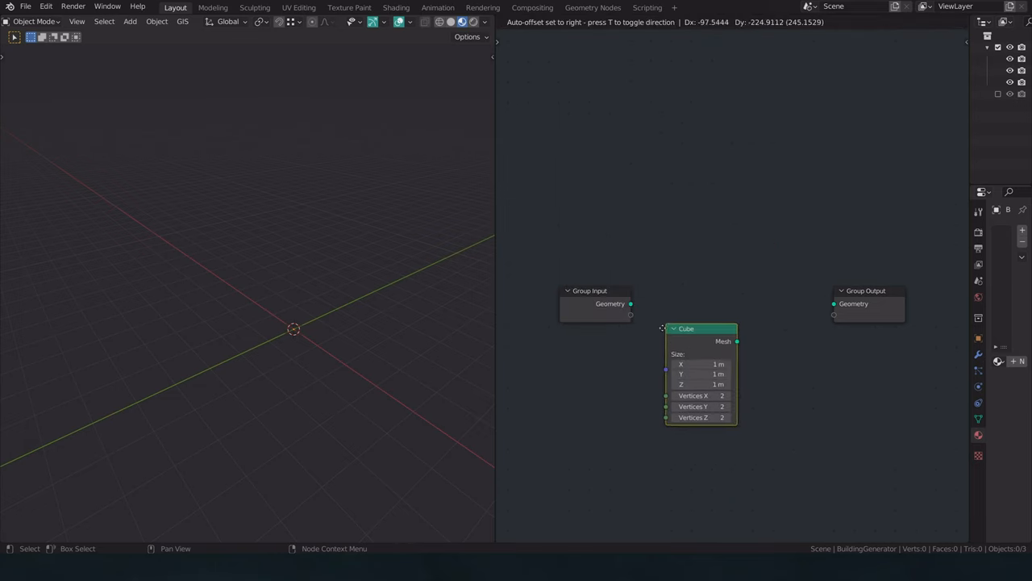
drag(735, 341, 834, 304)
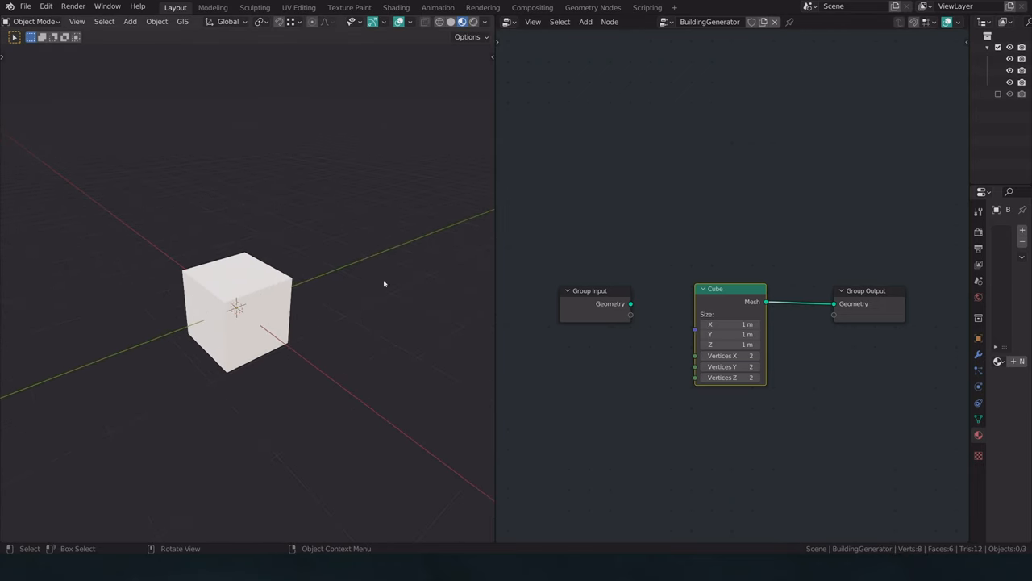
mouse_move(439, 21)
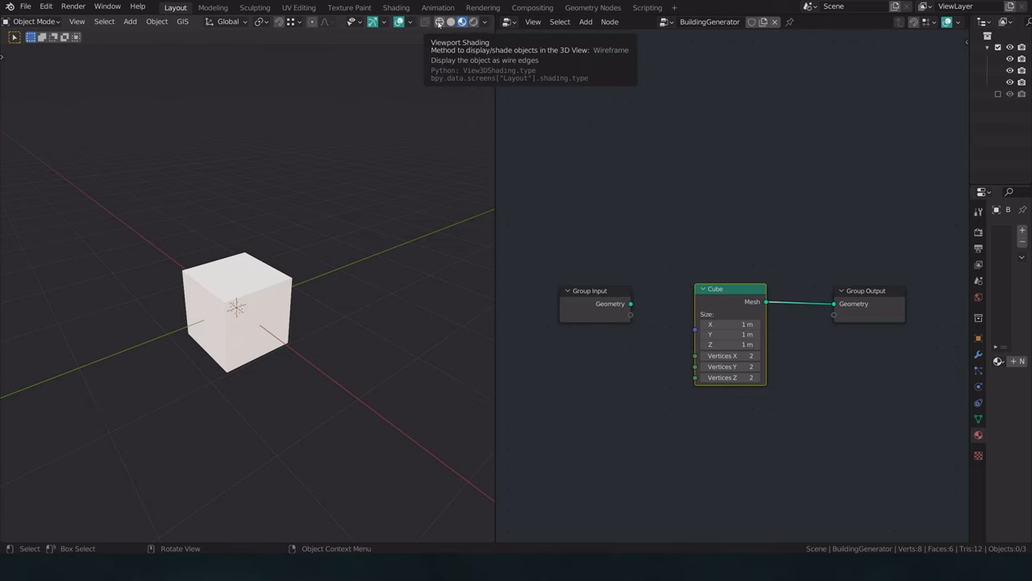
Switch the viewport to wireframe and add a Combine XYZ utility node for the Cube's size
click(439, 22)
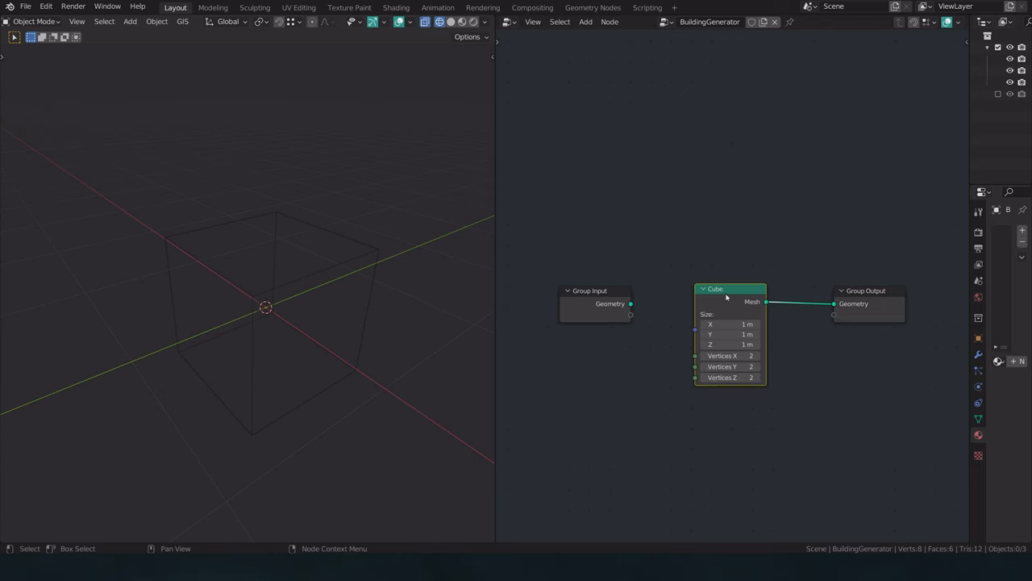
drag(726, 299, 665, 290)
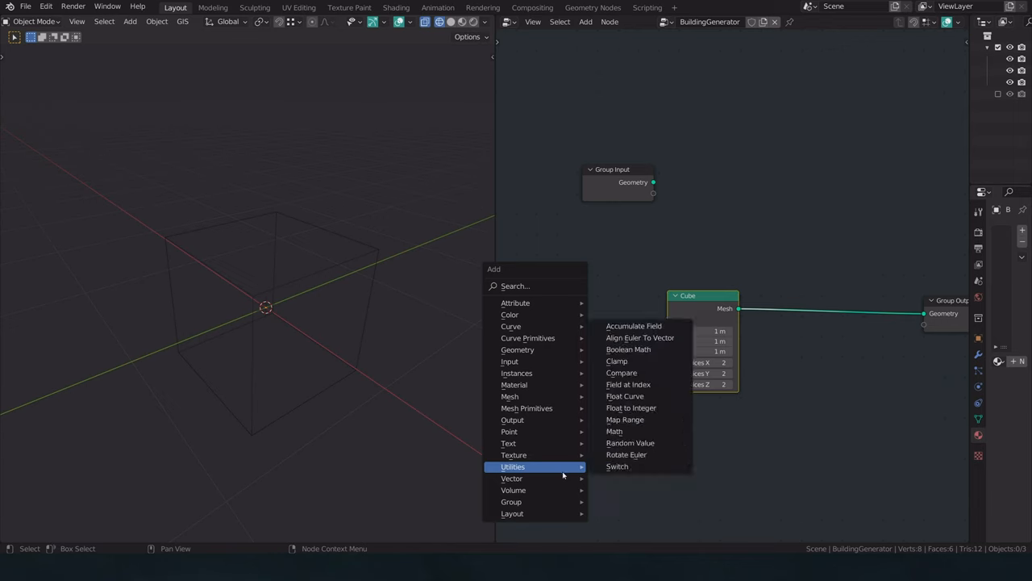
click(512, 478)
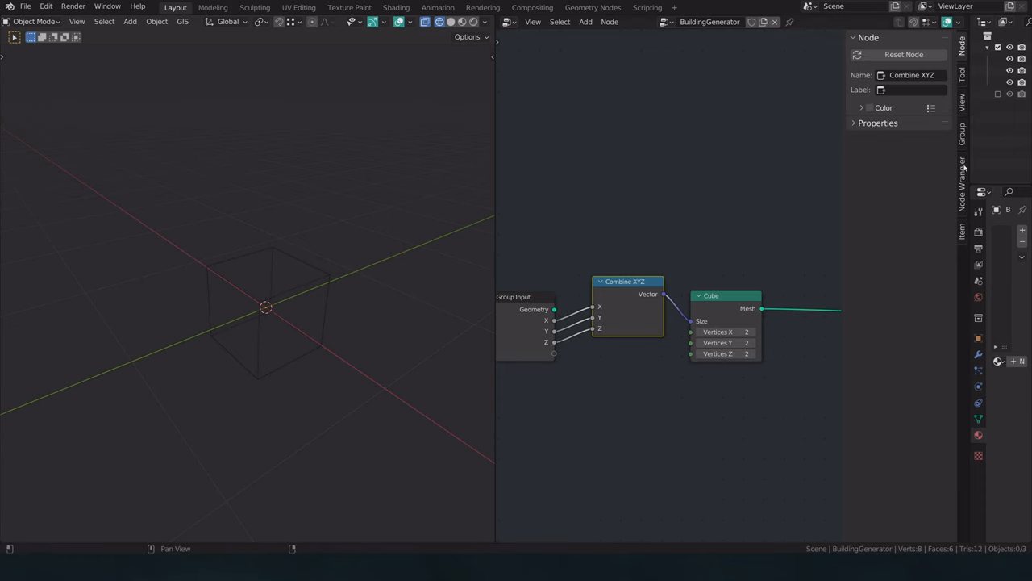
In the group input settings, make Width an Integer and select the next input
click(962, 101)
text(Heigh)
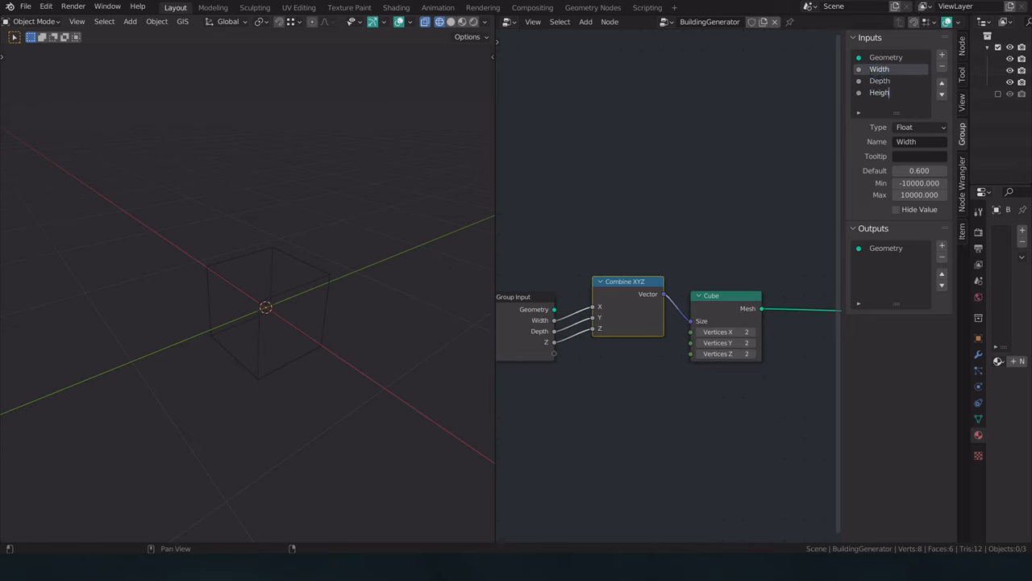
click(920, 127)
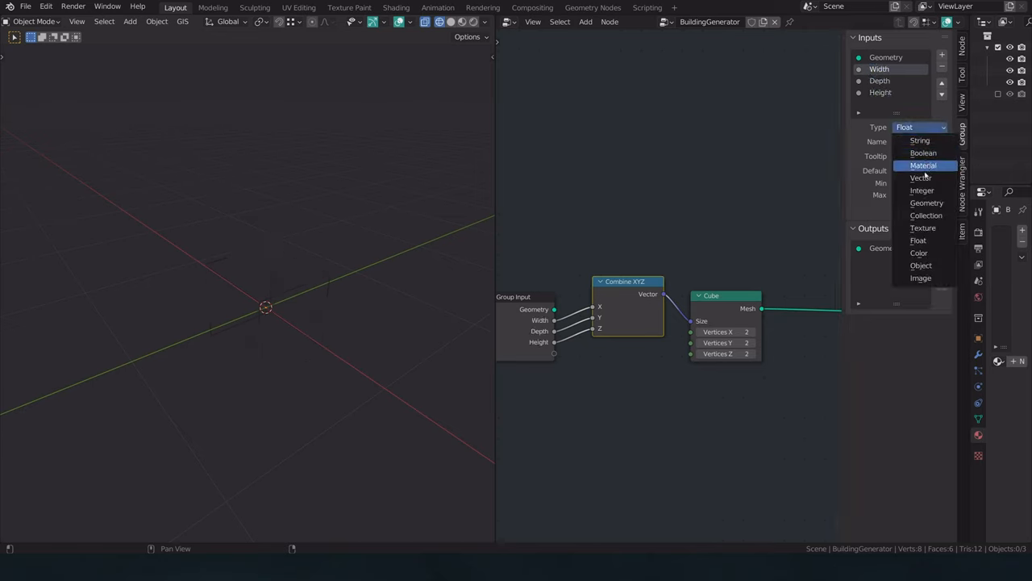
click(922, 190)
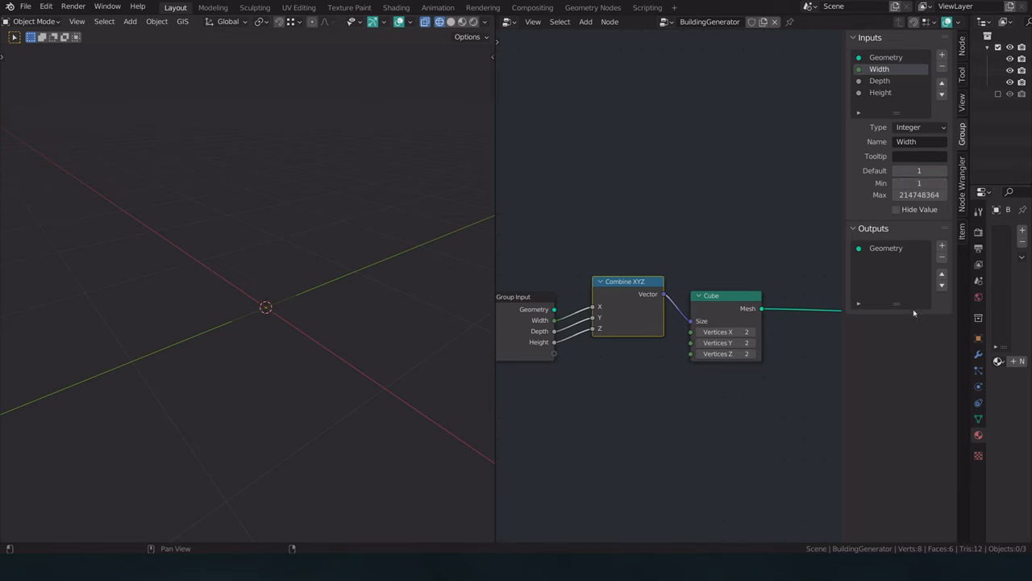
click(880, 81)
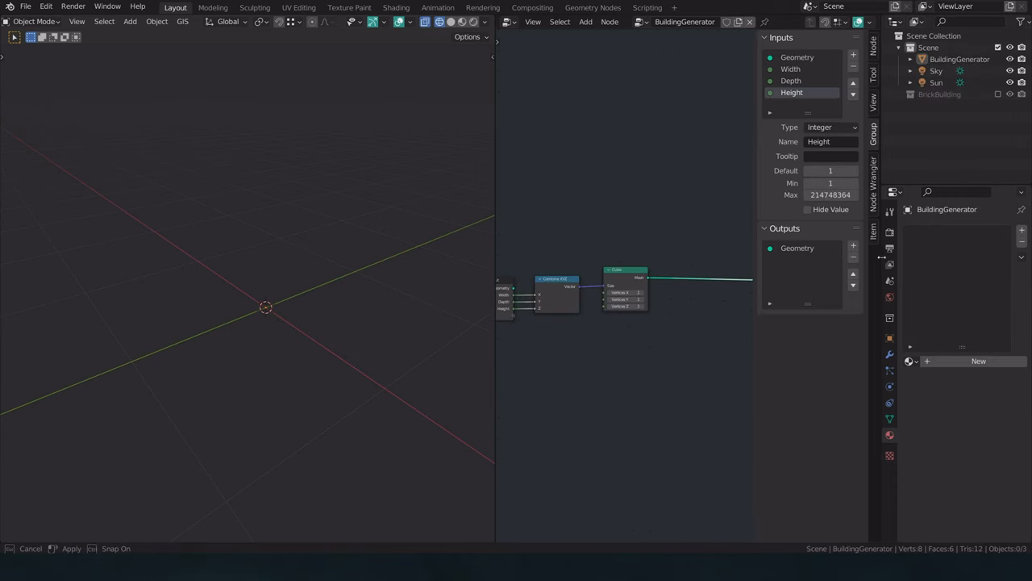
Gather the three Add nodes and the Cube node closer together, orbiting to inspect the block
click(889, 355)
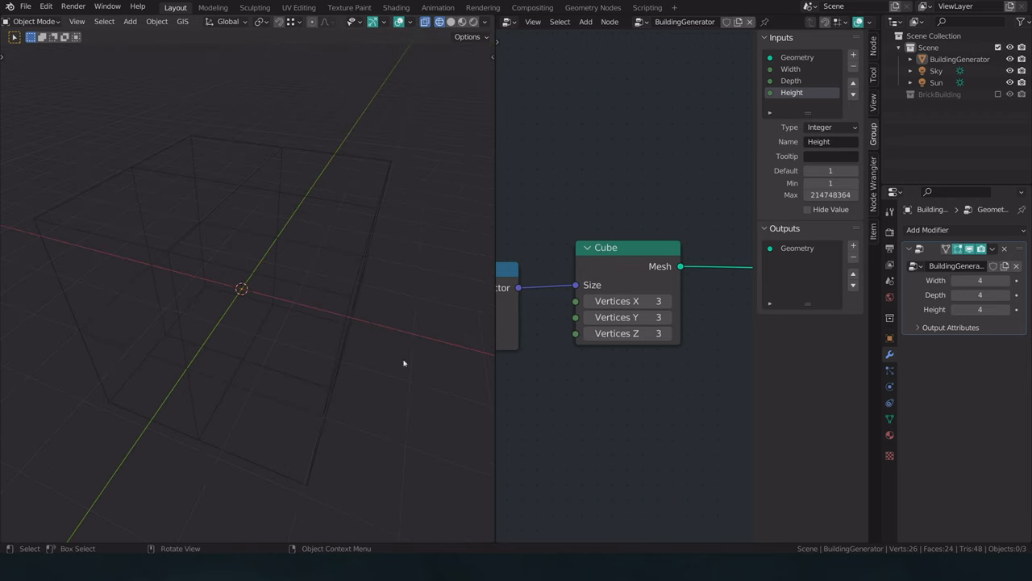
mouse_move(157, 249)
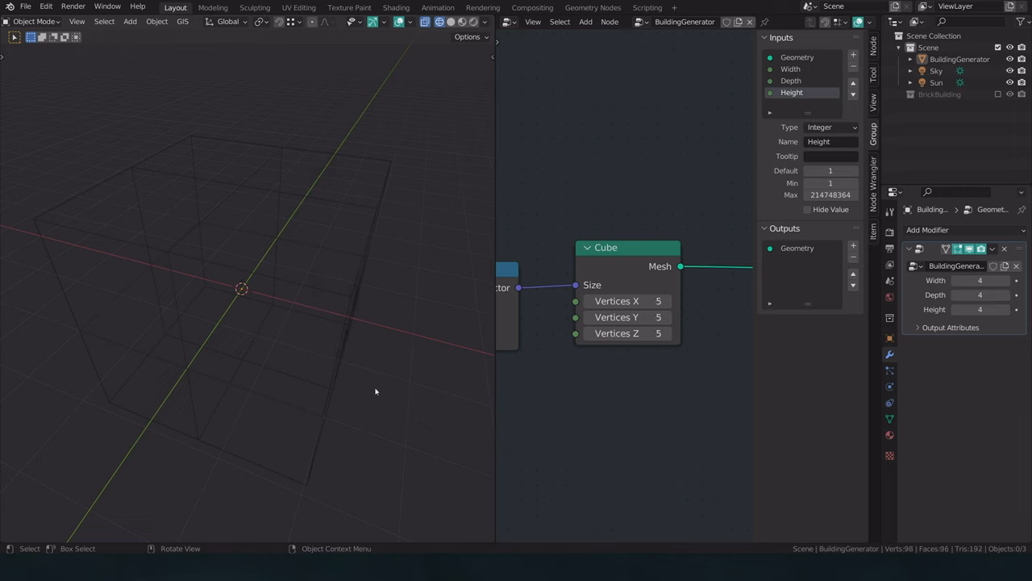
drag(375, 391, 184, 471)
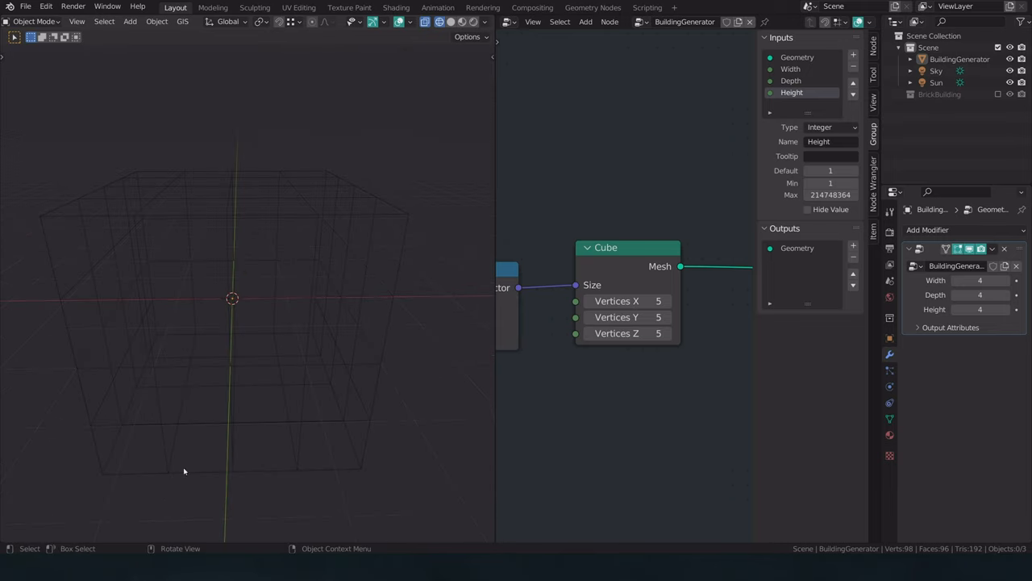
mouse_move(200, 474)
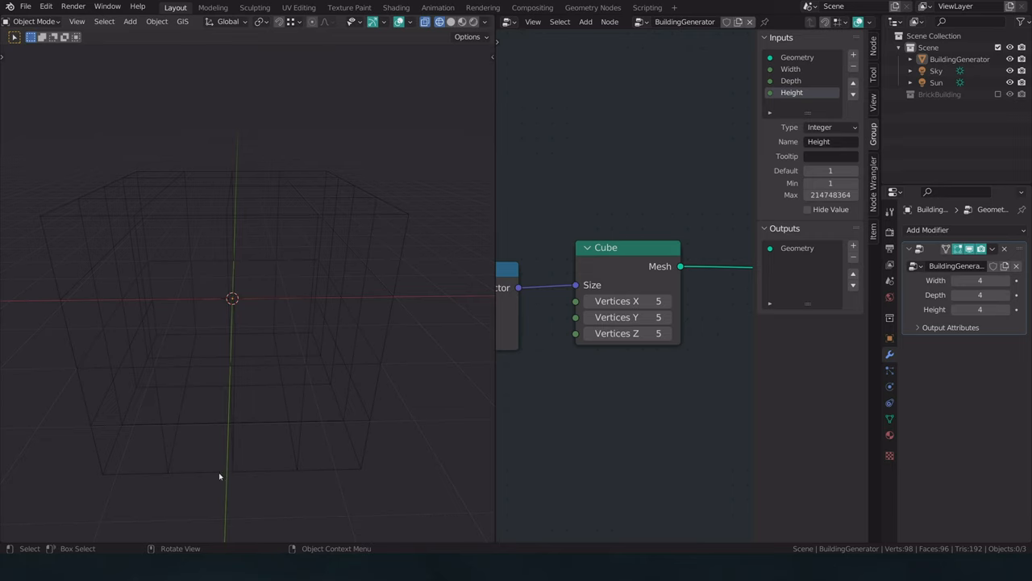
mouse_move(276, 467)
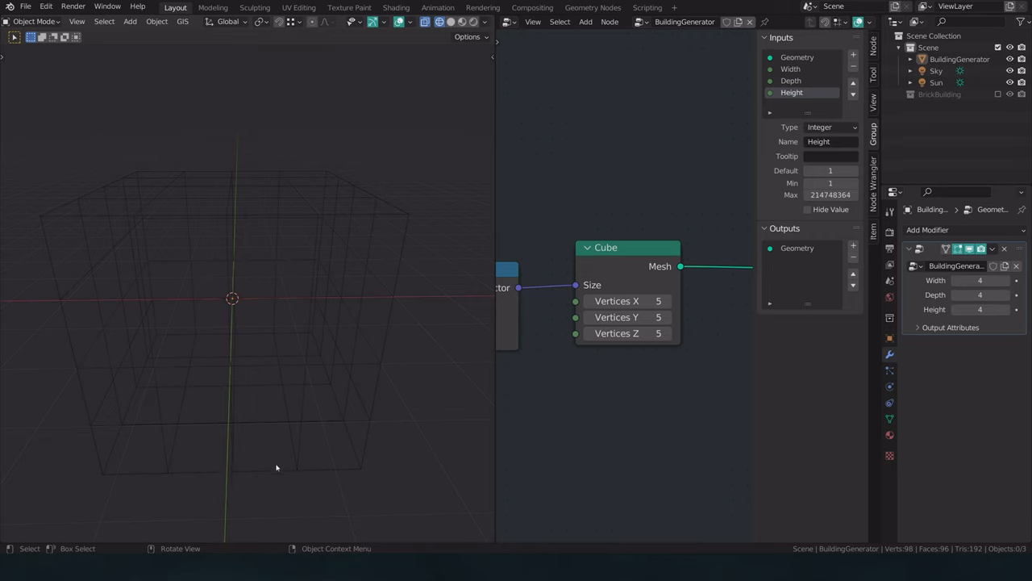
mouse_move(356, 476)
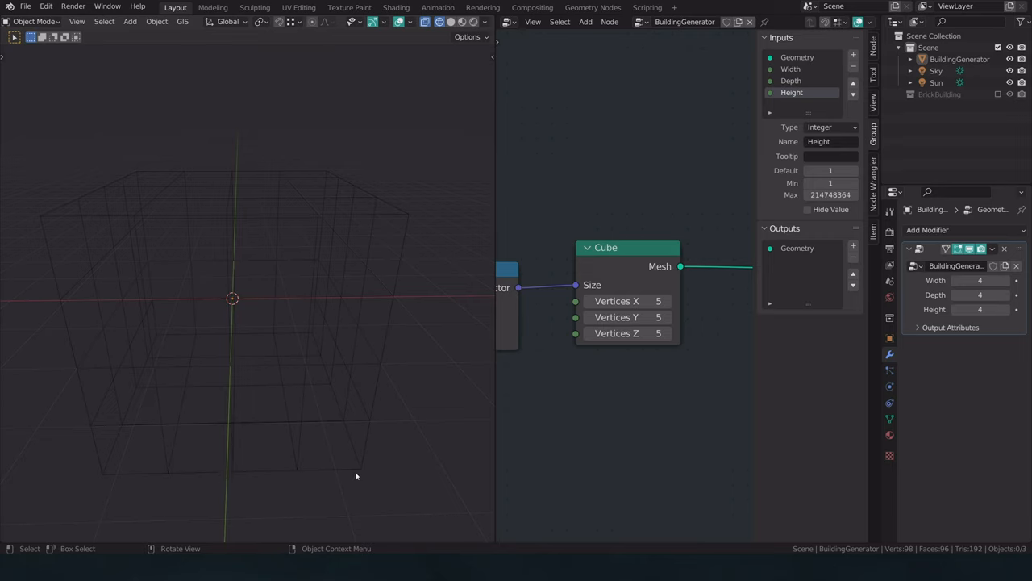
mouse_move(276, 446)
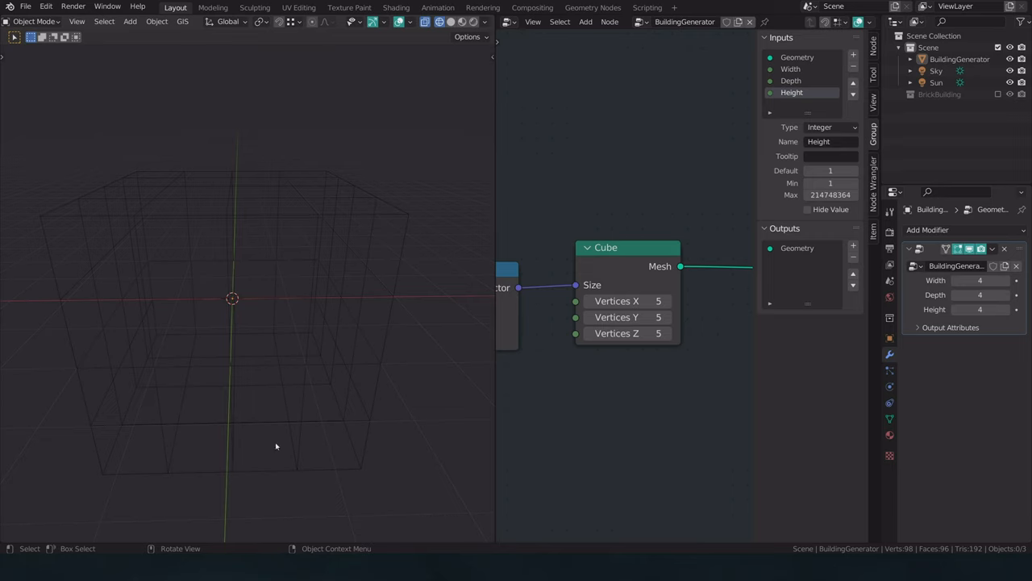
mouse_move(193, 462)
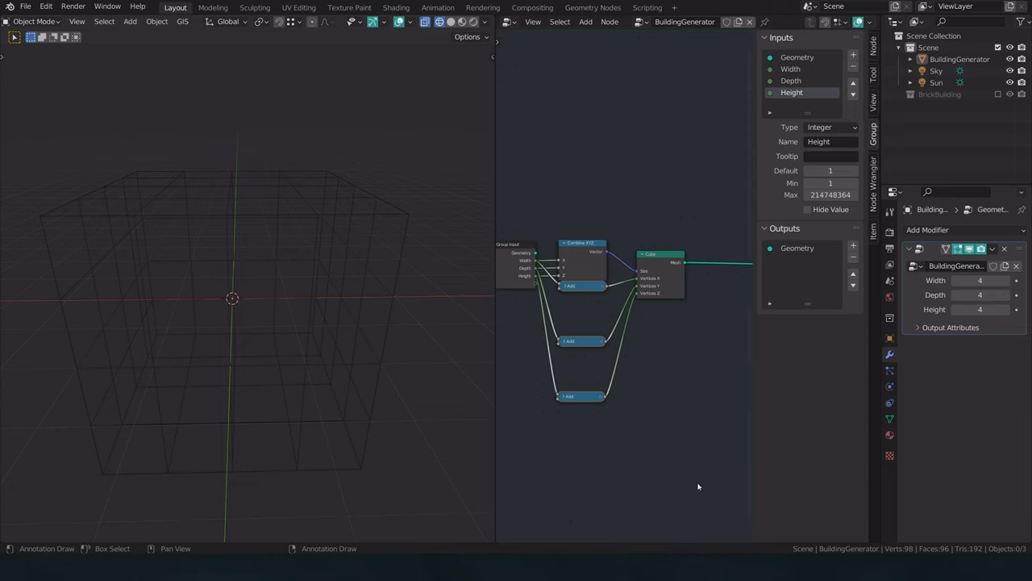
key(s)
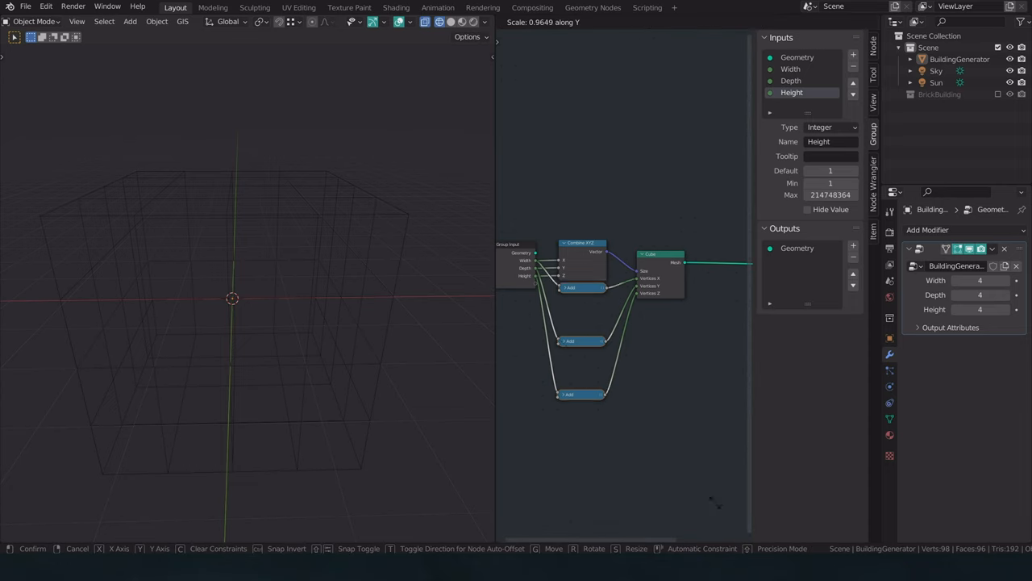
mouse_move(613, 355)
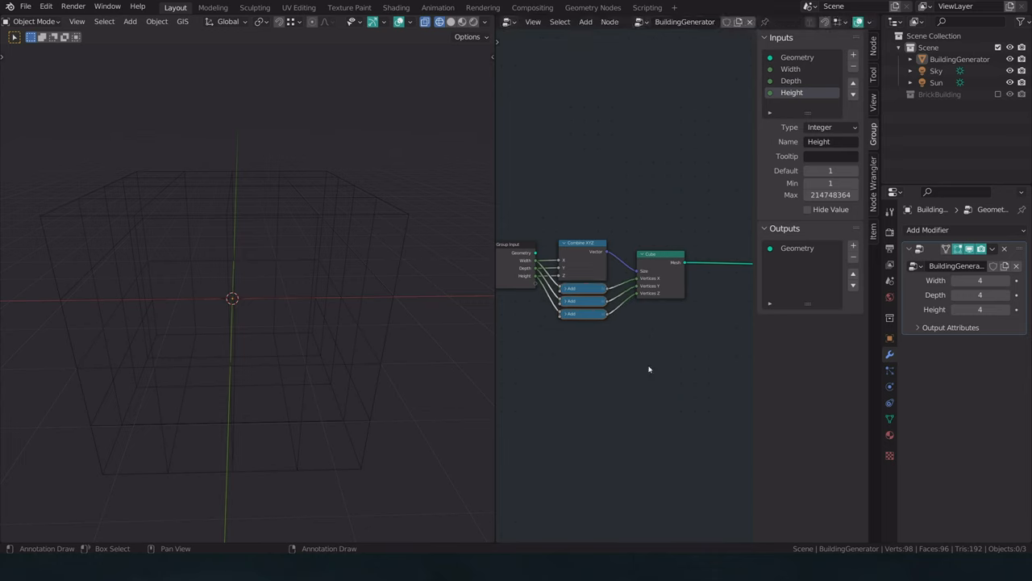
drag(660, 254, 645, 266)
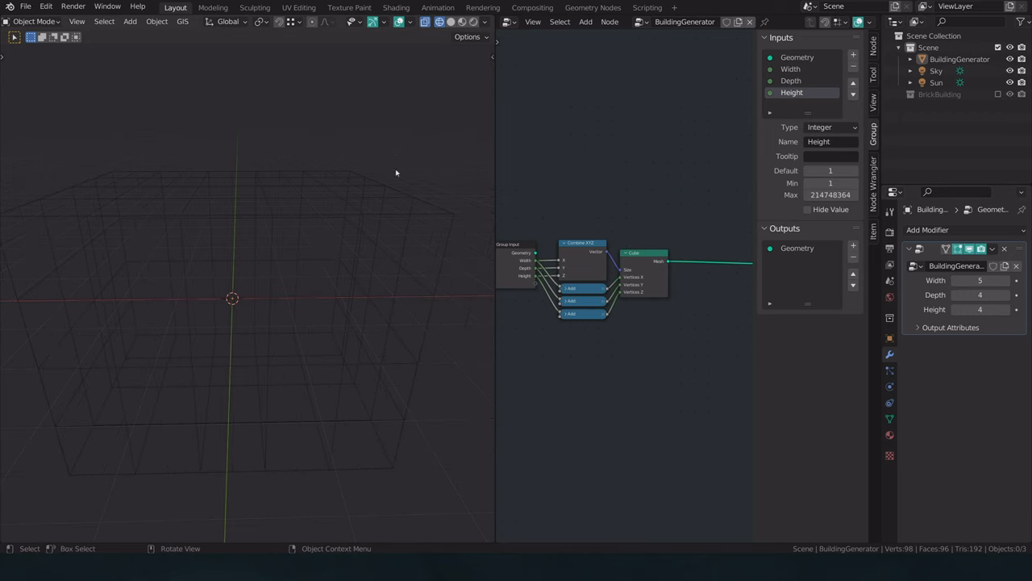
drag(395, 172, 220, 409)
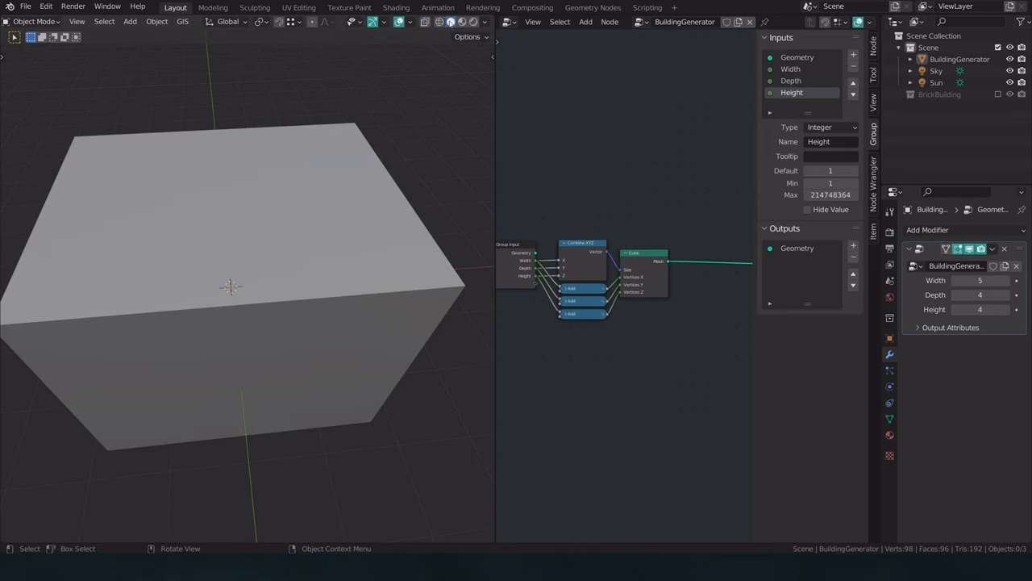
Use Solid shading and enable the Wireframe overlay to show the block's grid edges
click(484, 22)
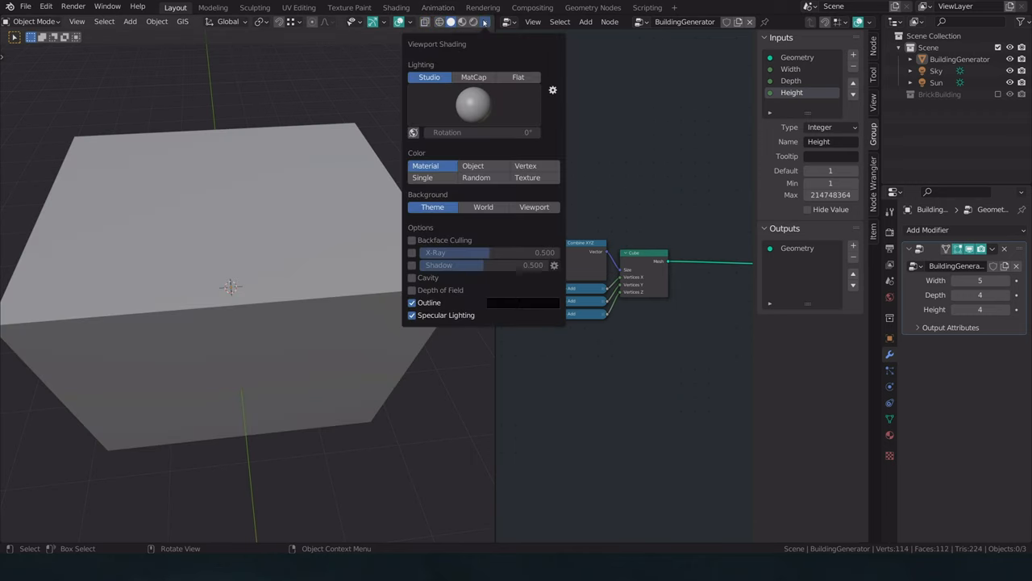
click(410, 22)
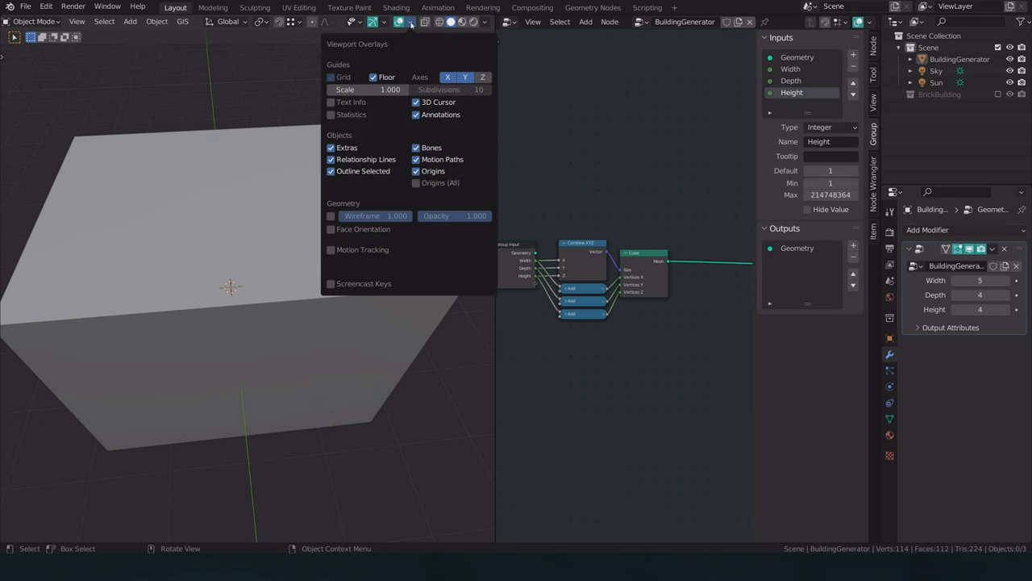
click(330, 215)
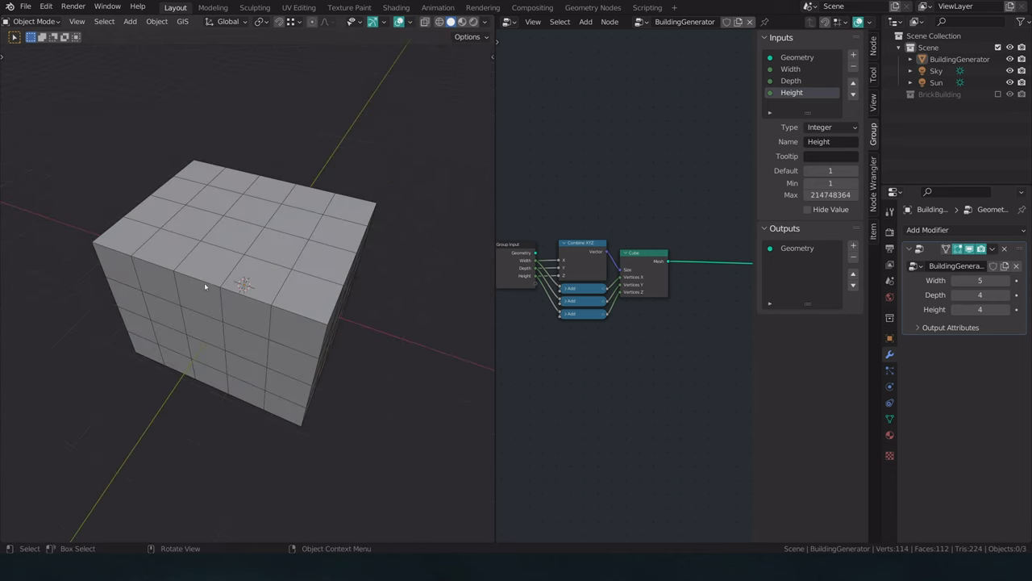
mouse_move(242, 271)
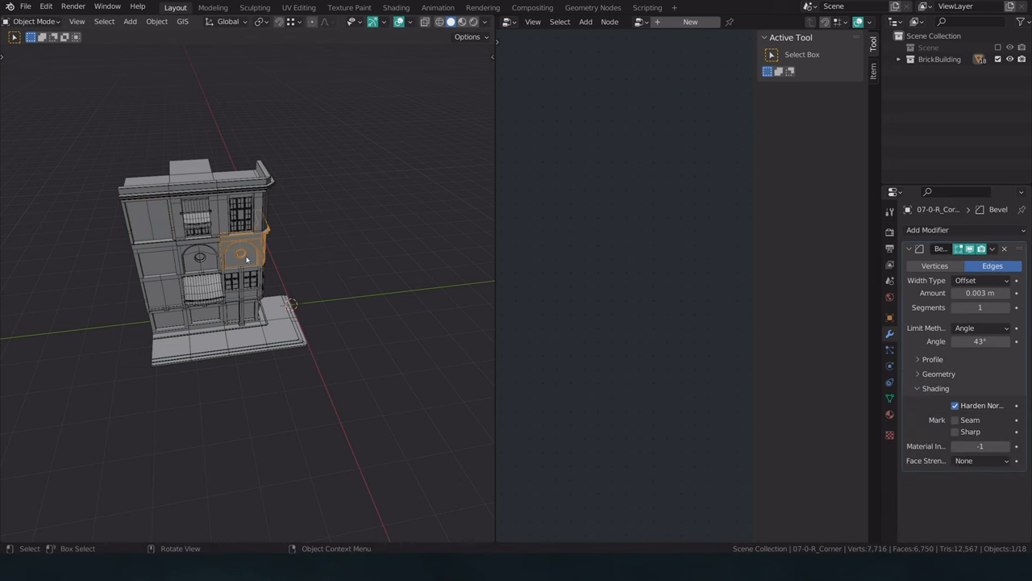
Select all BrickBuilding parts and show that collection beside the generated block
key(g)
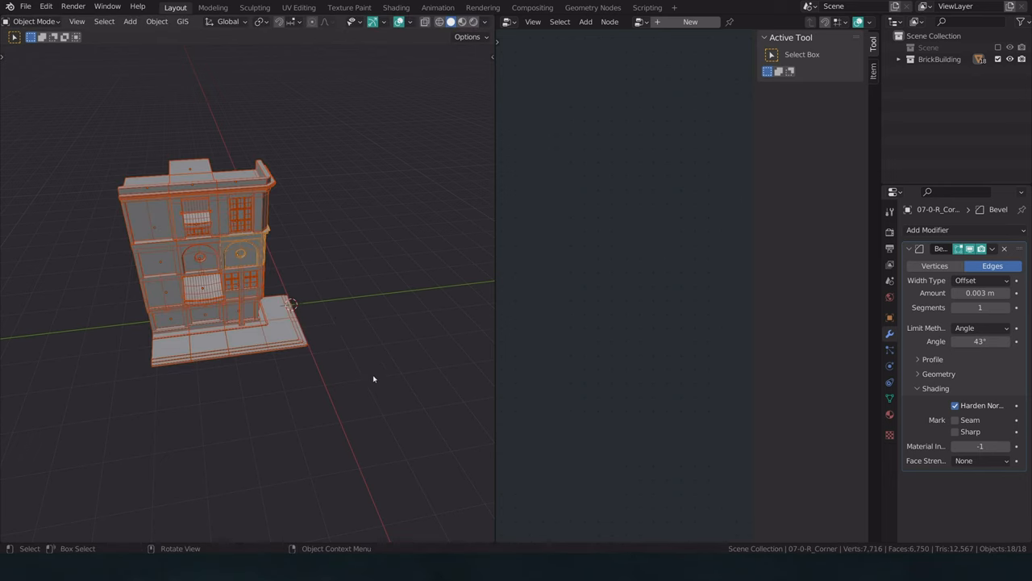
key(g)
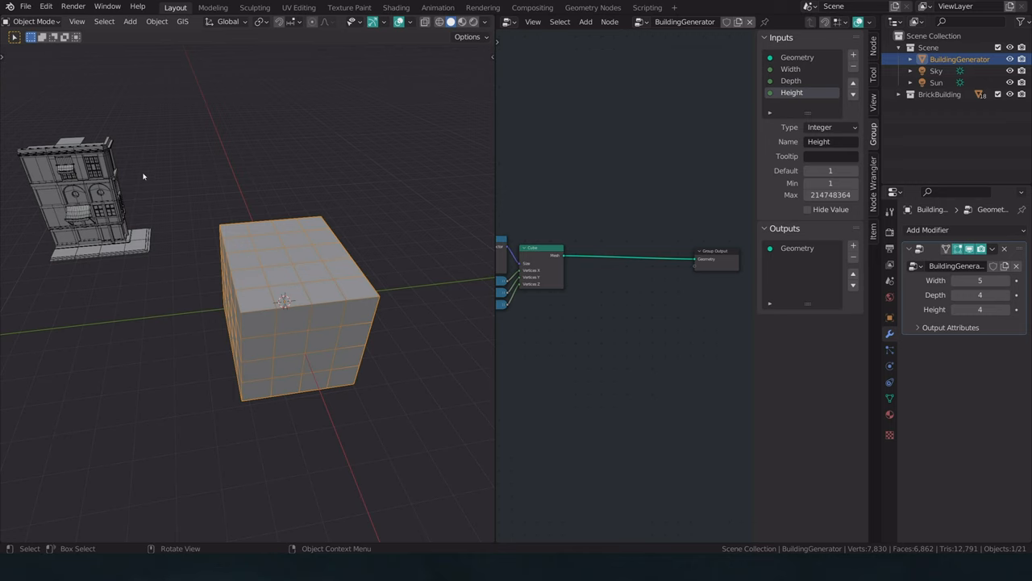
mouse_move(386, 285)
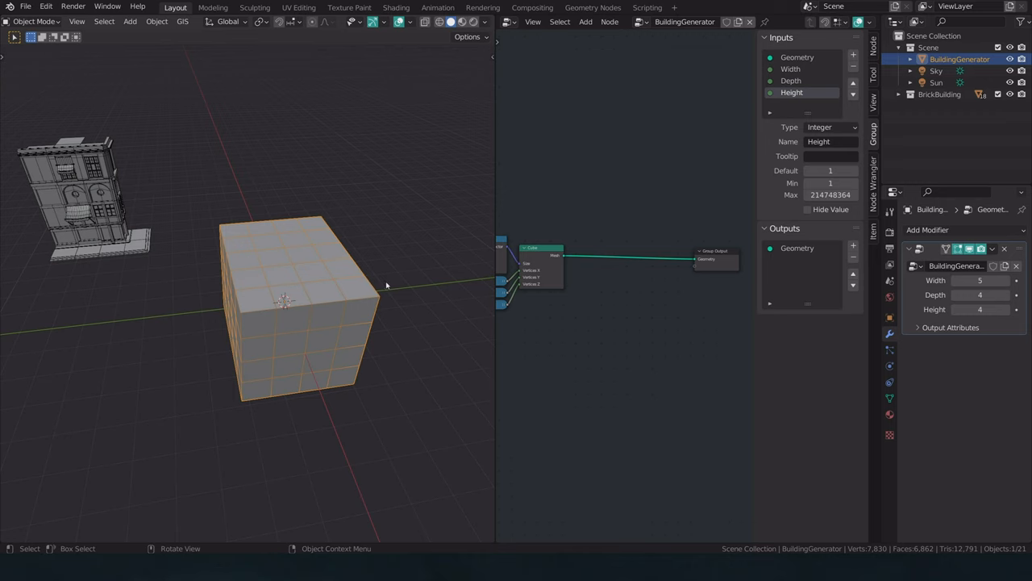
Insert an Instance on Points node after the Cube and add an Object Info node for the window
click(586, 22)
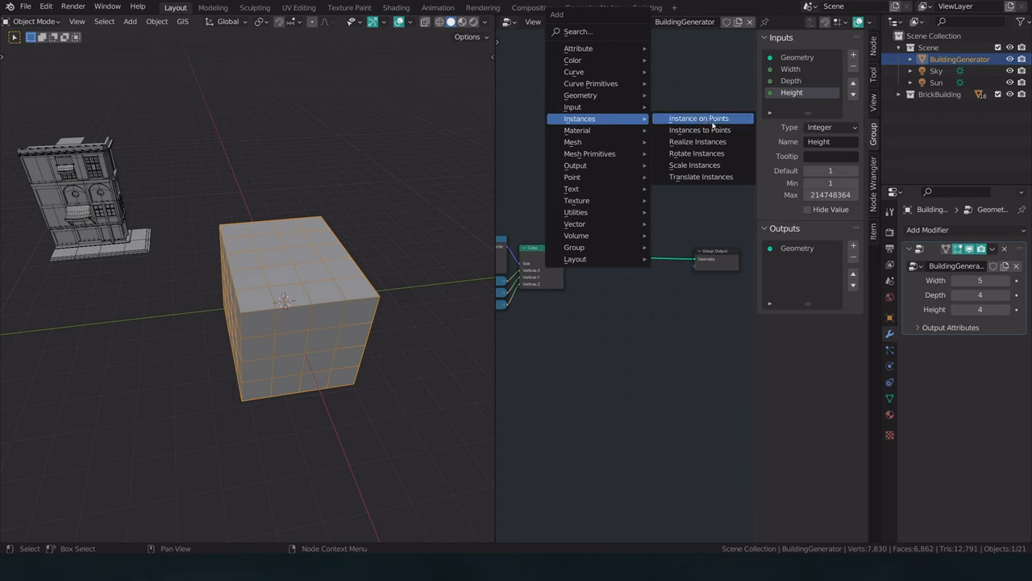
click(699, 119)
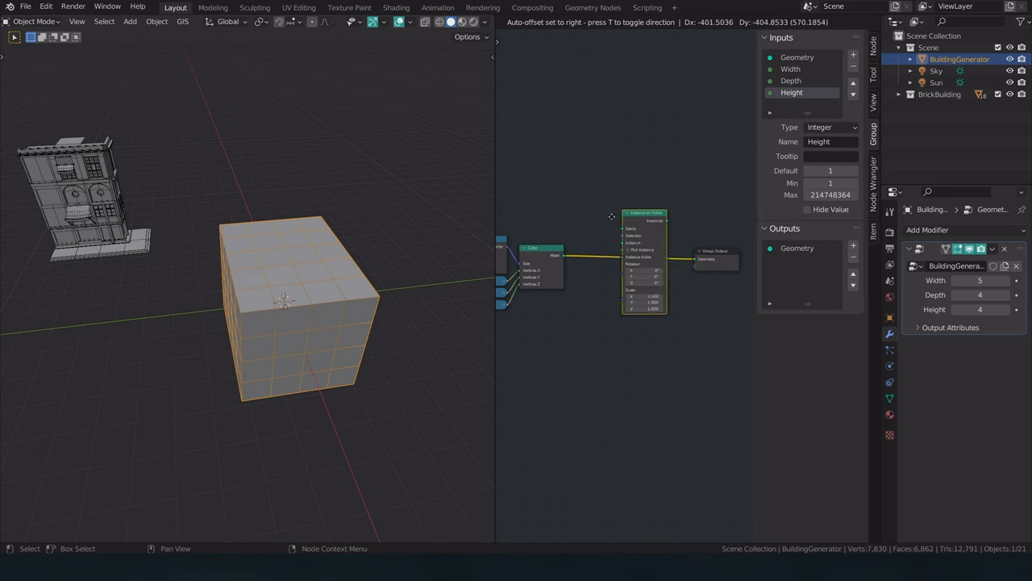
click(479, 337)
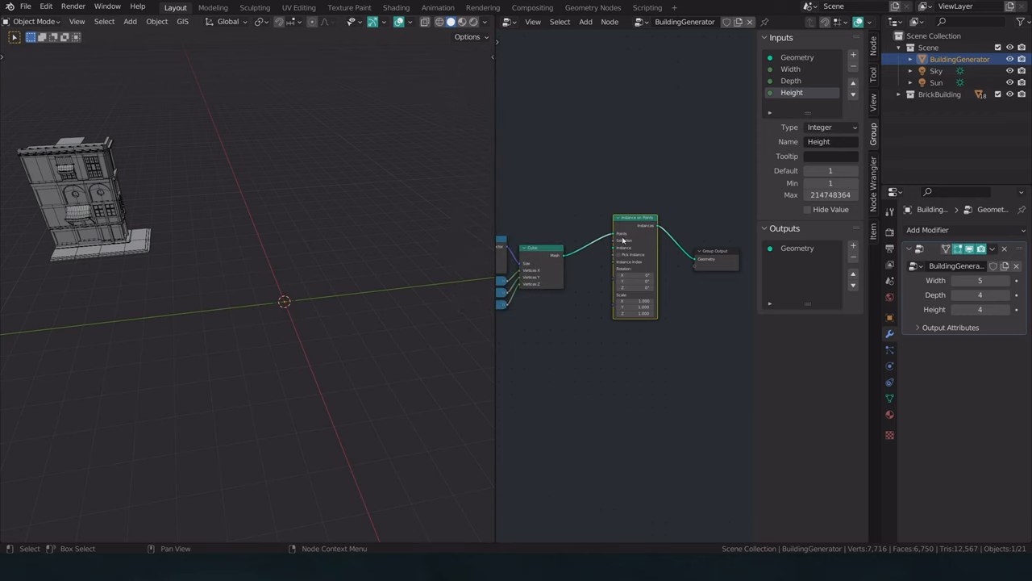
mouse_move(607, 260)
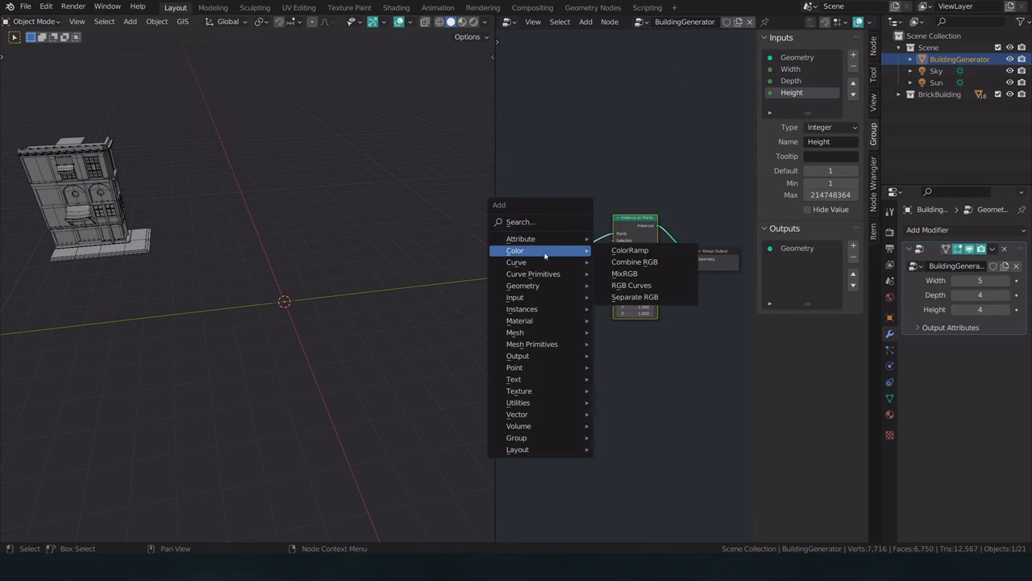
mouse_move(514, 297)
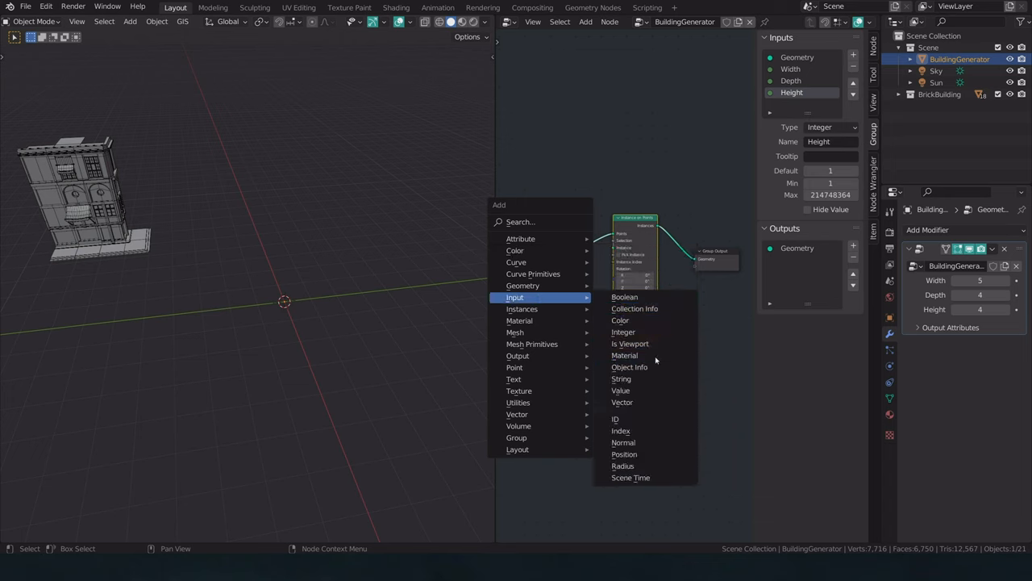
click(629, 367)
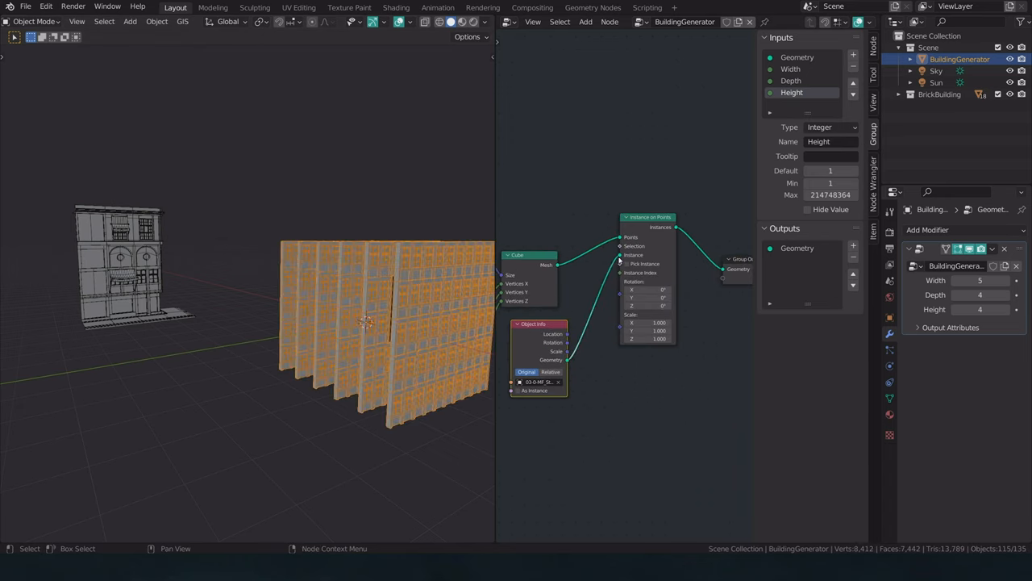
drag(363, 323, 286, 500)
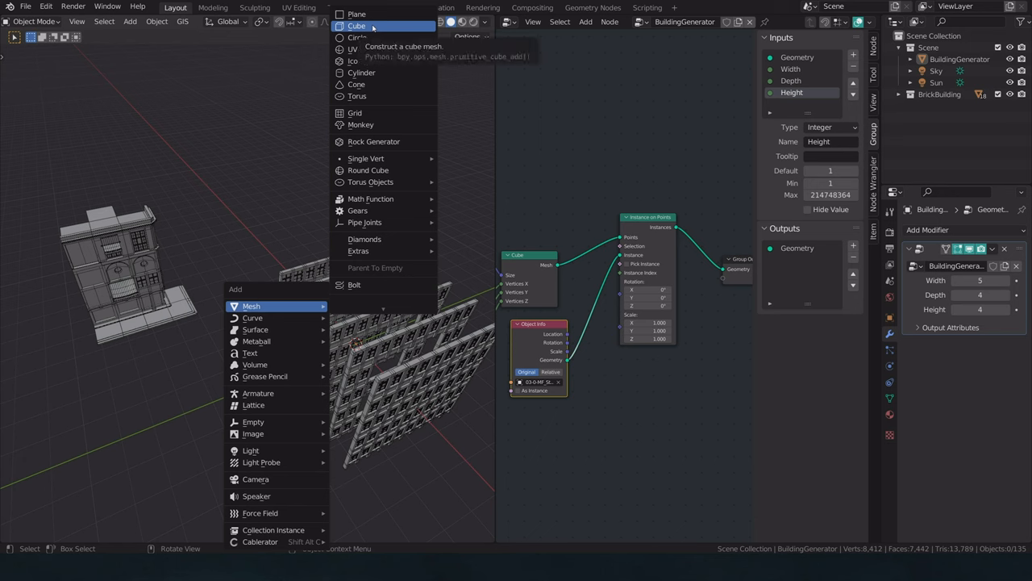
Add a cube named 'placeholder', shrink its mesh in Edit Mode, and apply scale
click(356, 26)
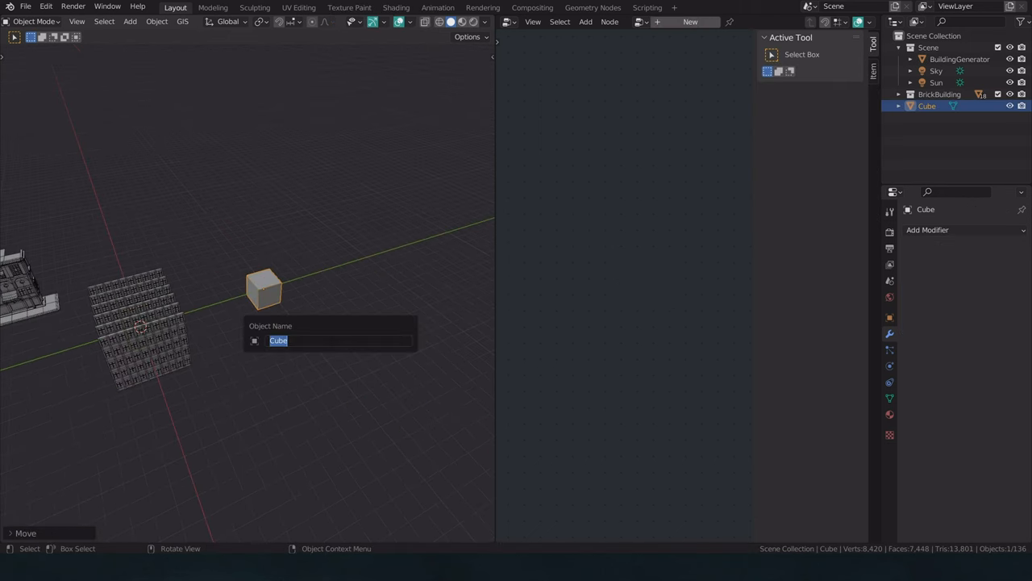
text(plac)
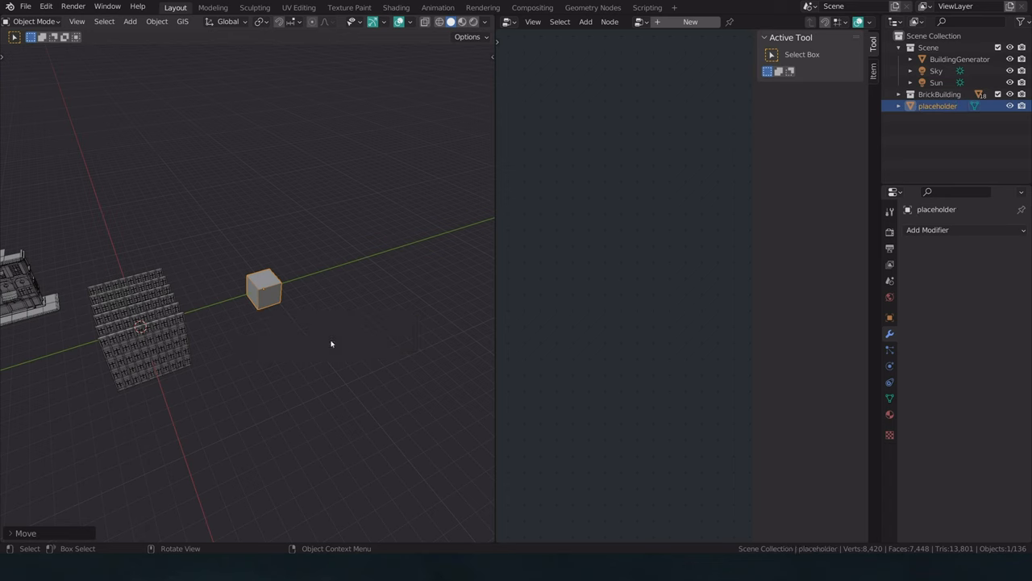
key(Tab)
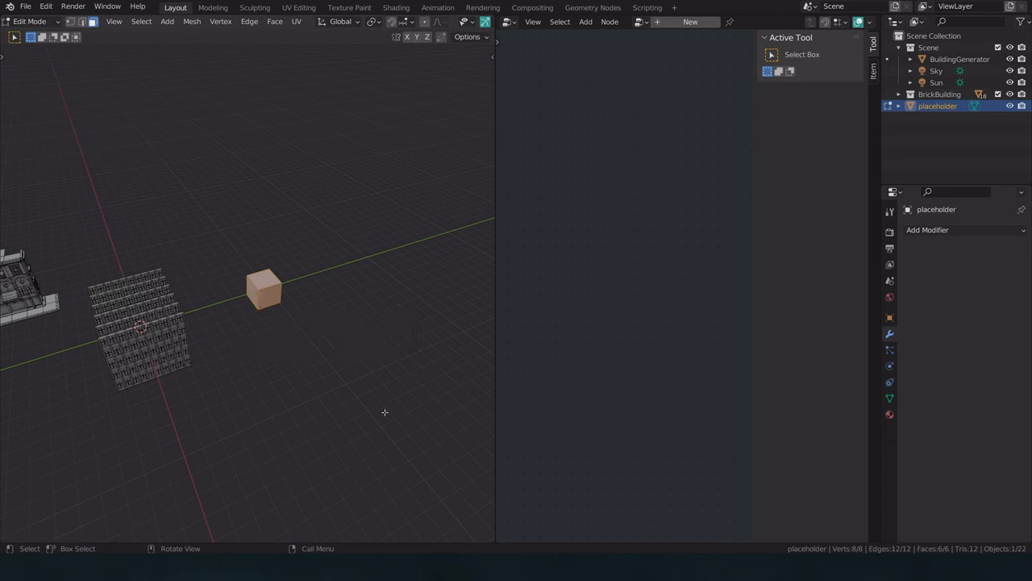
key(s)
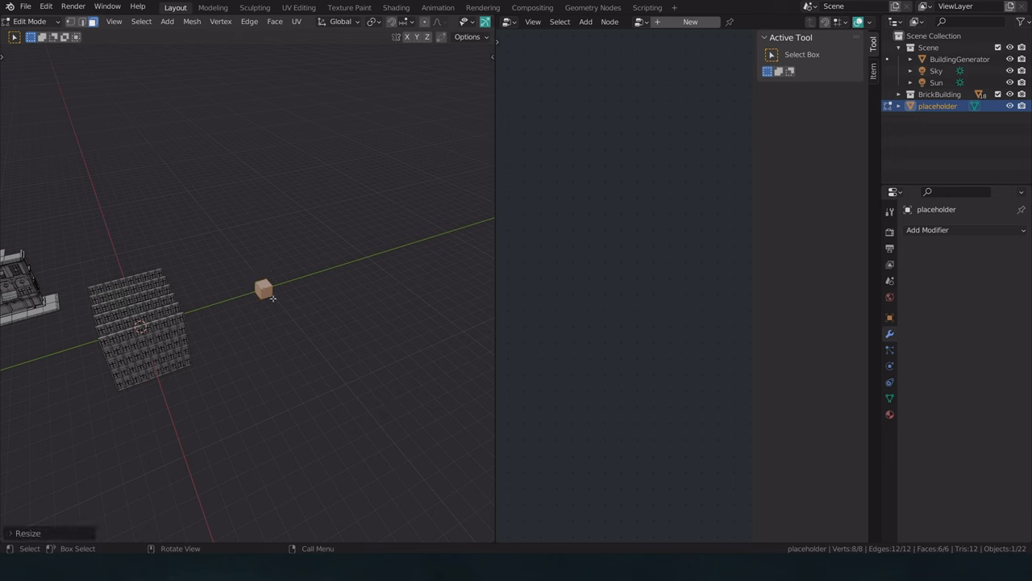
key(Tab)
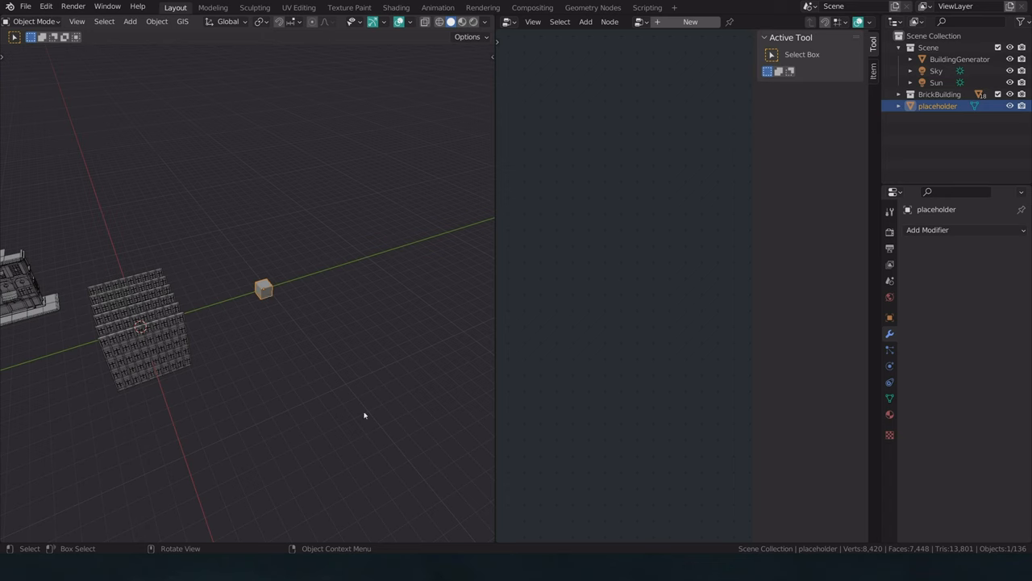
mouse_move(310, 365)
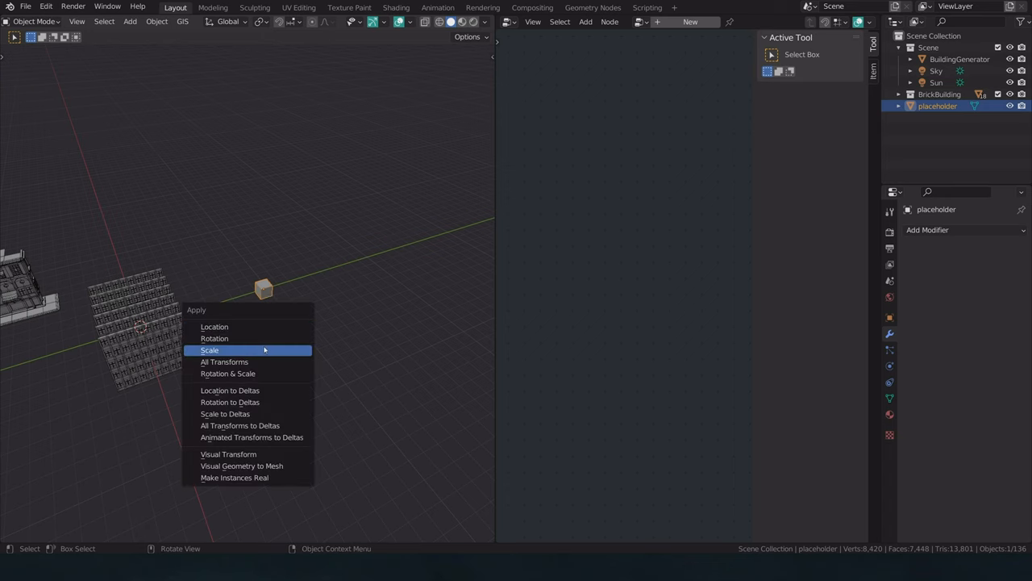
click(209, 349)
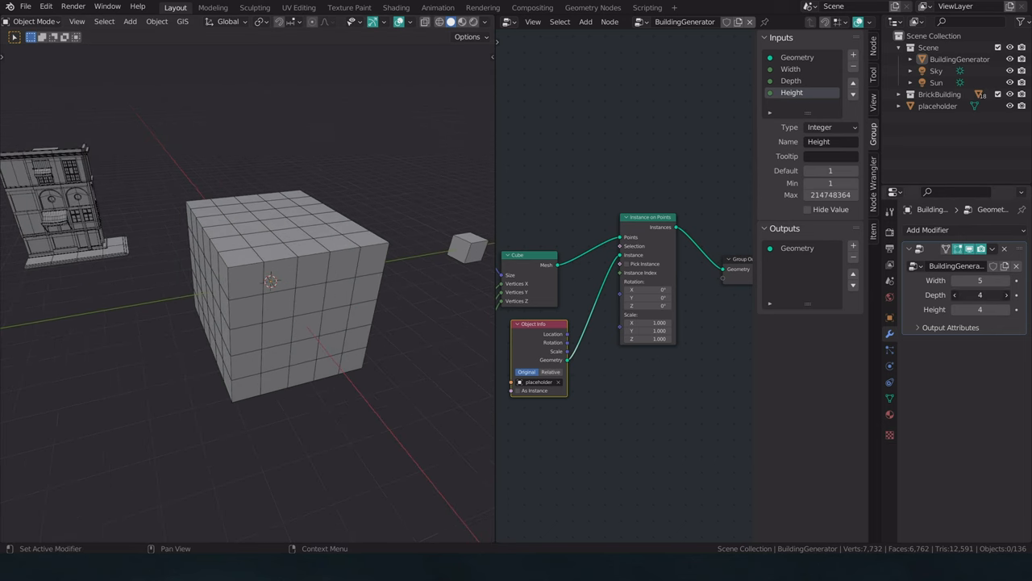
Insert a Transform node after the Cube node in the node tree
click(1006, 309)
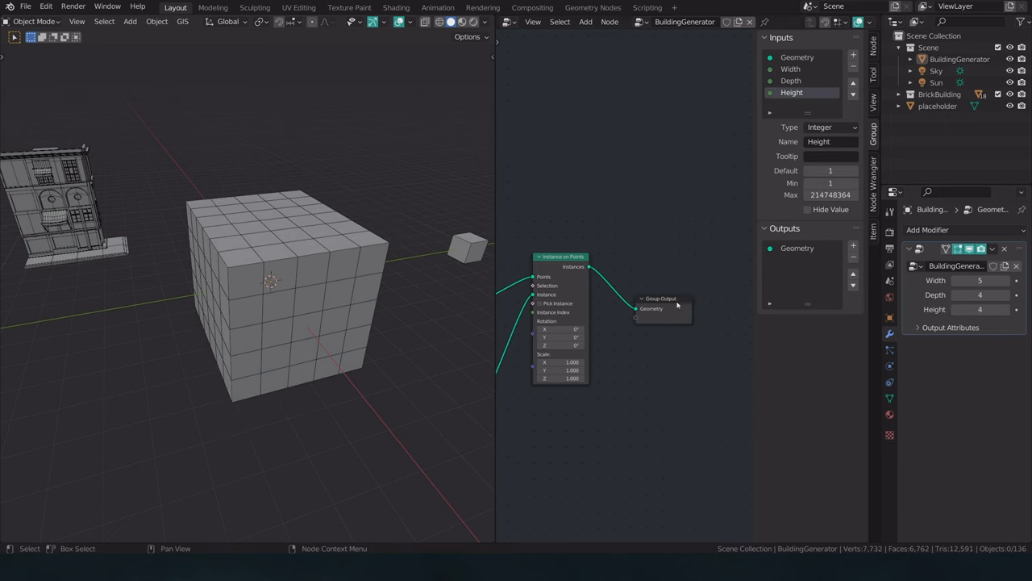
drag(662, 308, 675, 267)
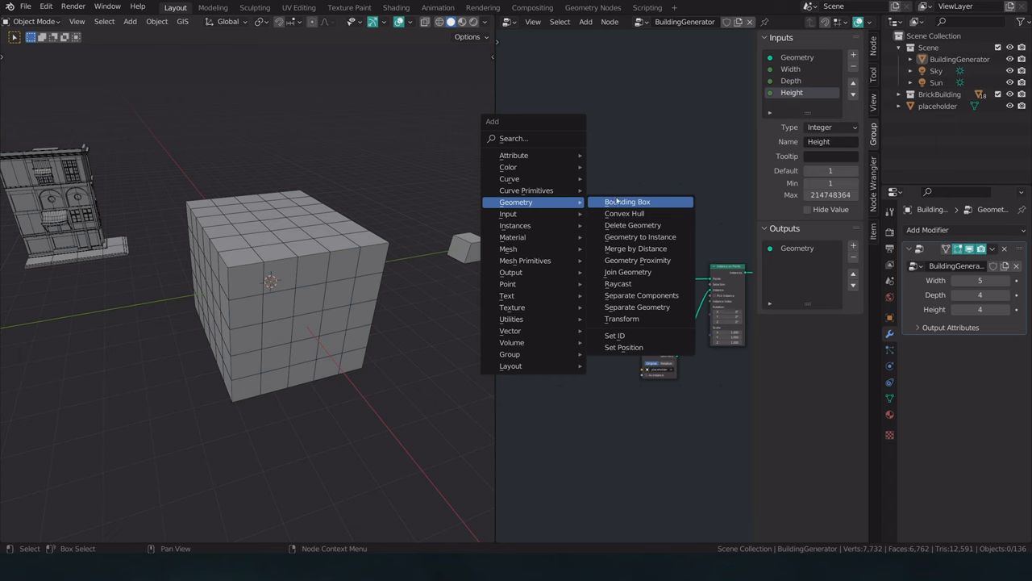
mouse_move(622, 318)
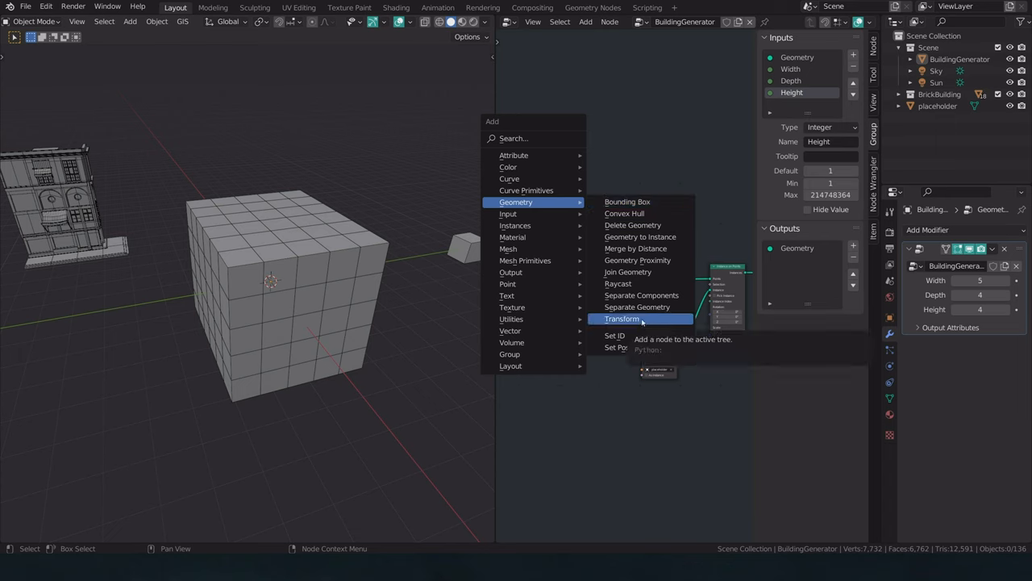
click(622, 319)
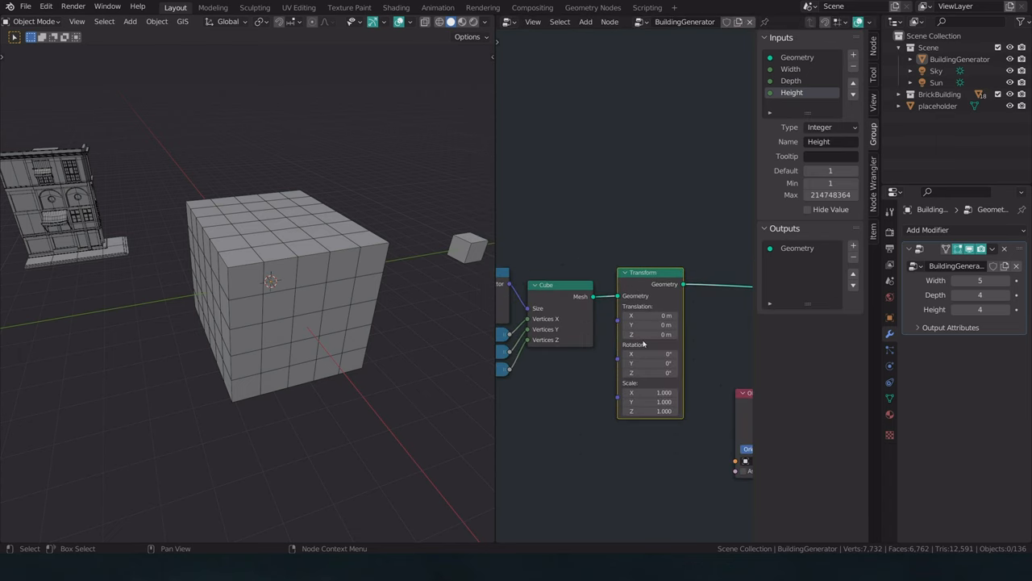
click(650, 334)
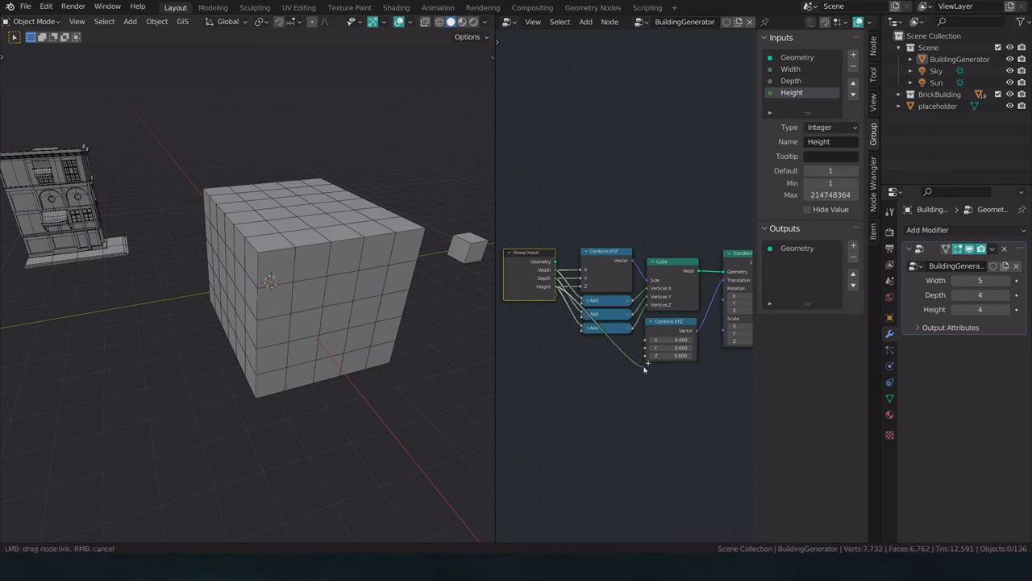
Link Height into Combine XYZ Z, set X to 0.600, and add another Math Add node
drag(645, 369, 651, 339)
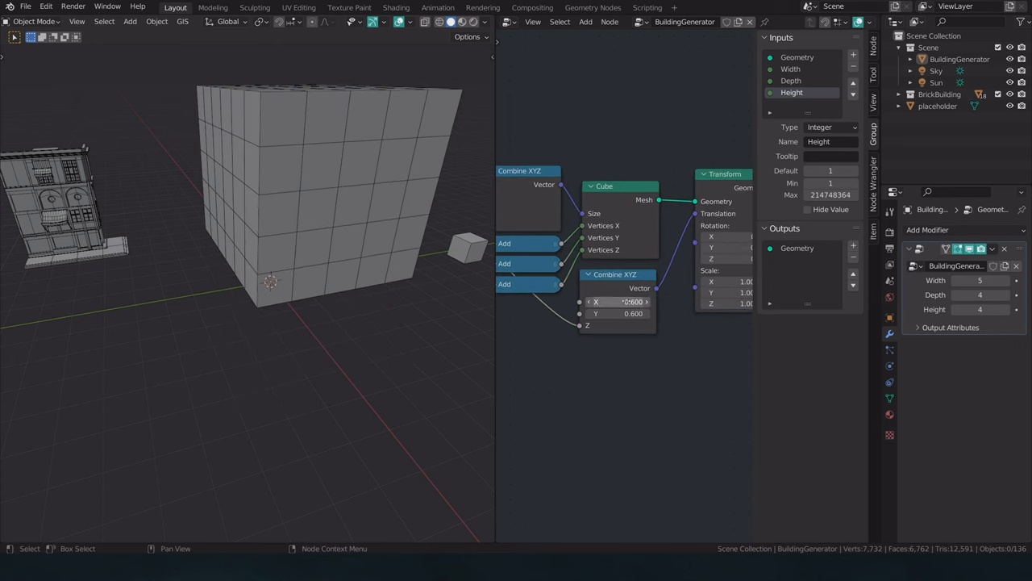
double_click(617, 301)
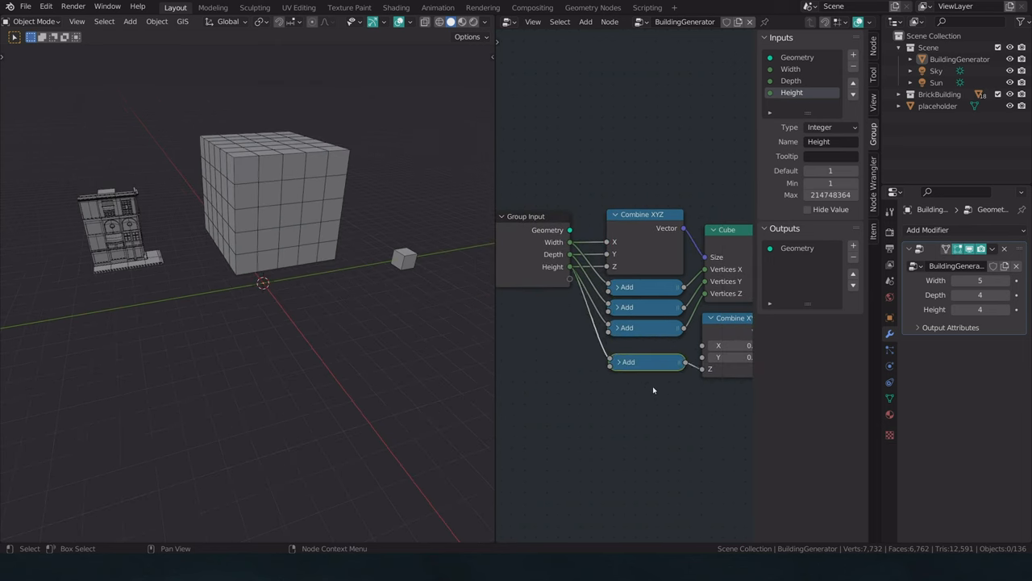
click(645, 392)
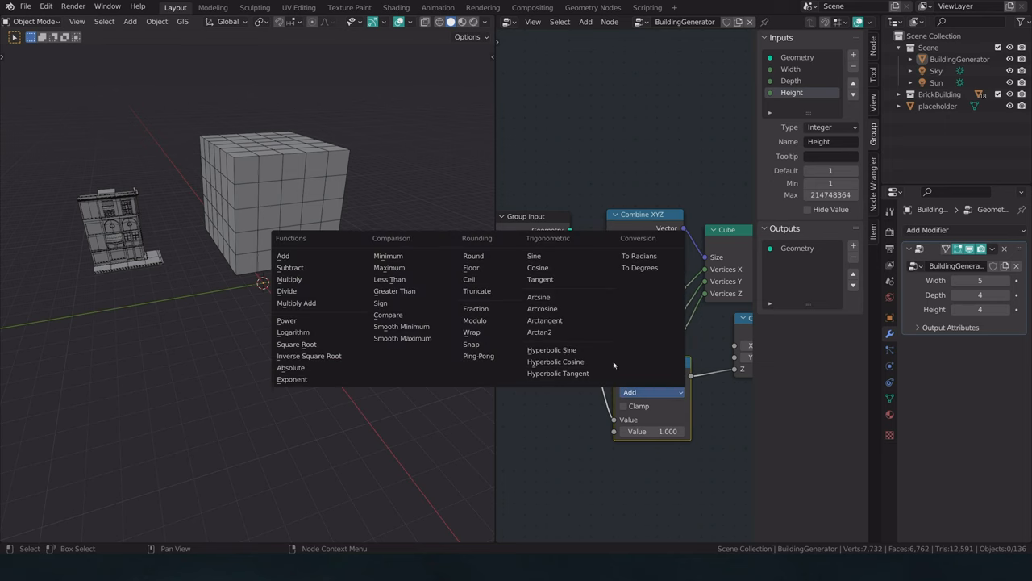
click(287, 291)
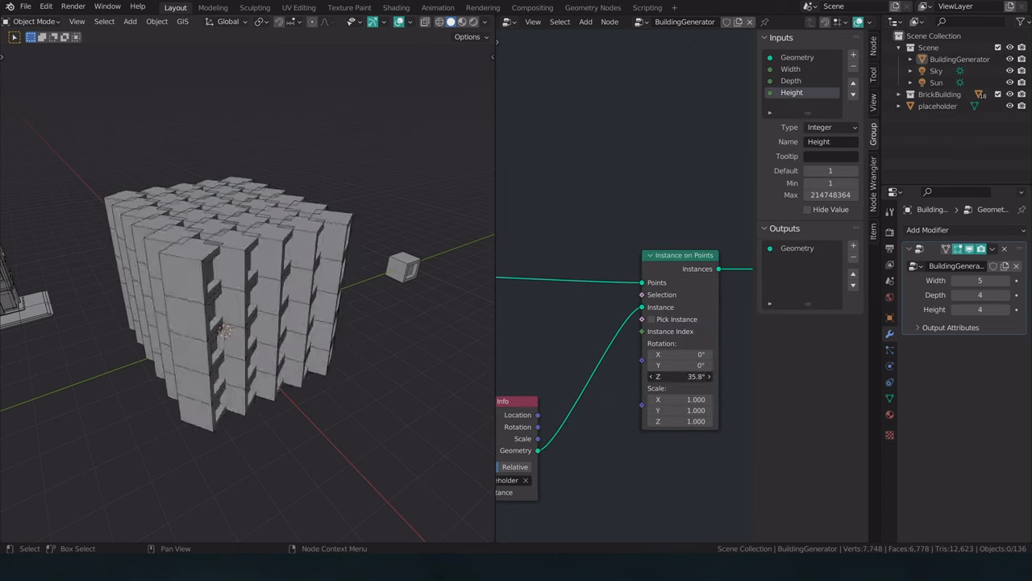
Reset Instance on Points Z rotation to 0° and move Object Info beside it
drag(680, 376, 700, 375)
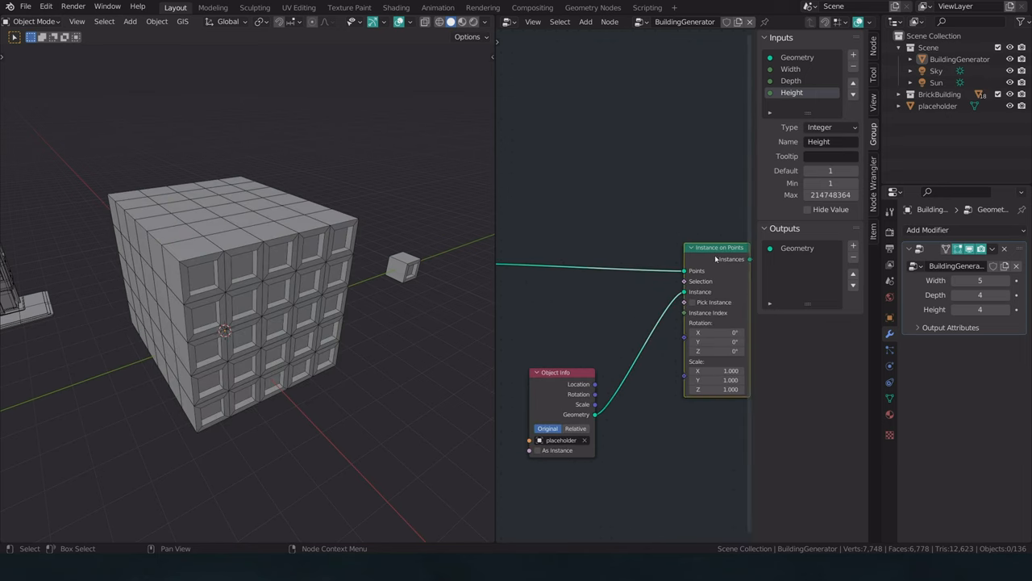
drag(557, 372, 617, 284)
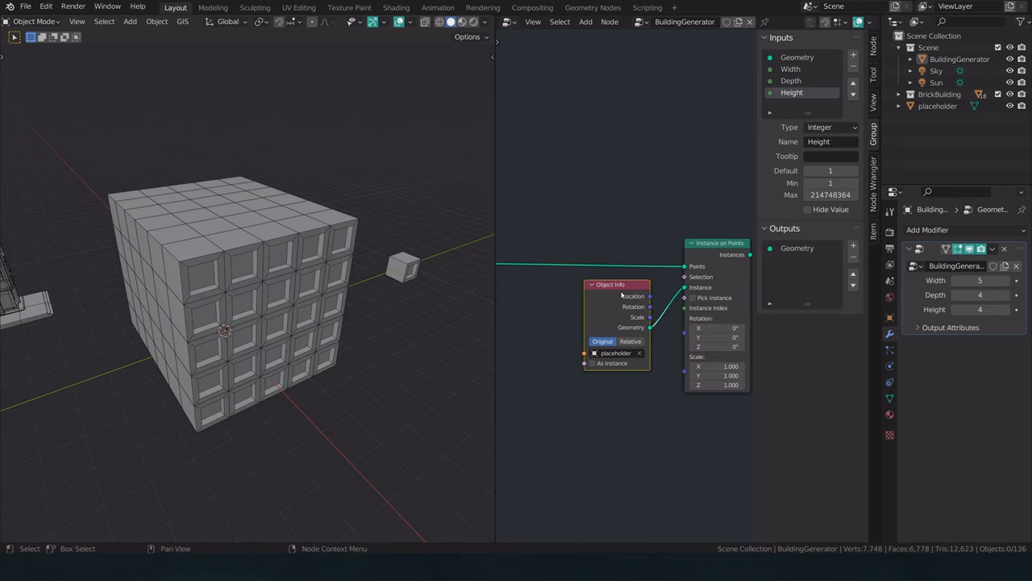
mouse_move(604, 269)
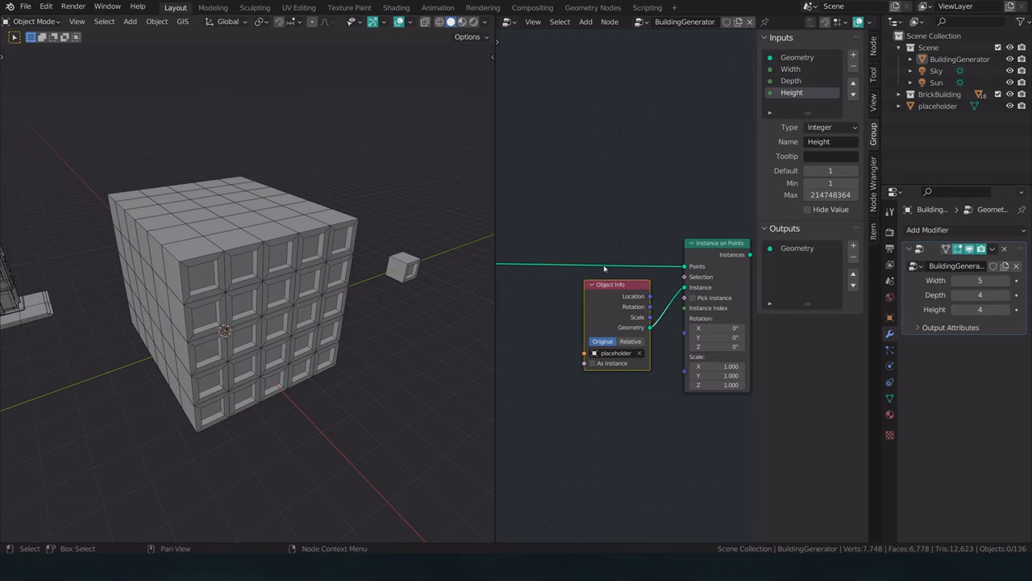
mouse_move(437, 326)
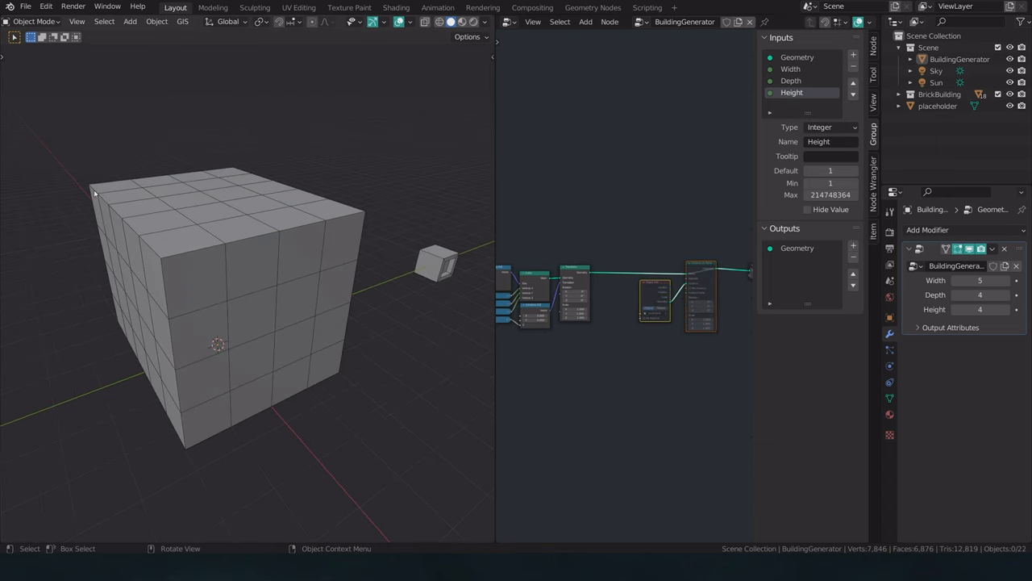
mouse_move(195, 278)
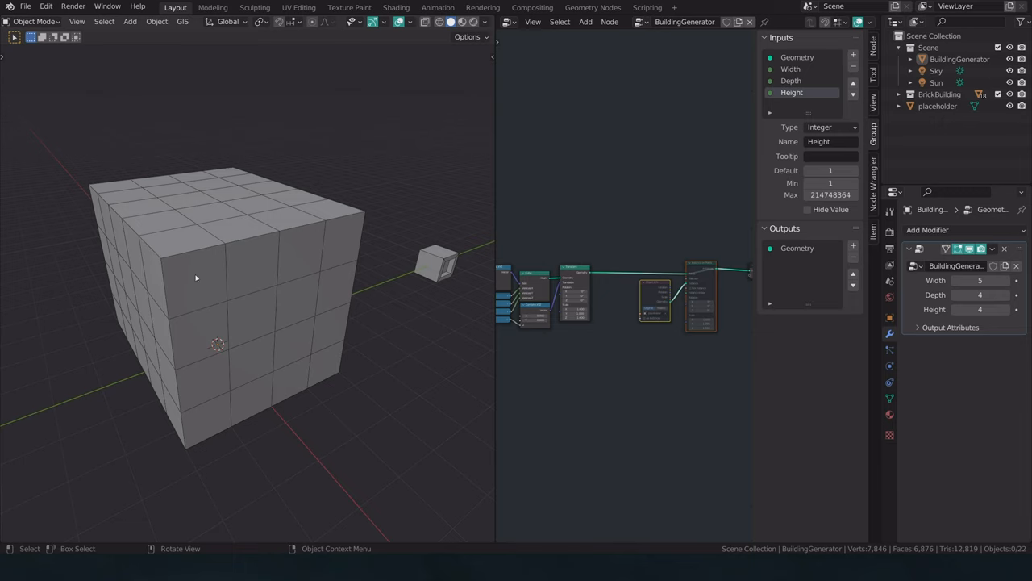
mouse_move(178, 266)
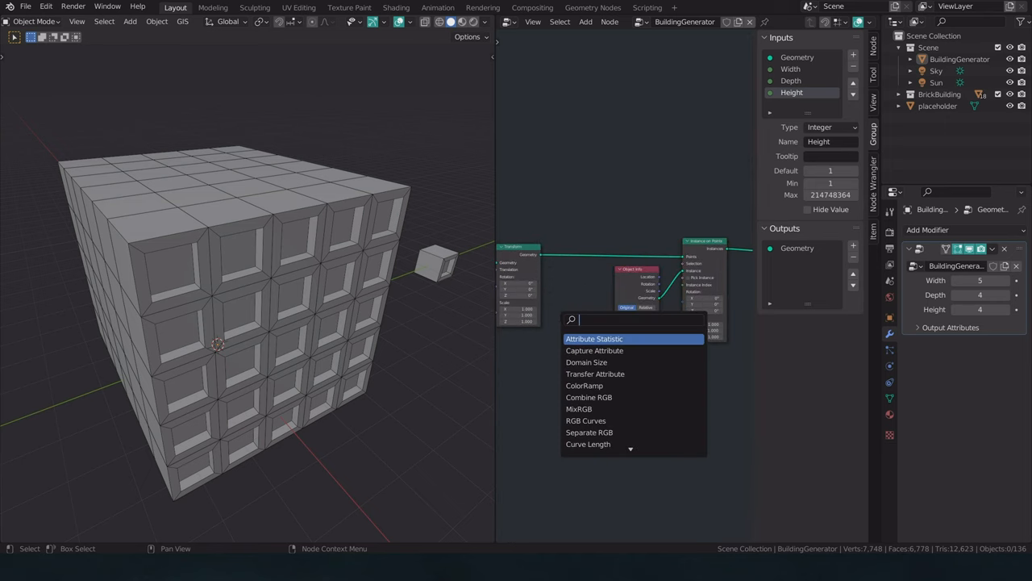
Add an ID node and an Integer Equal Compare, wiring ID into A and Result into Selection
click(595, 338)
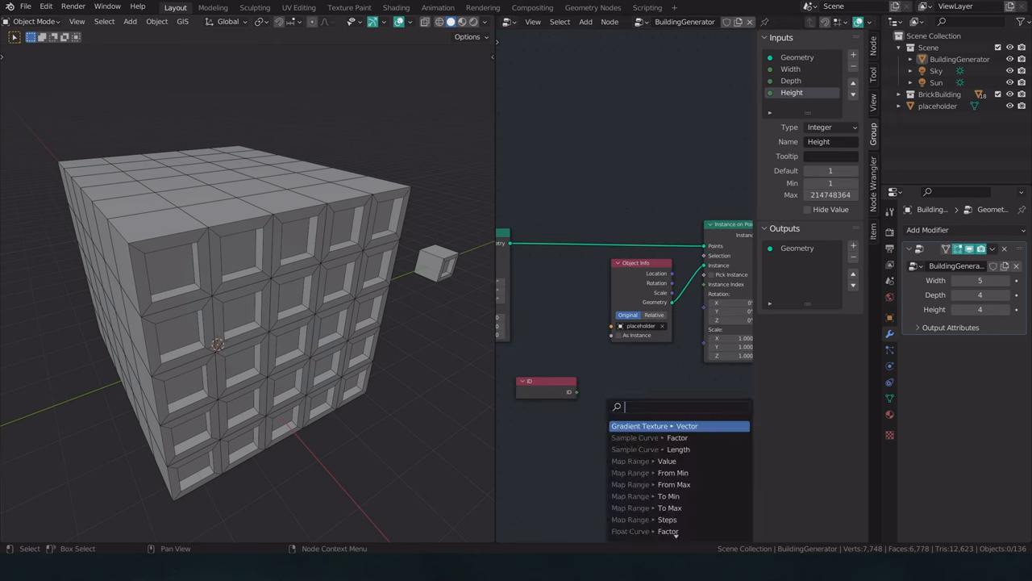
text(compare)
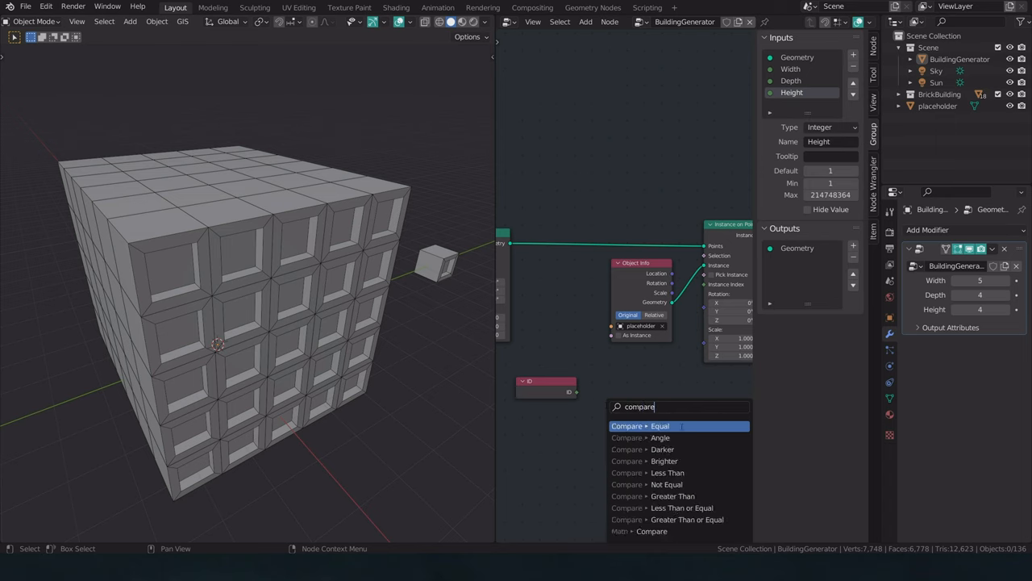
mouse_move(680, 519)
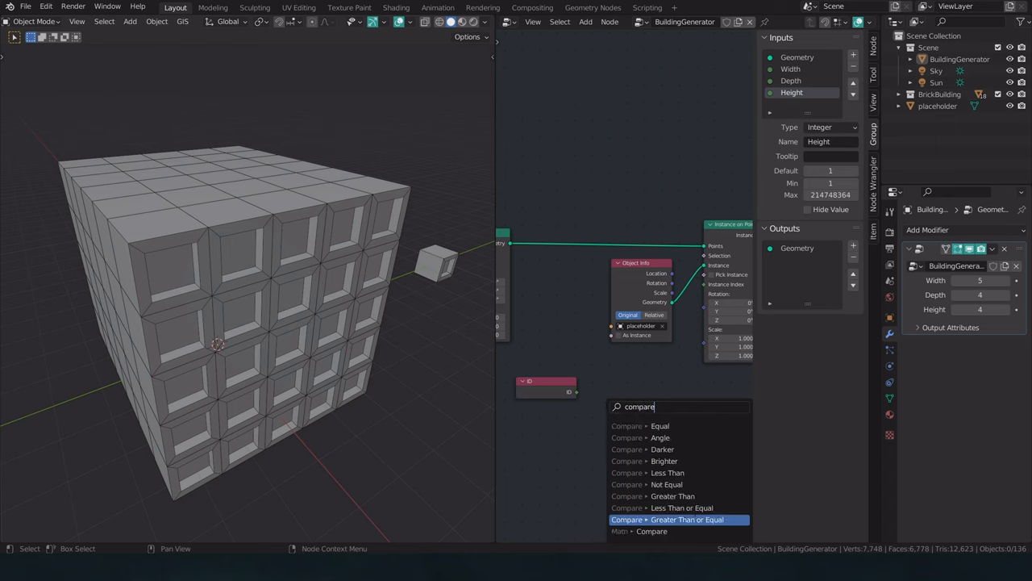
mouse_move(680, 484)
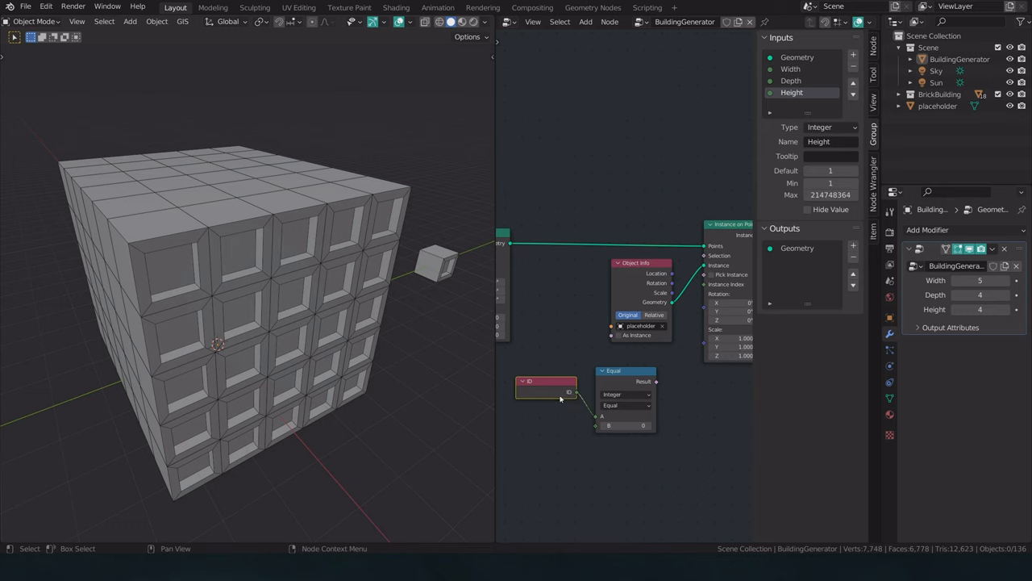
mouse_move(142, 264)
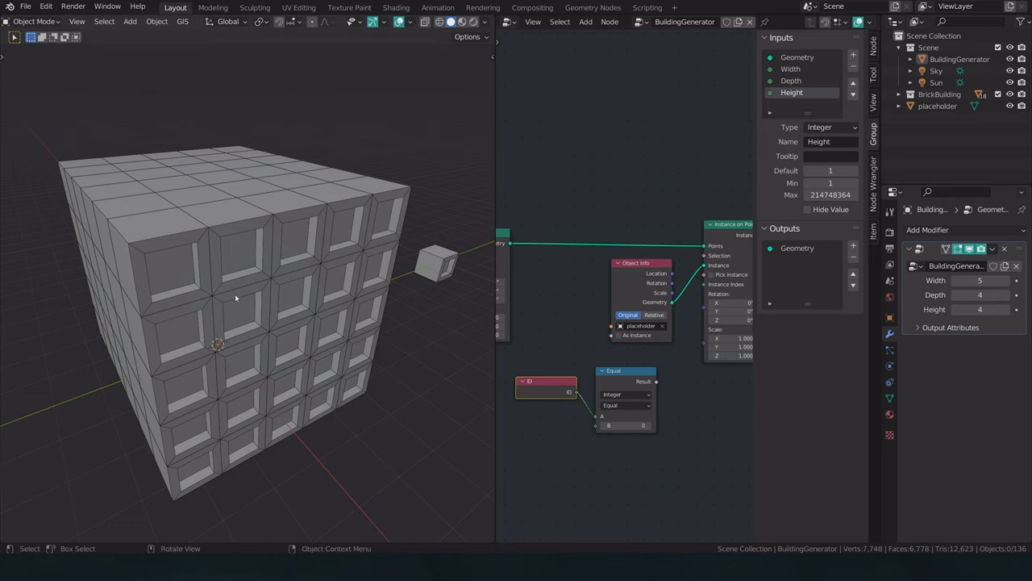
mouse_move(844, 516)
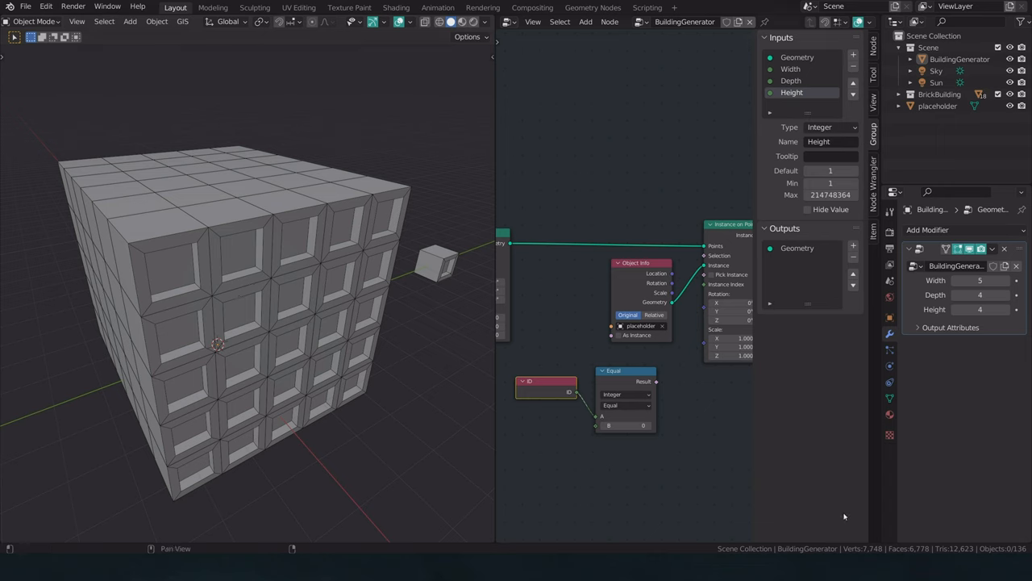
click(631, 378)
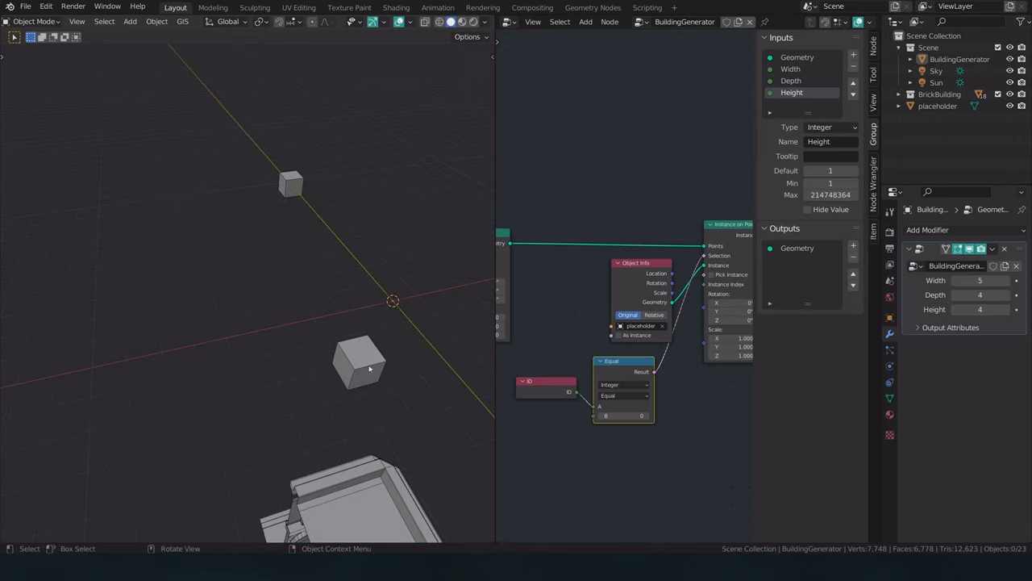
drag(323, 323, 295, 343)
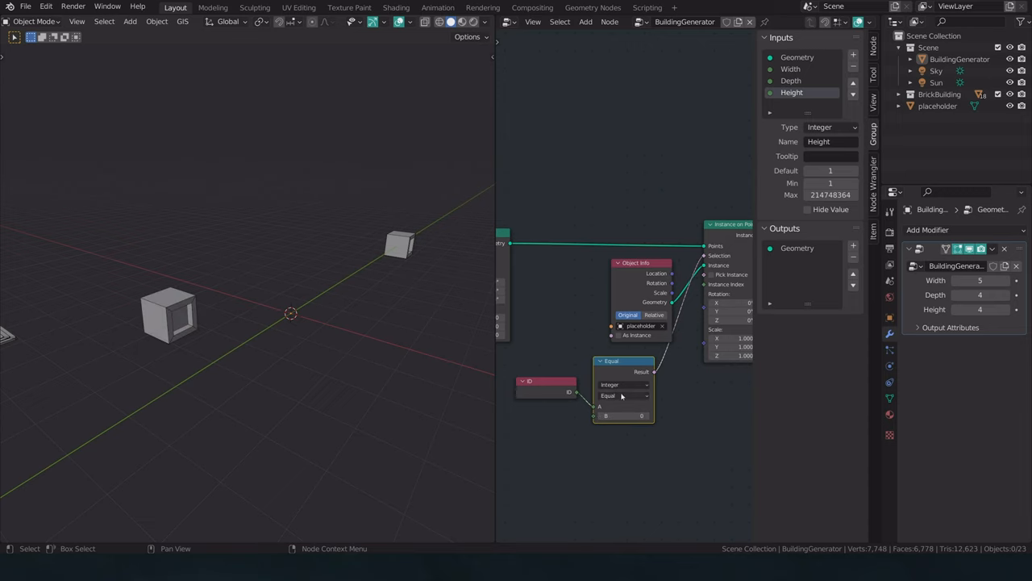
Switch the Compare to Greater Than with B at 64 and move the ID node beside it
click(621, 396)
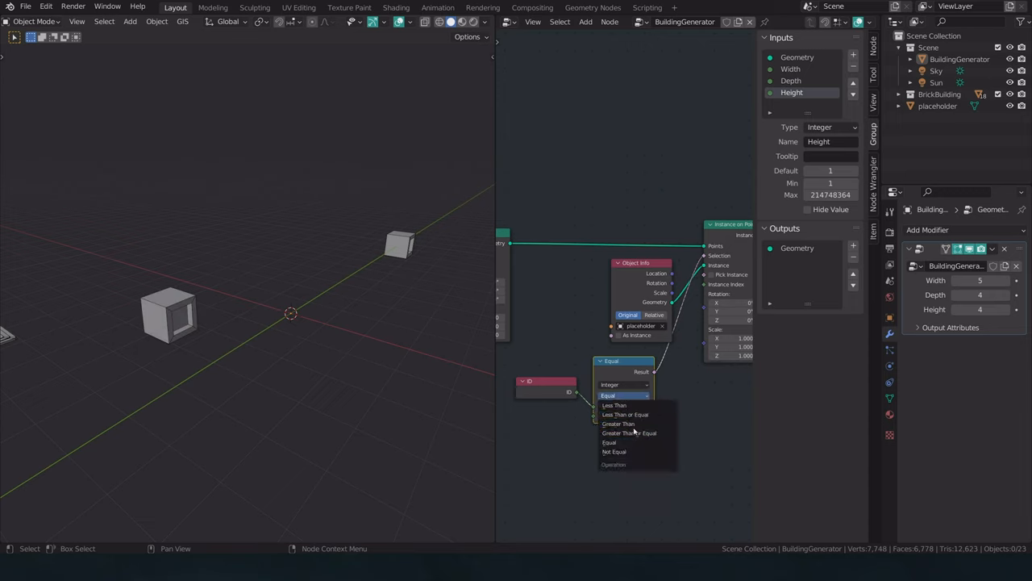
click(619, 424)
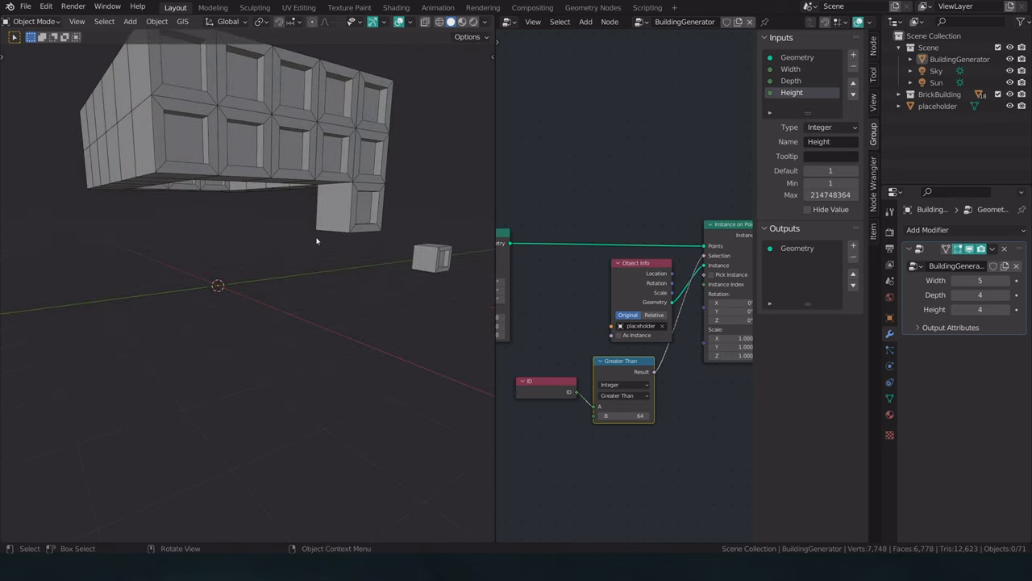
drag(547, 381, 555, 394)
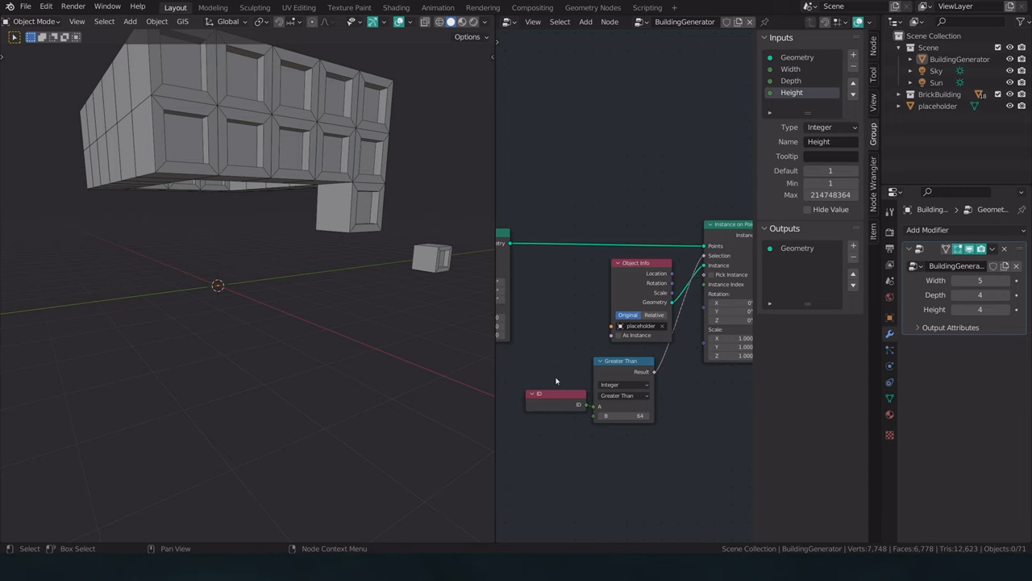
mouse_move(639, 297)
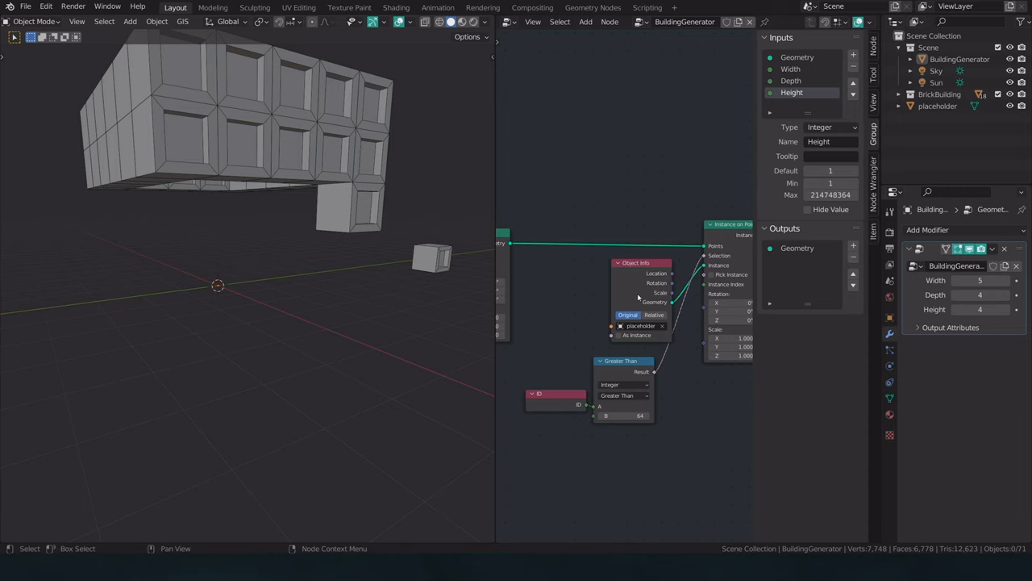
mouse_move(198, 279)
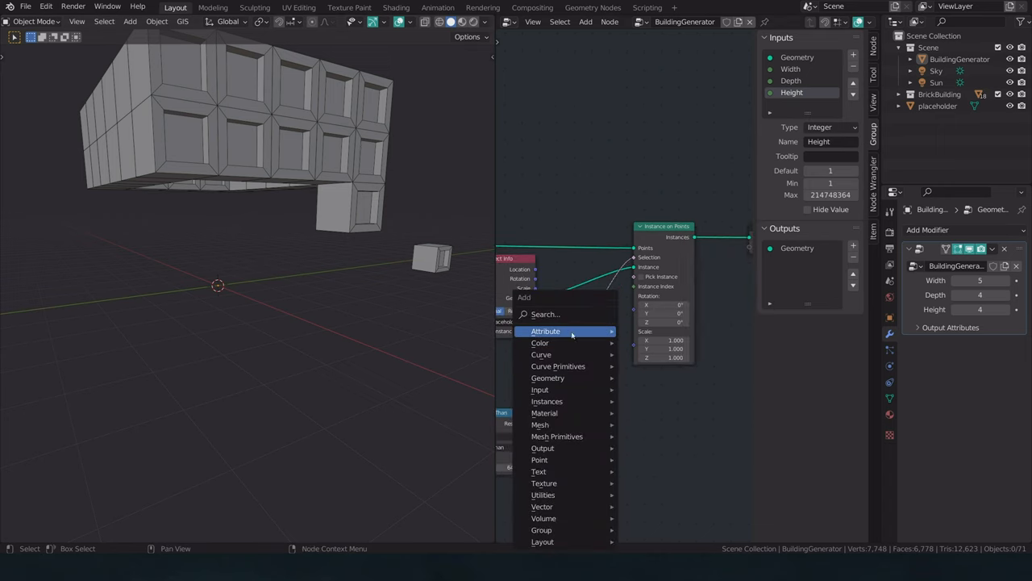
mouse_move(547, 401)
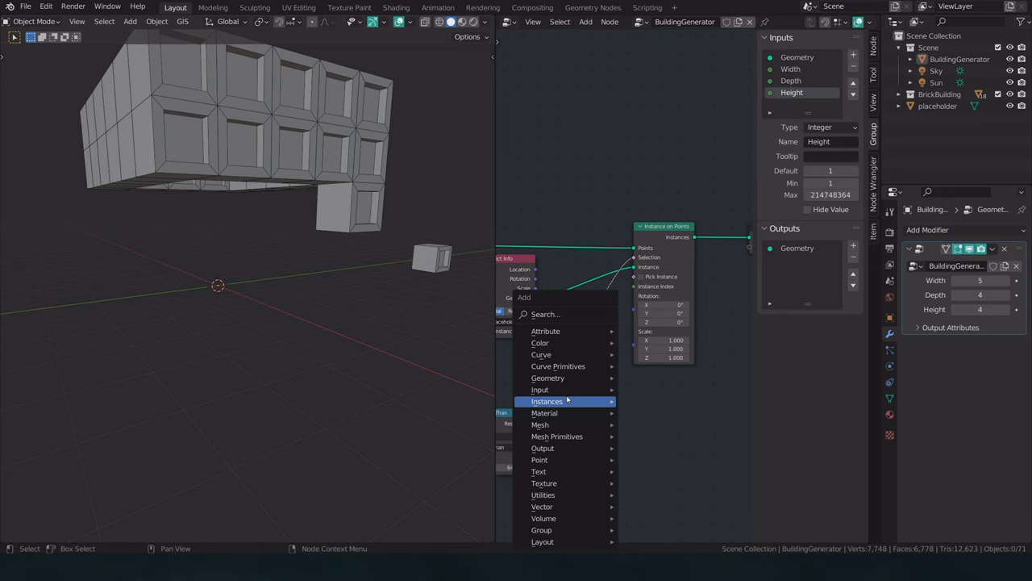
mouse_move(553, 492)
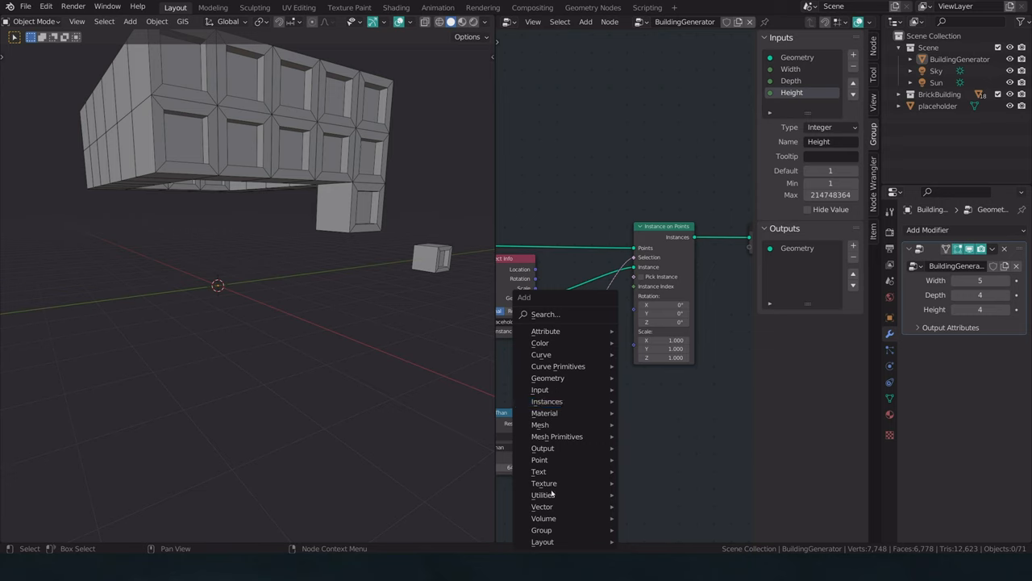
Add a Vector Switch node feeding instance Rotation, with True Z set to 0.5
click(543, 494)
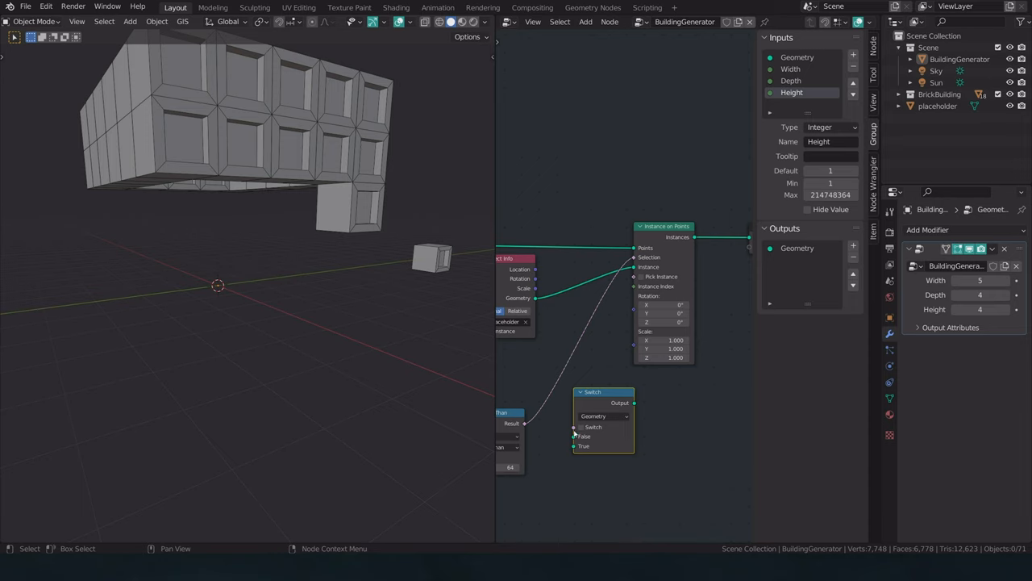
mouse_move(574, 426)
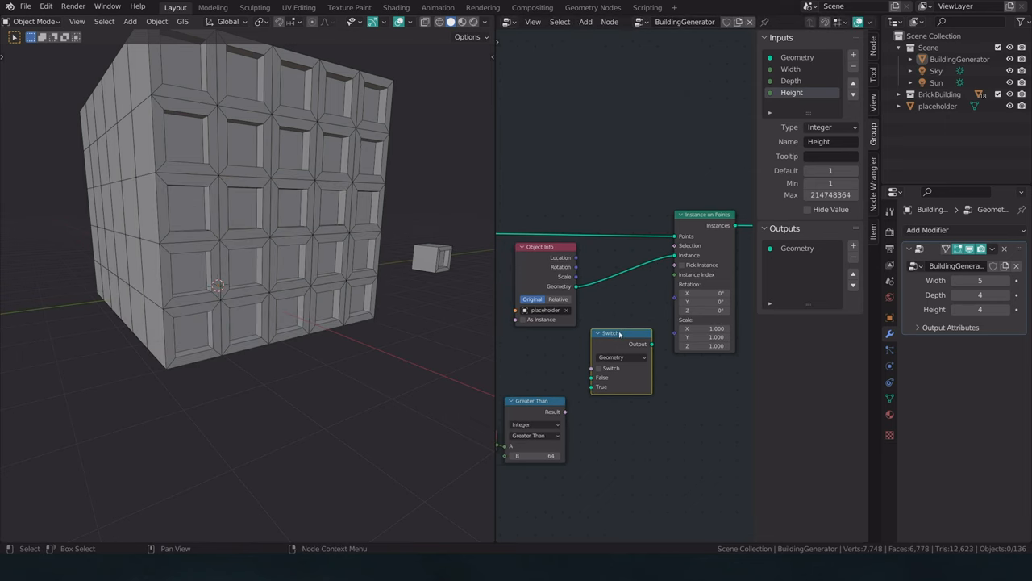
click(621, 357)
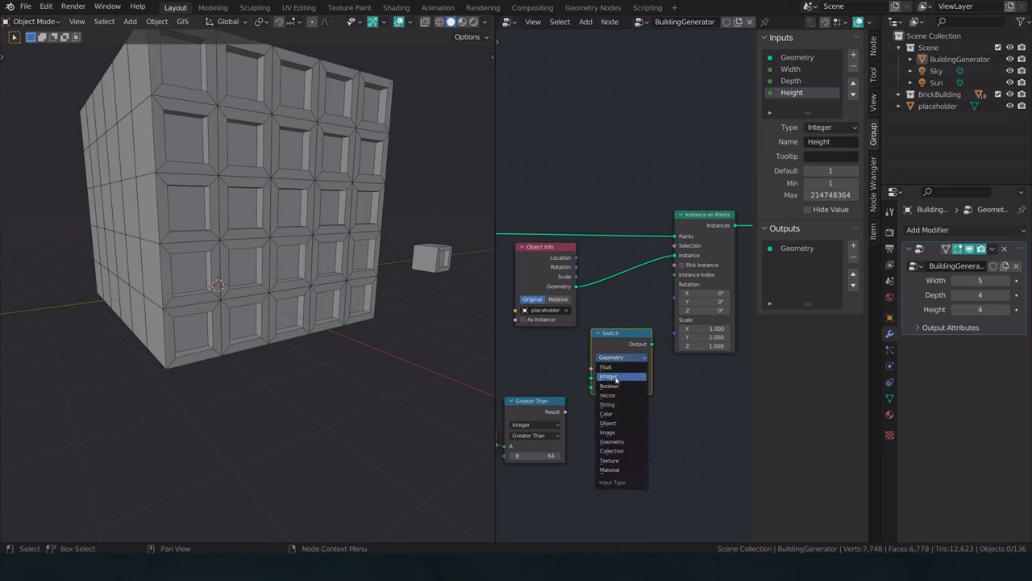
mouse_move(617, 395)
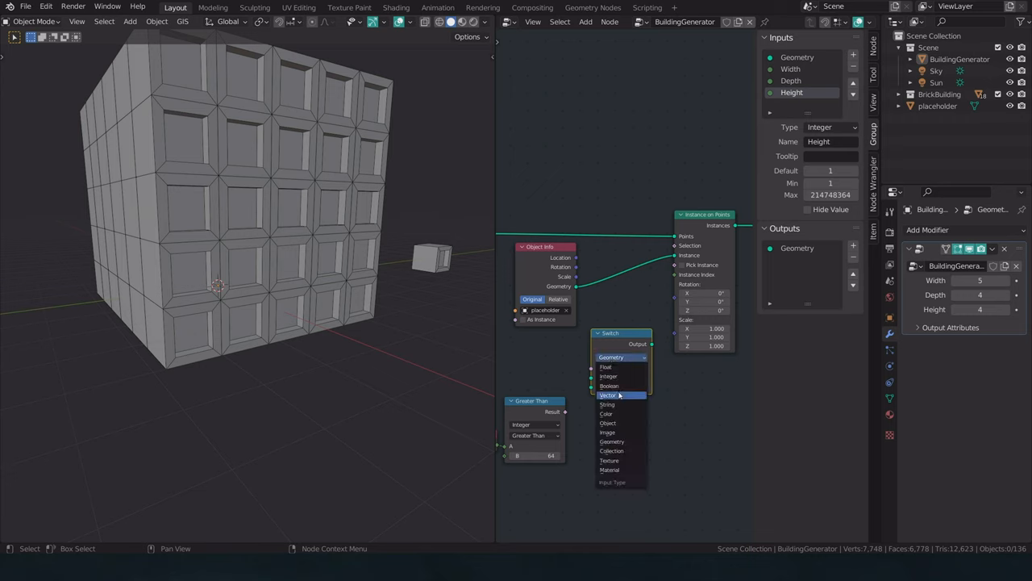
click(609, 395)
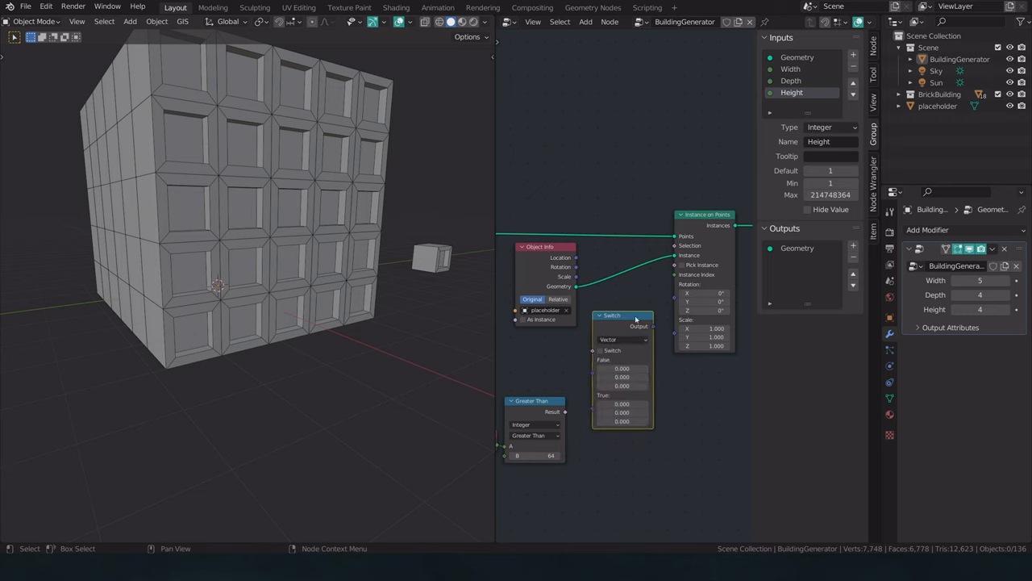
drag(647, 326, 675, 304)
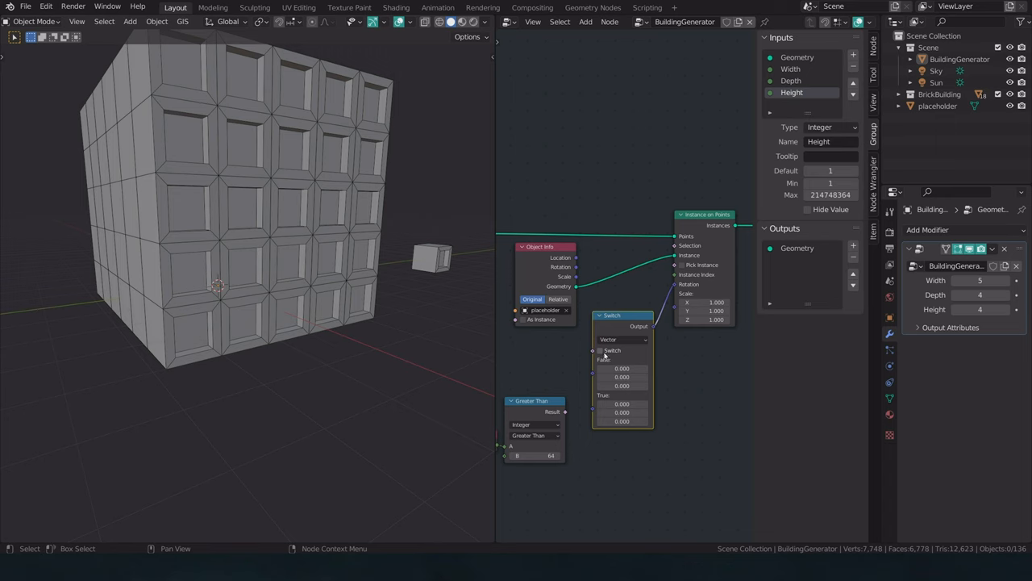
click(621, 386)
text(4.000)
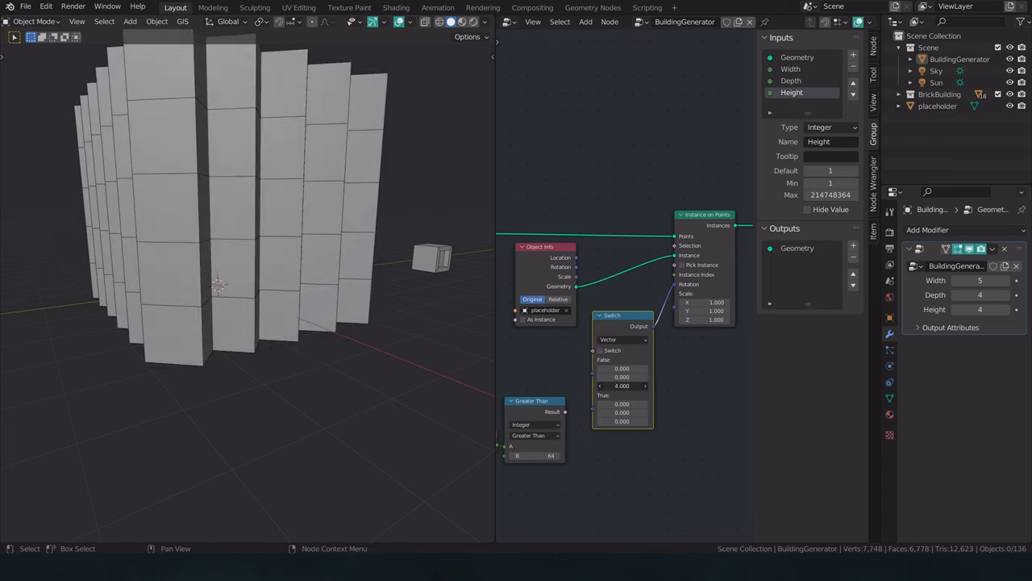
click(622, 420)
text(0.500)
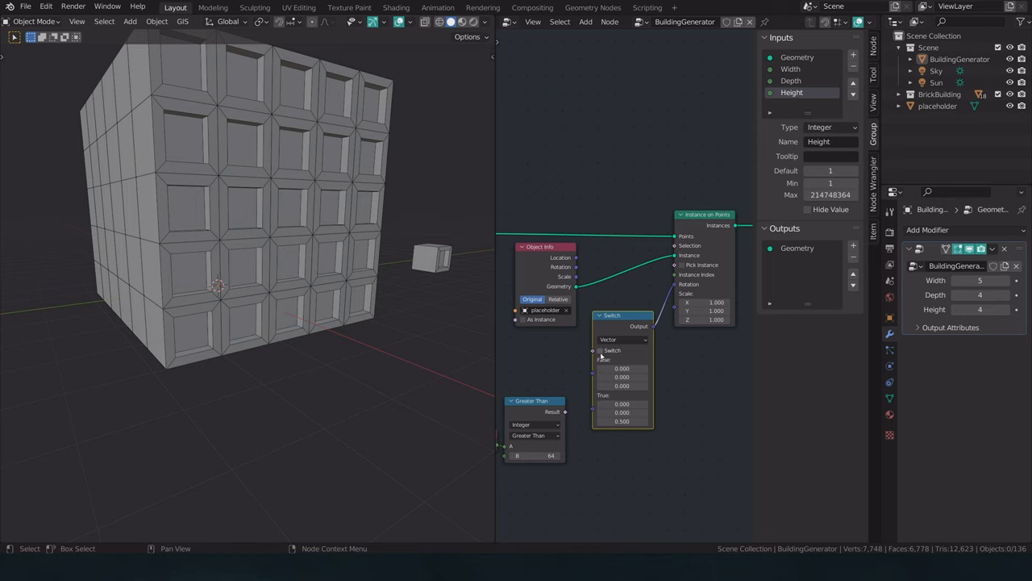
Connect the Greater Than Result to the Switch node's Switch input
click(600, 350)
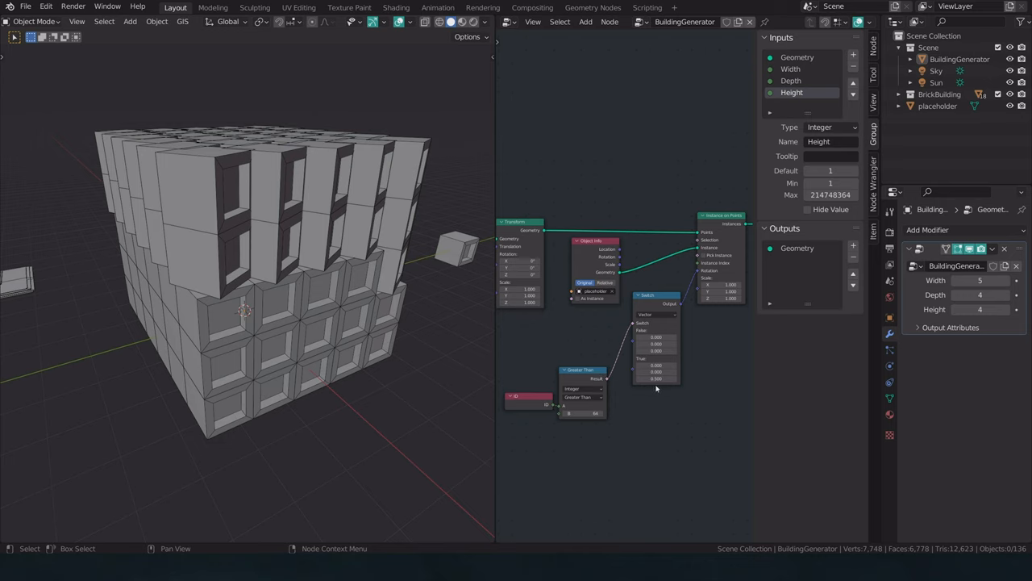
mouse_move(655, 379)
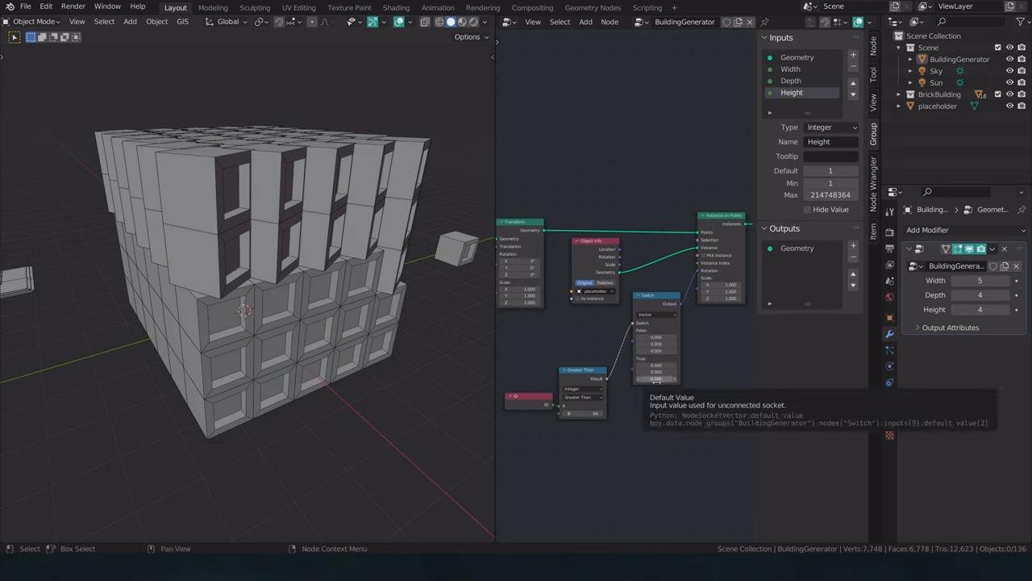
mouse_move(234, 293)
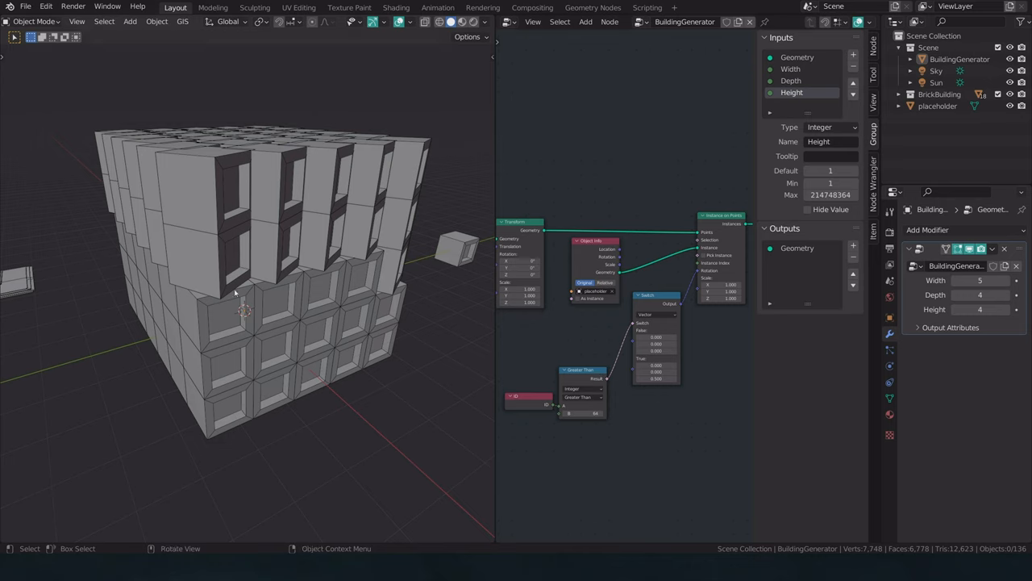
mouse_move(208, 208)
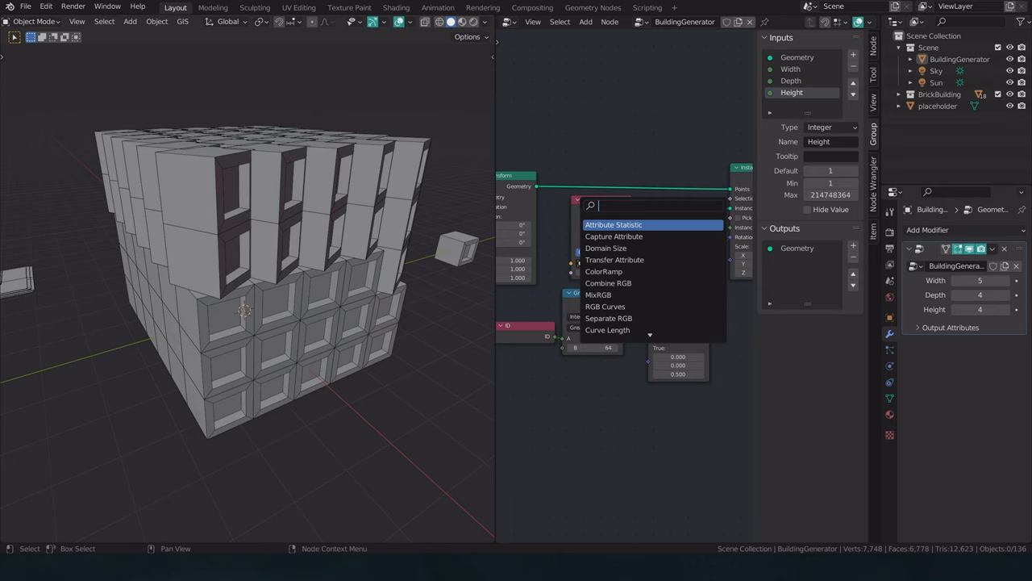
Add a 90° Z Rotate Euler into Switch True and lower the Compare B to 51
text(euk)
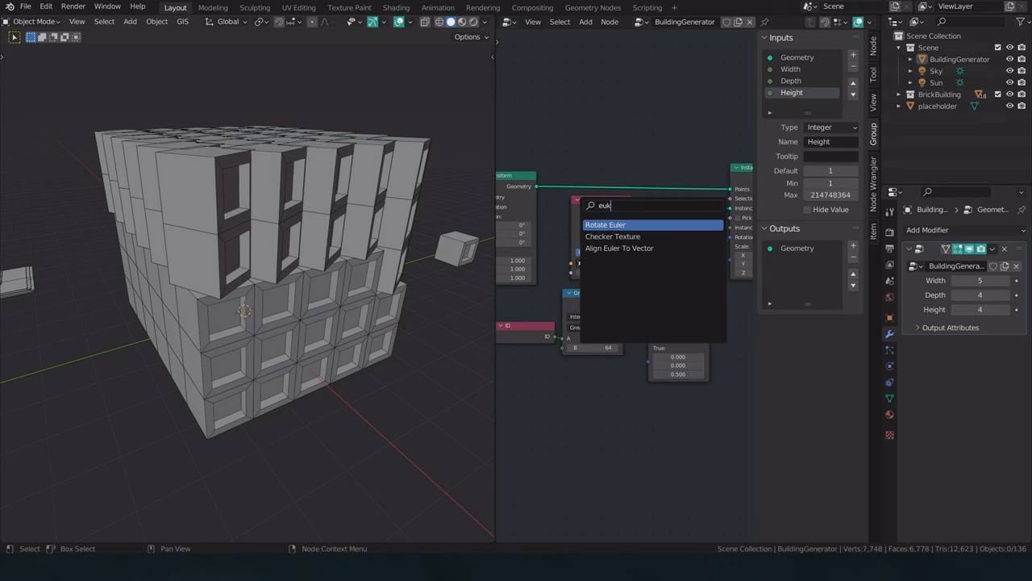
click(605, 224)
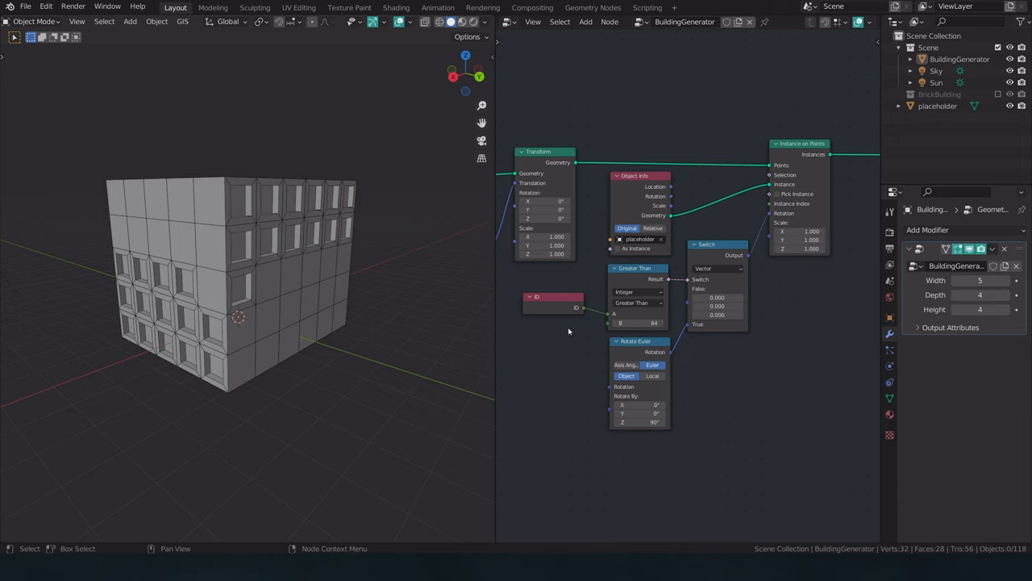
mouse_move(678, 289)
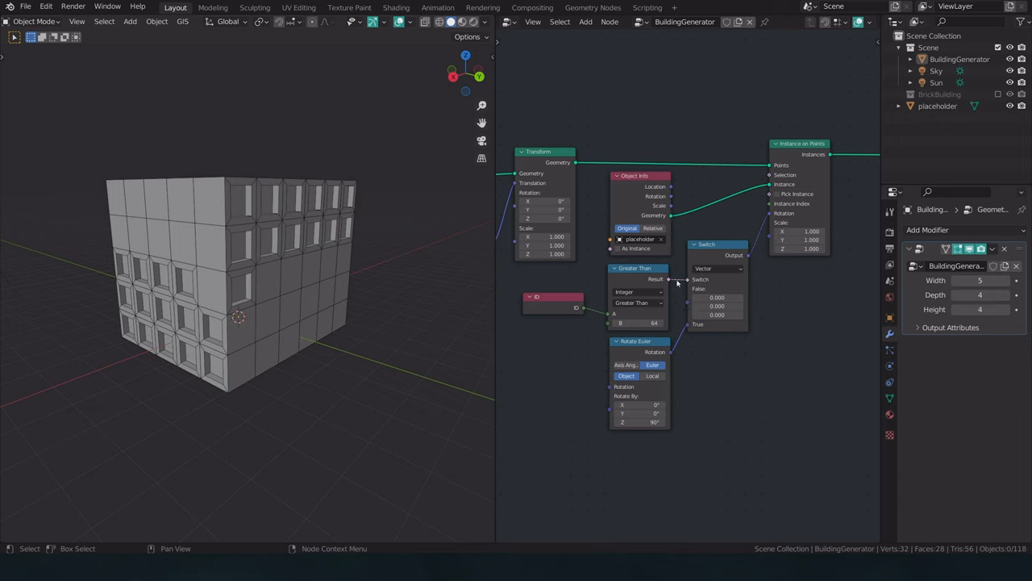
mouse_move(681, 293)
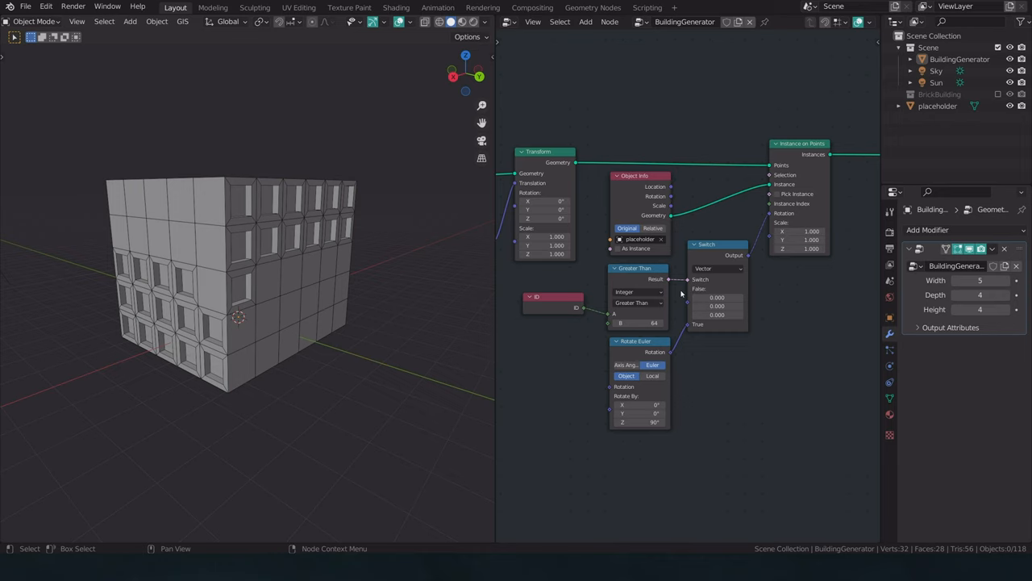
mouse_move(686, 293)
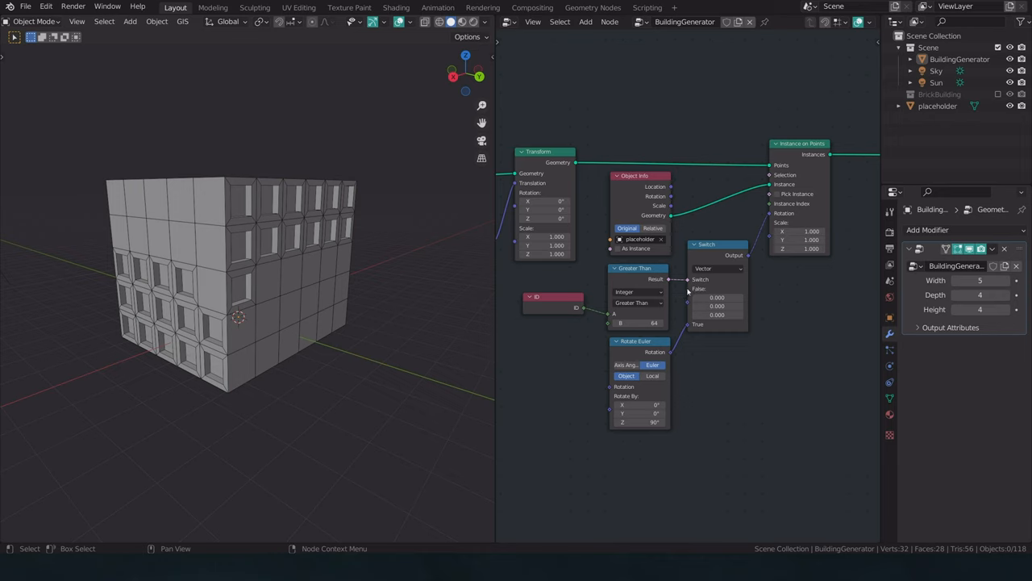
mouse_move(688, 345)
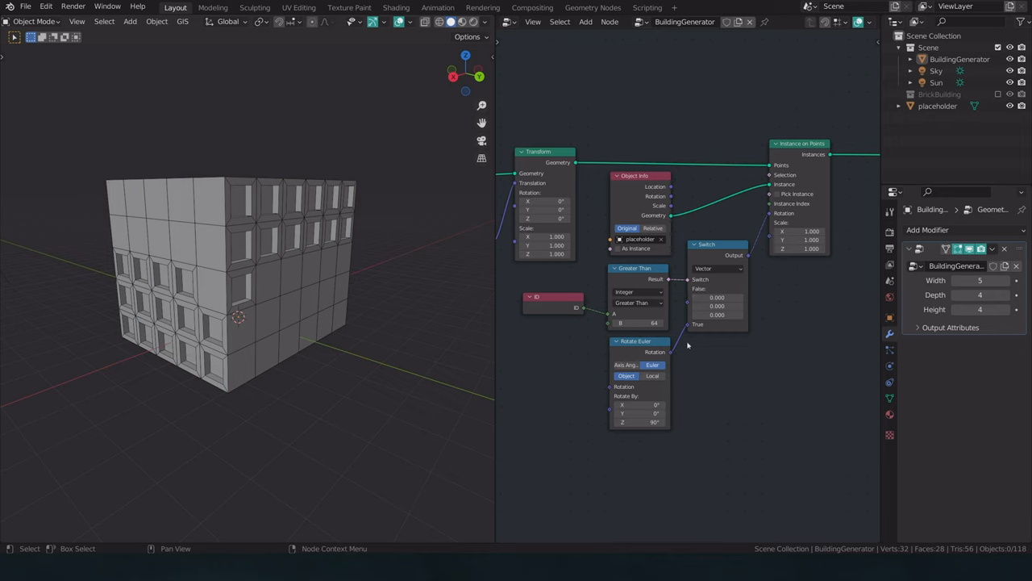
mouse_move(703, 289)
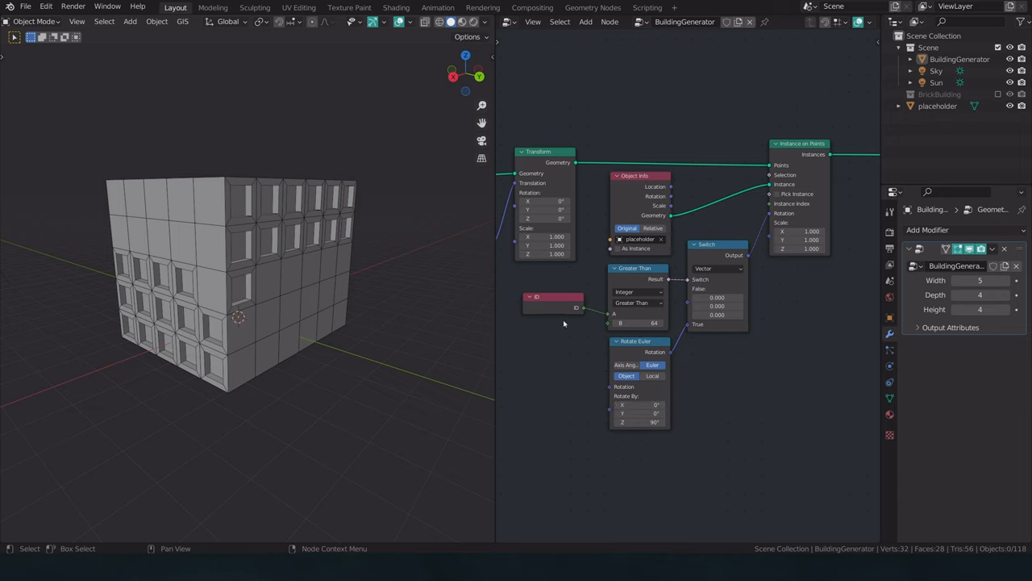
mouse_move(415, 290)
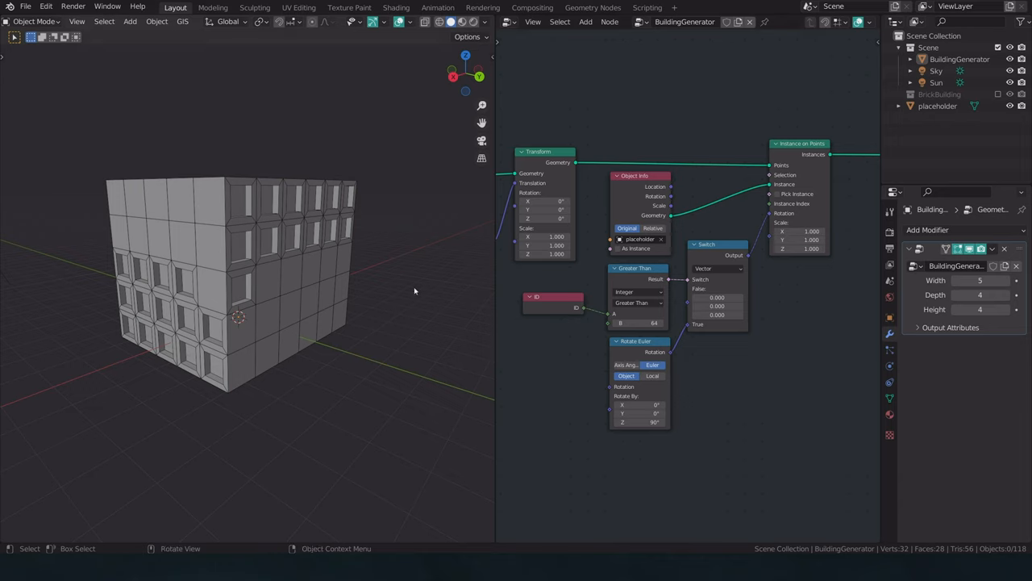
mouse_move(281, 331)
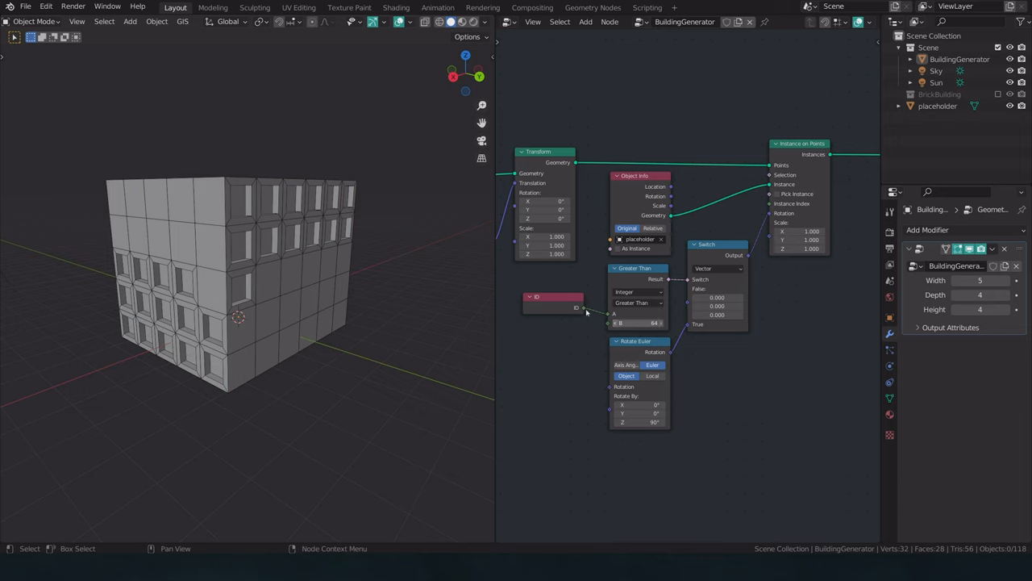
drag(653, 322, 637, 322)
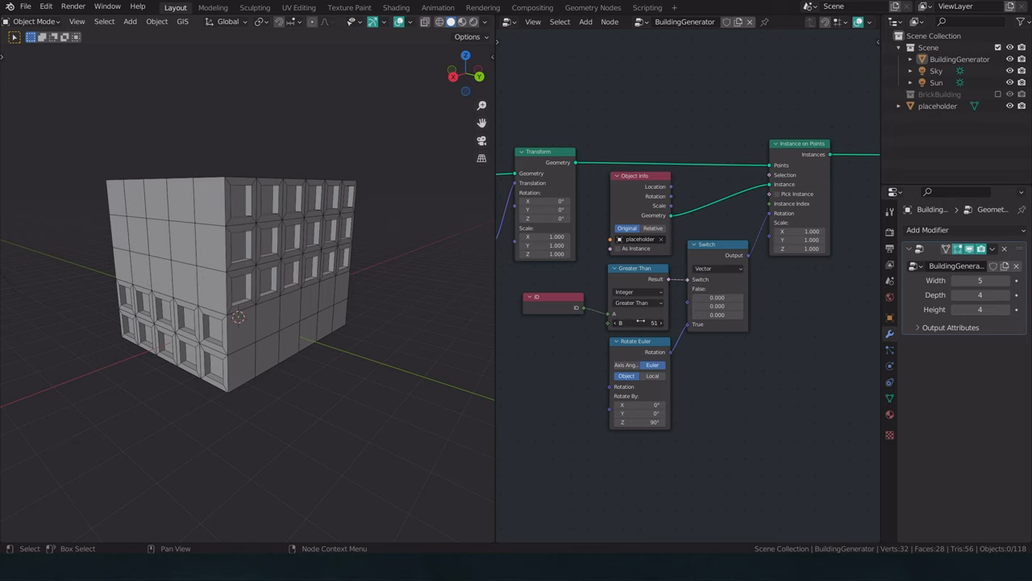